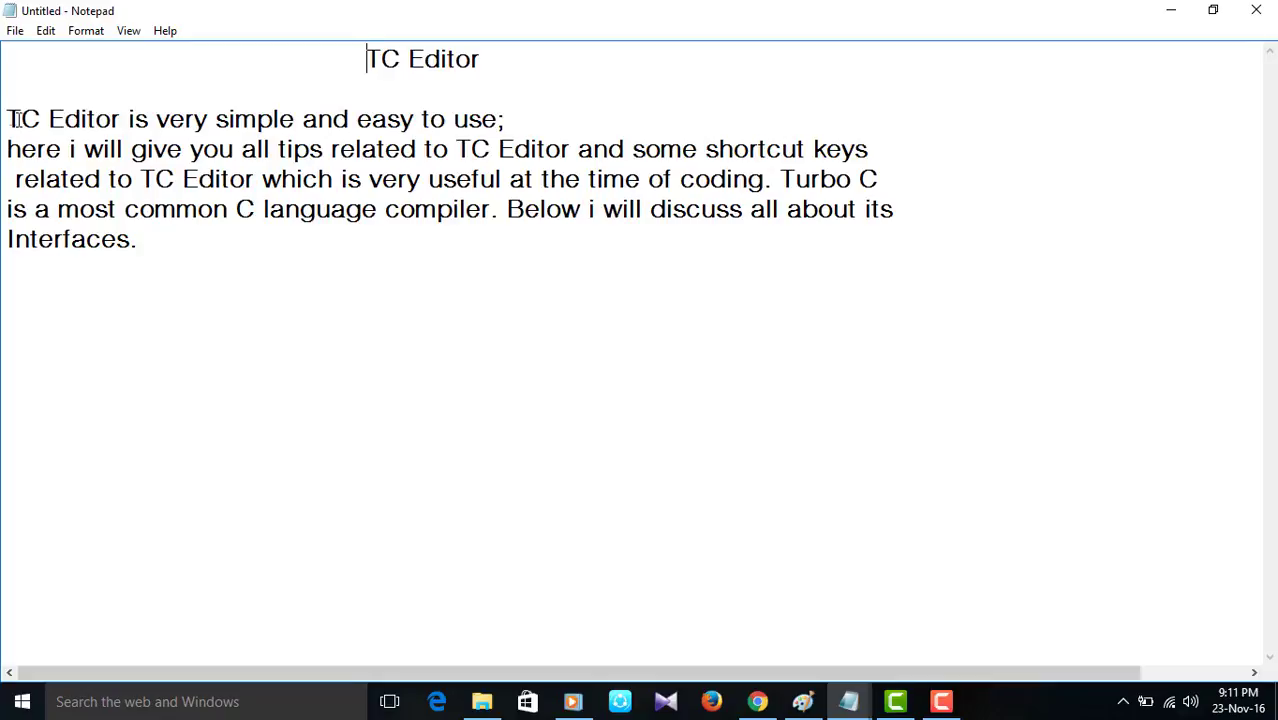
Highlight the opening lines of the notes, including the phrase about the common C compiler
drag(7, 119, 273, 119)
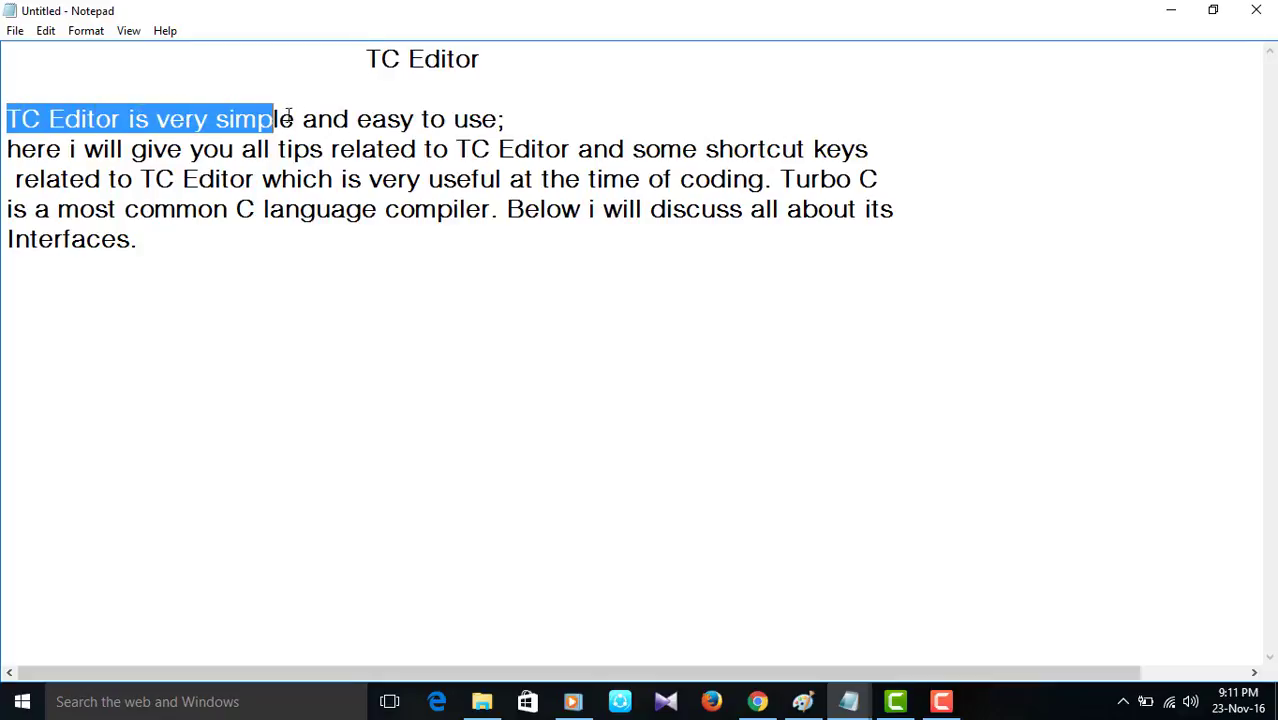
click(70, 148)
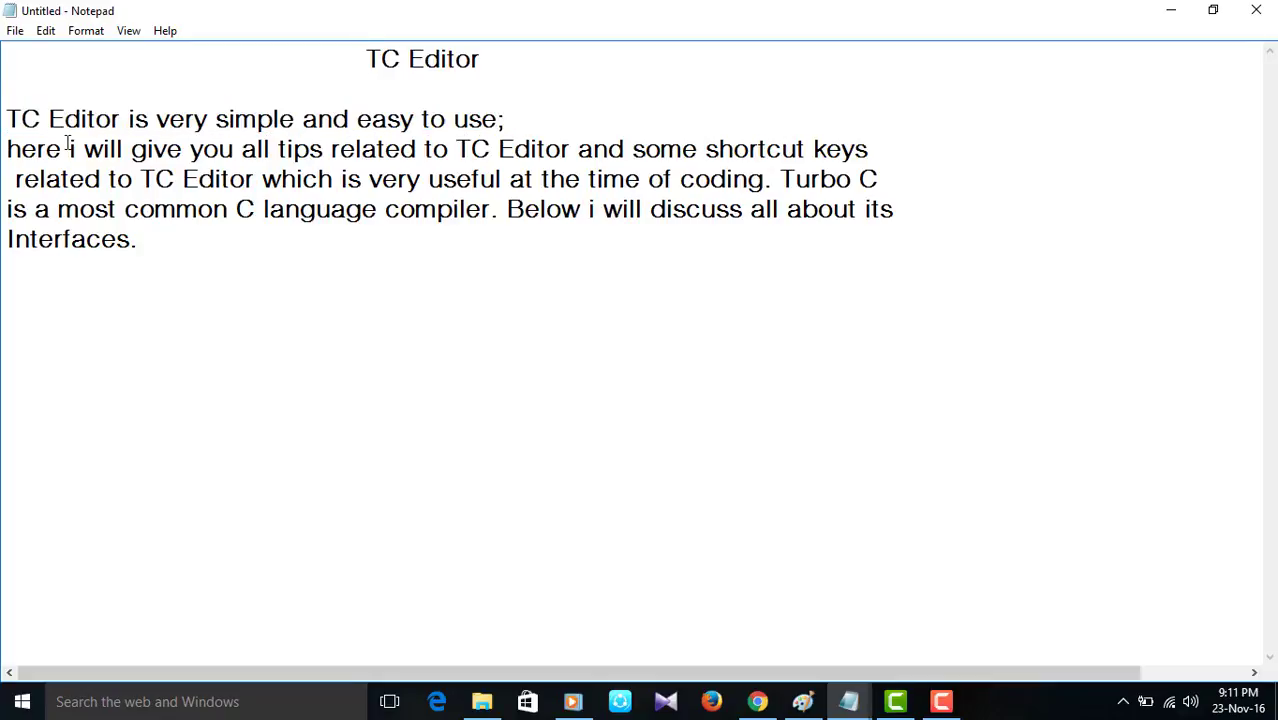
drag(6, 149, 363, 149)
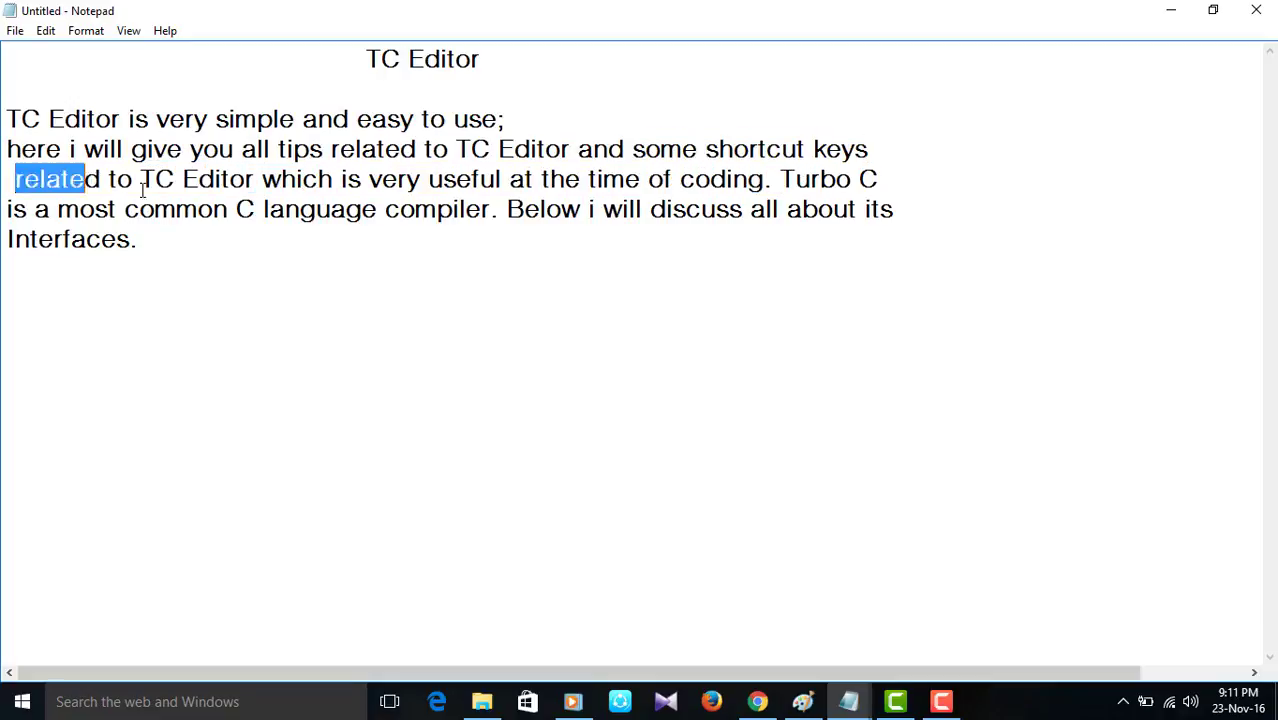
drag(88, 179, 566, 179)
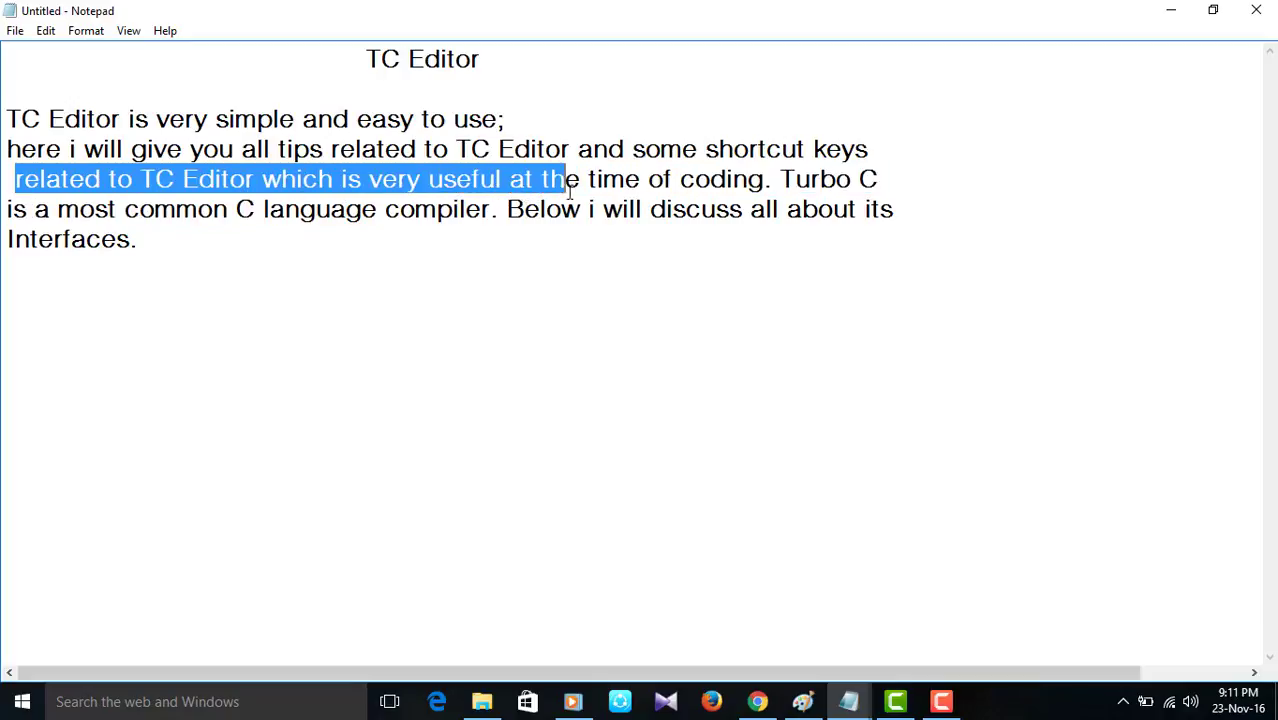
drag(565, 179, 885, 179)
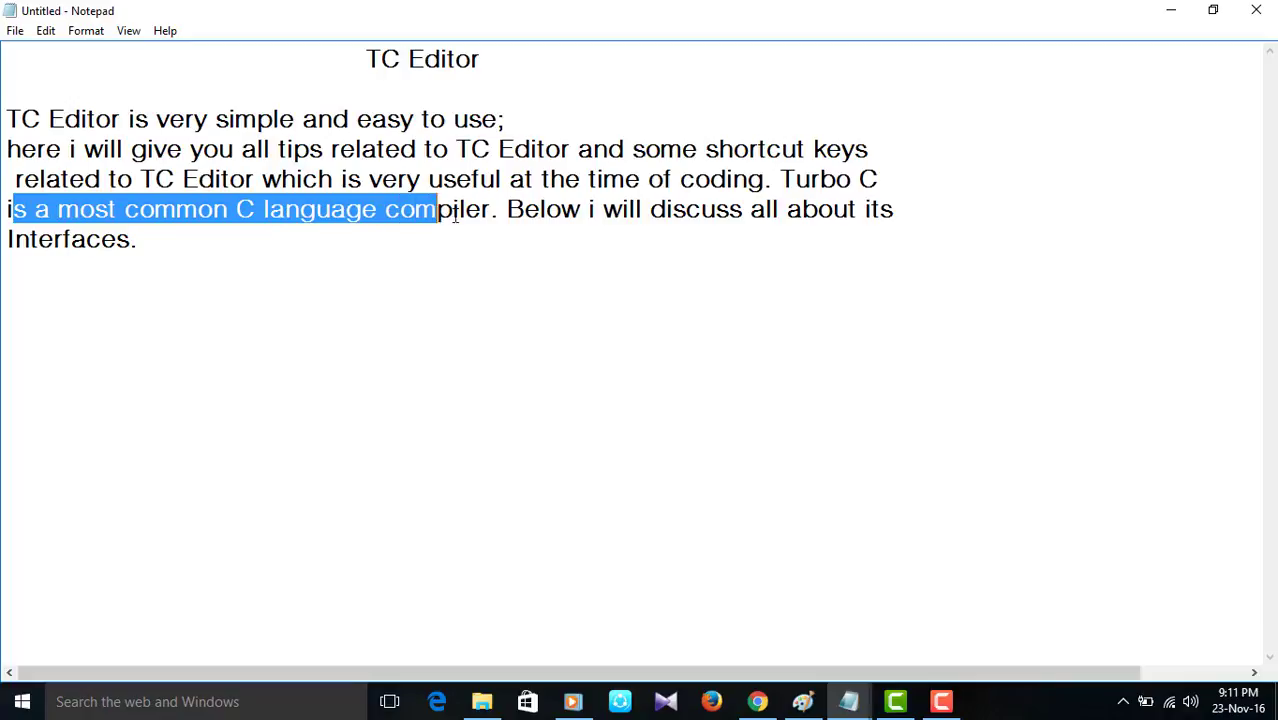
drag(437, 209, 881, 209)
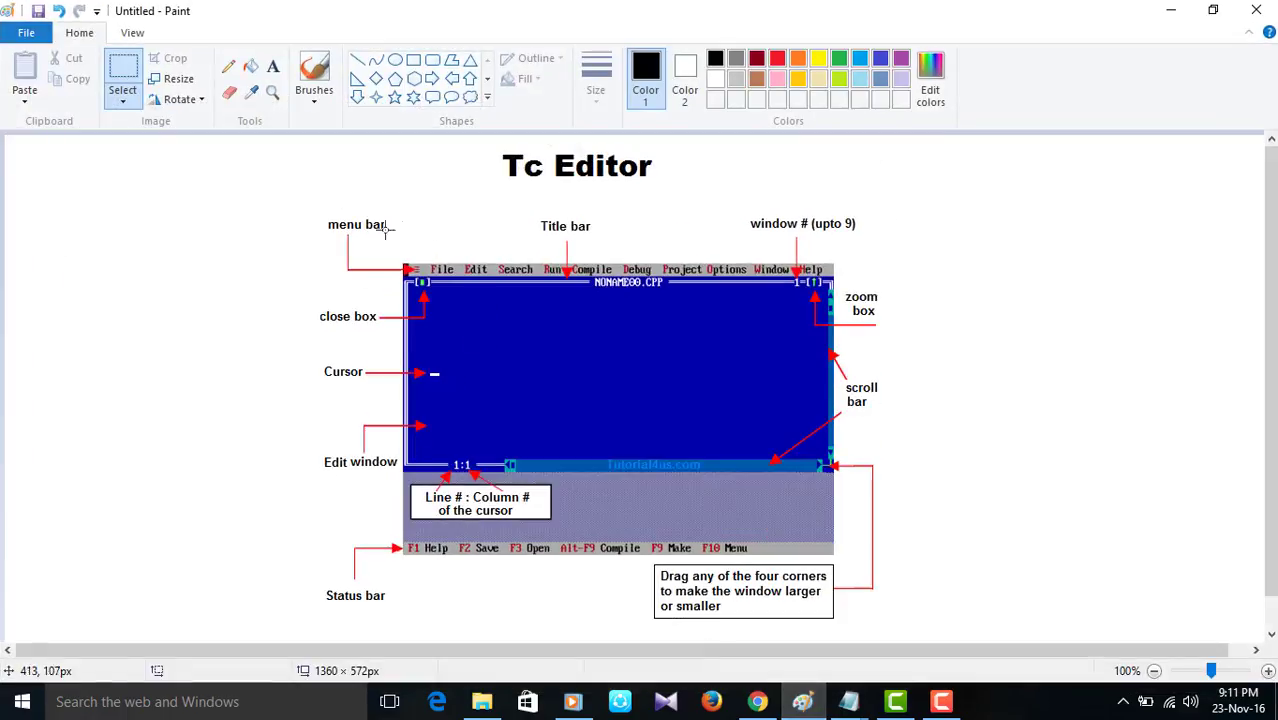
mouse_move(354, 235)
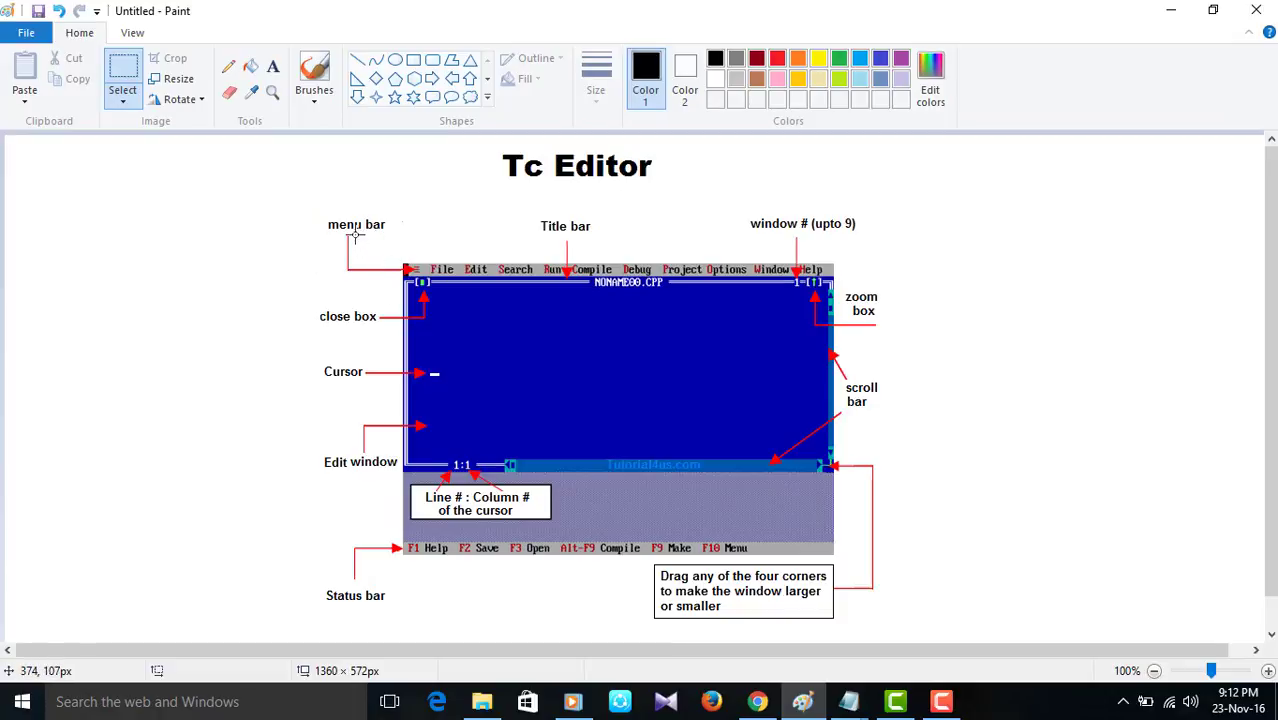
mouse_move(427, 187)
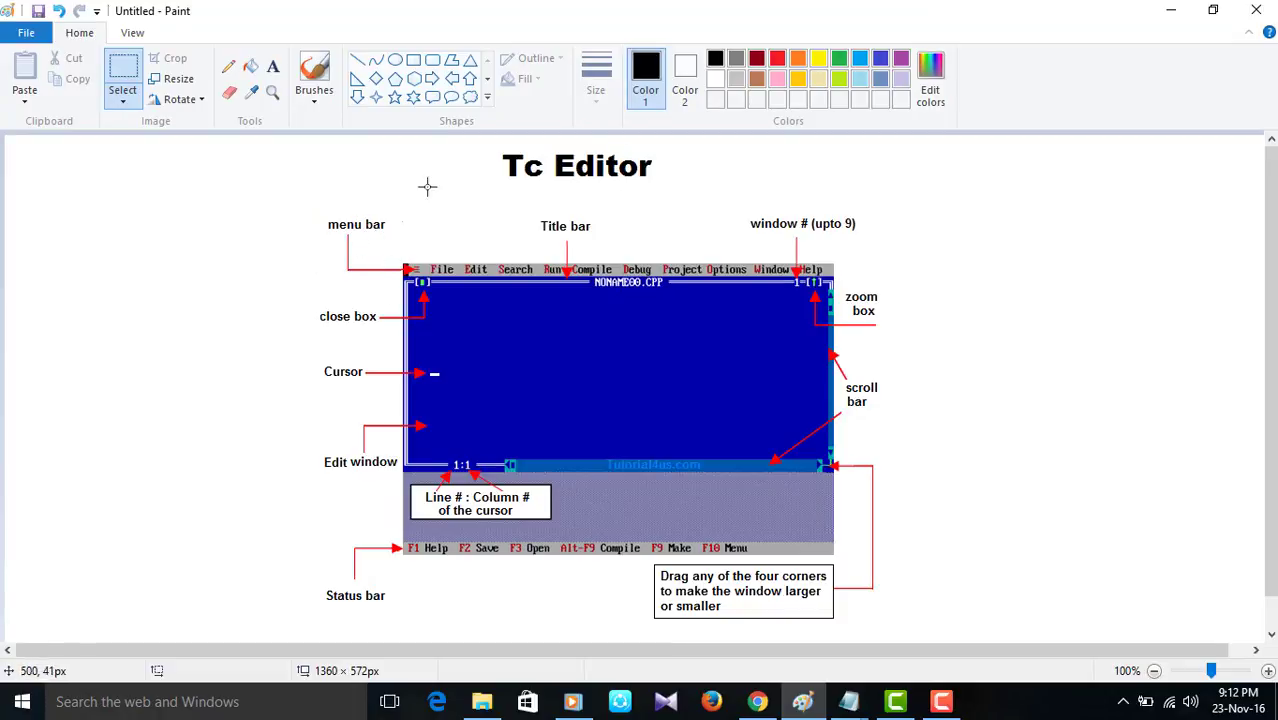
mouse_move(579, 254)
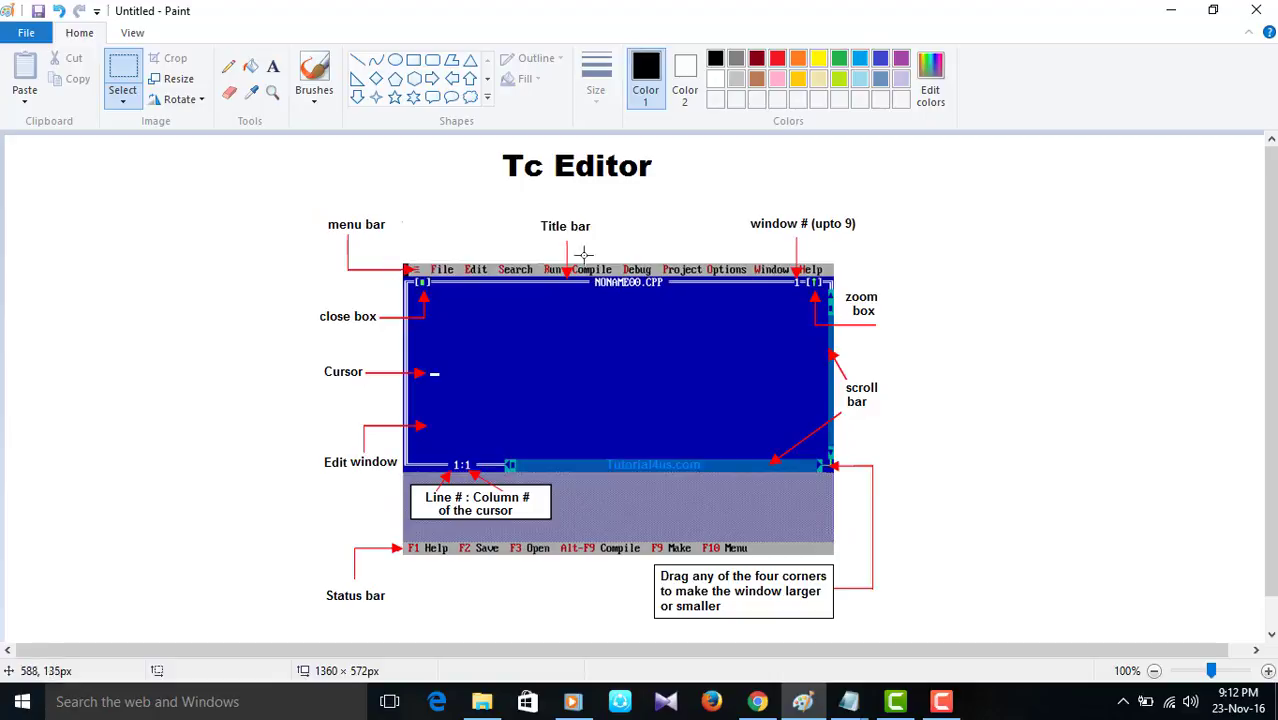
mouse_move(627, 258)
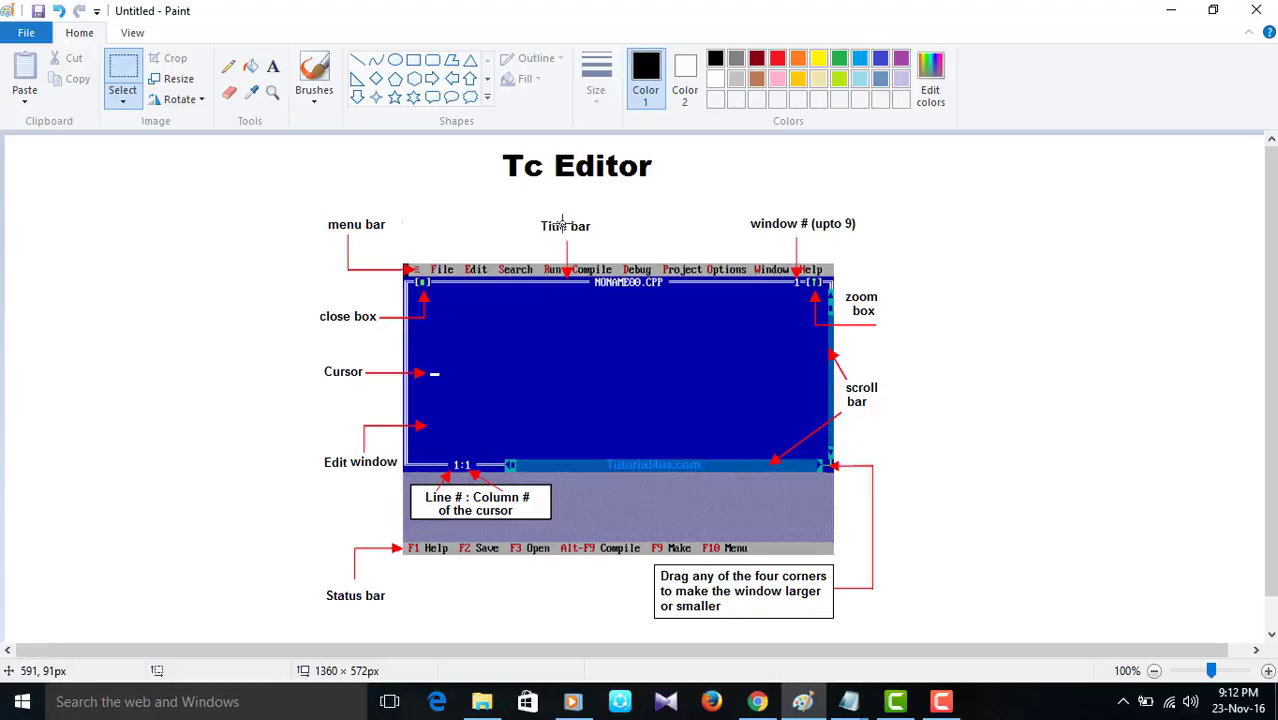
mouse_move(612, 295)
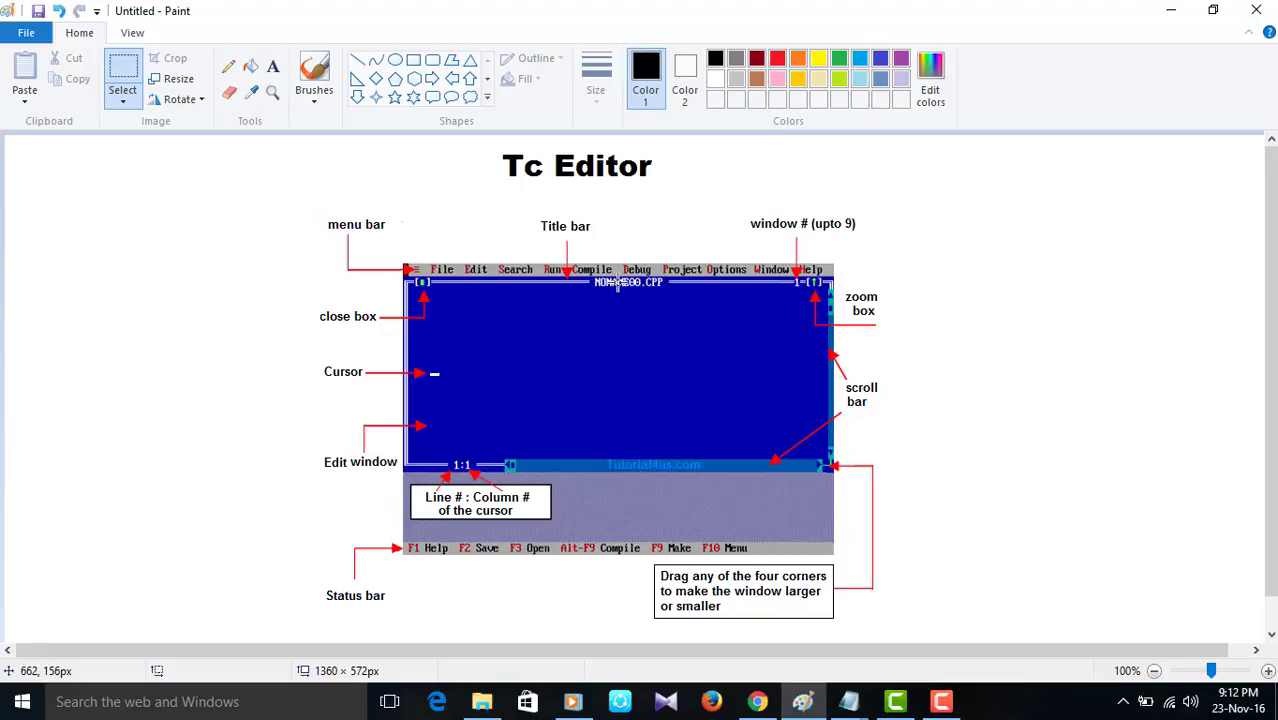
mouse_move(859, 218)
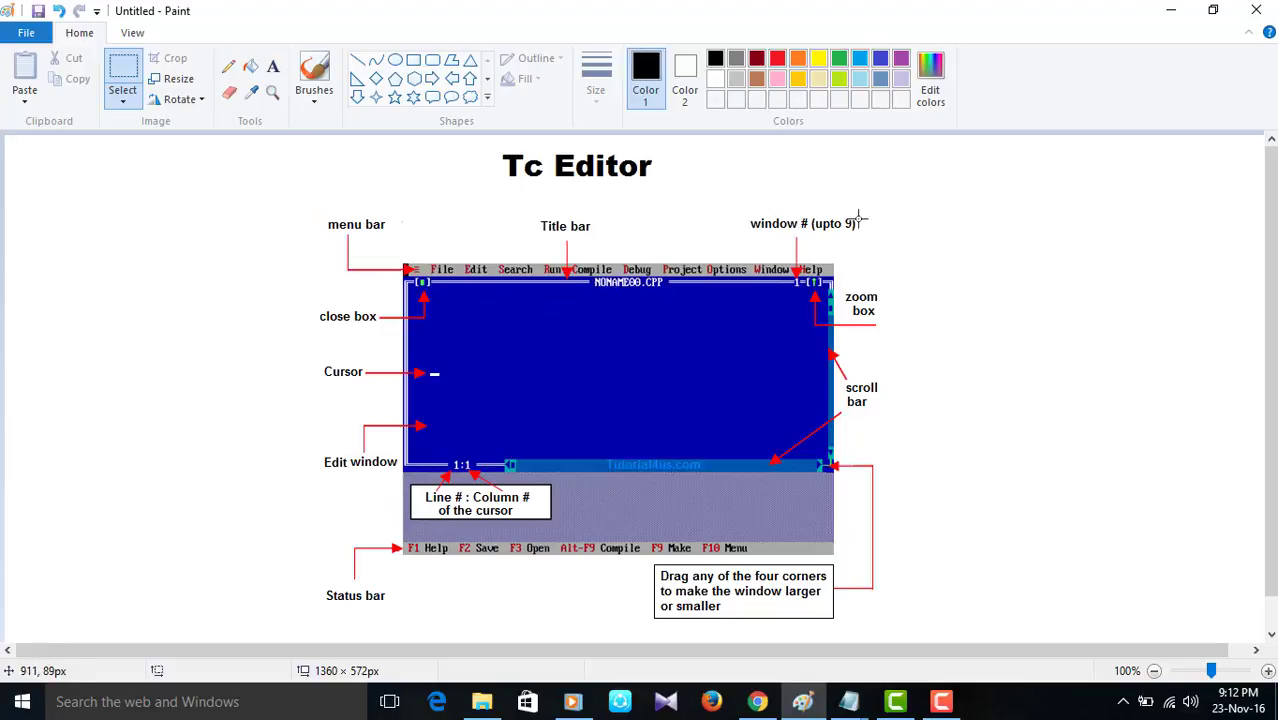
mouse_move(800, 287)
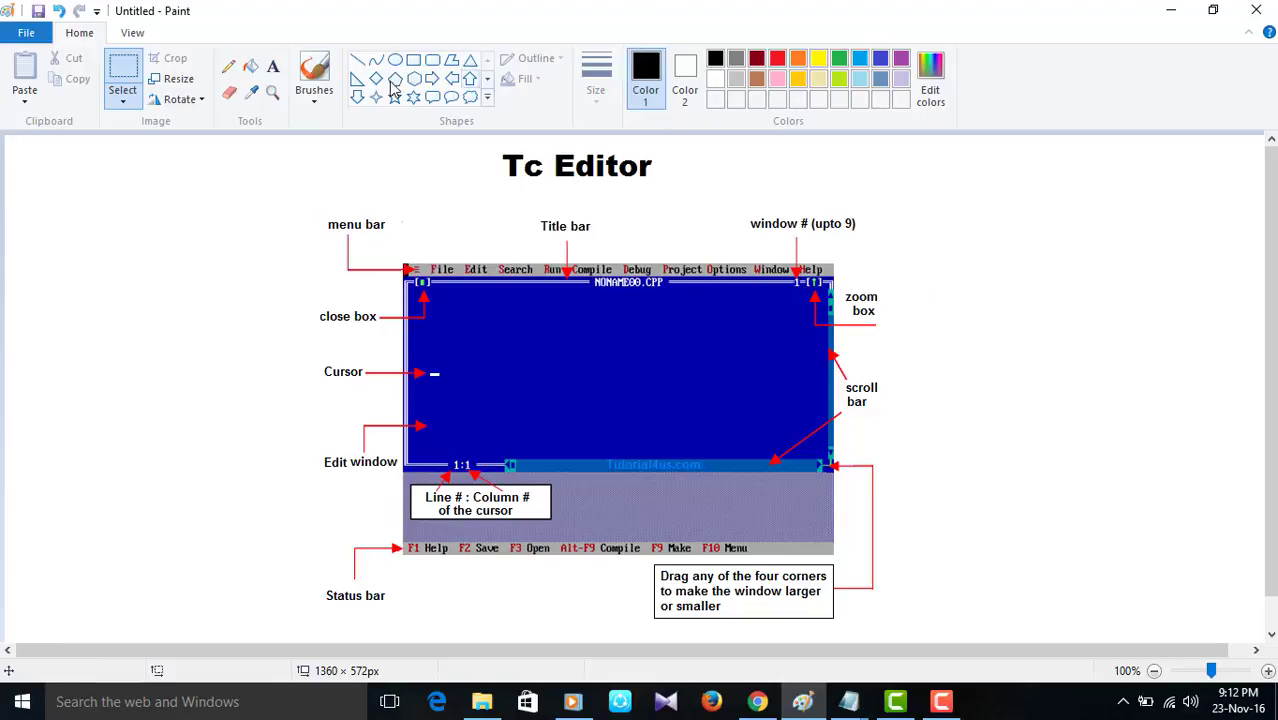
Bring the TC Editor notes to the front and highlight the intro sentence about the IDE screen
drag(1040, 310, 1105, 250)
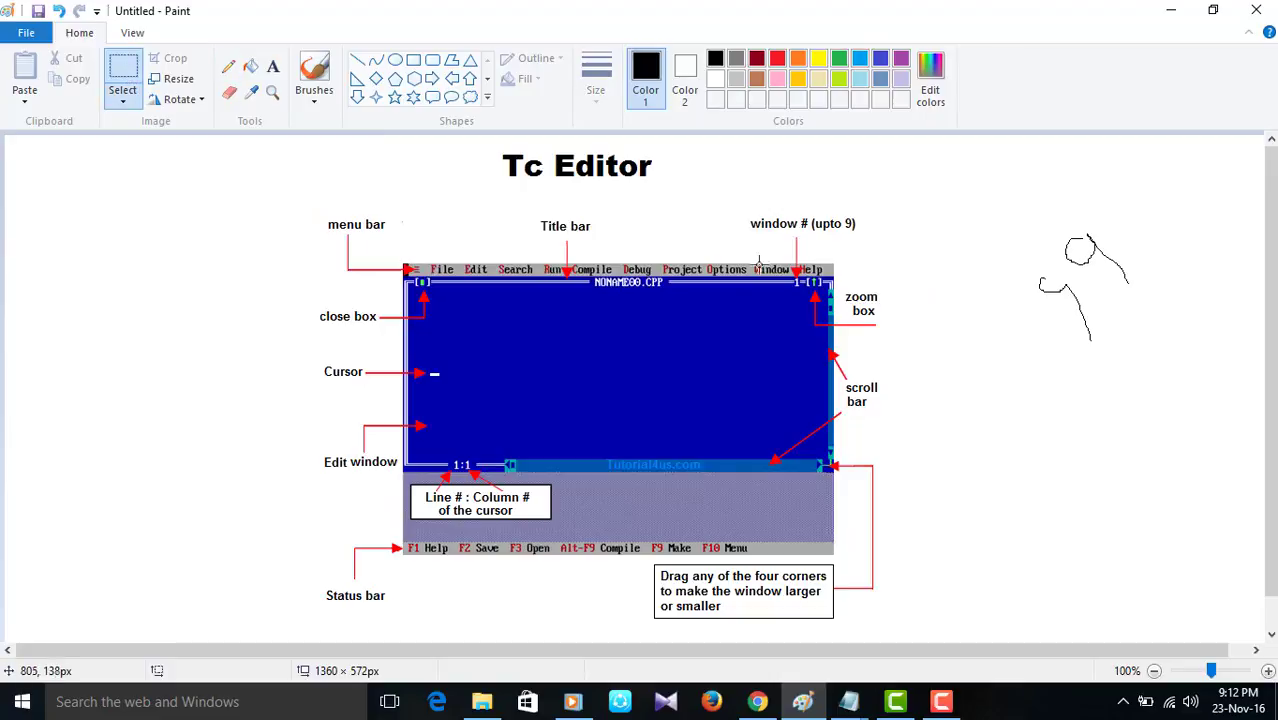
mouse_move(858, 310)
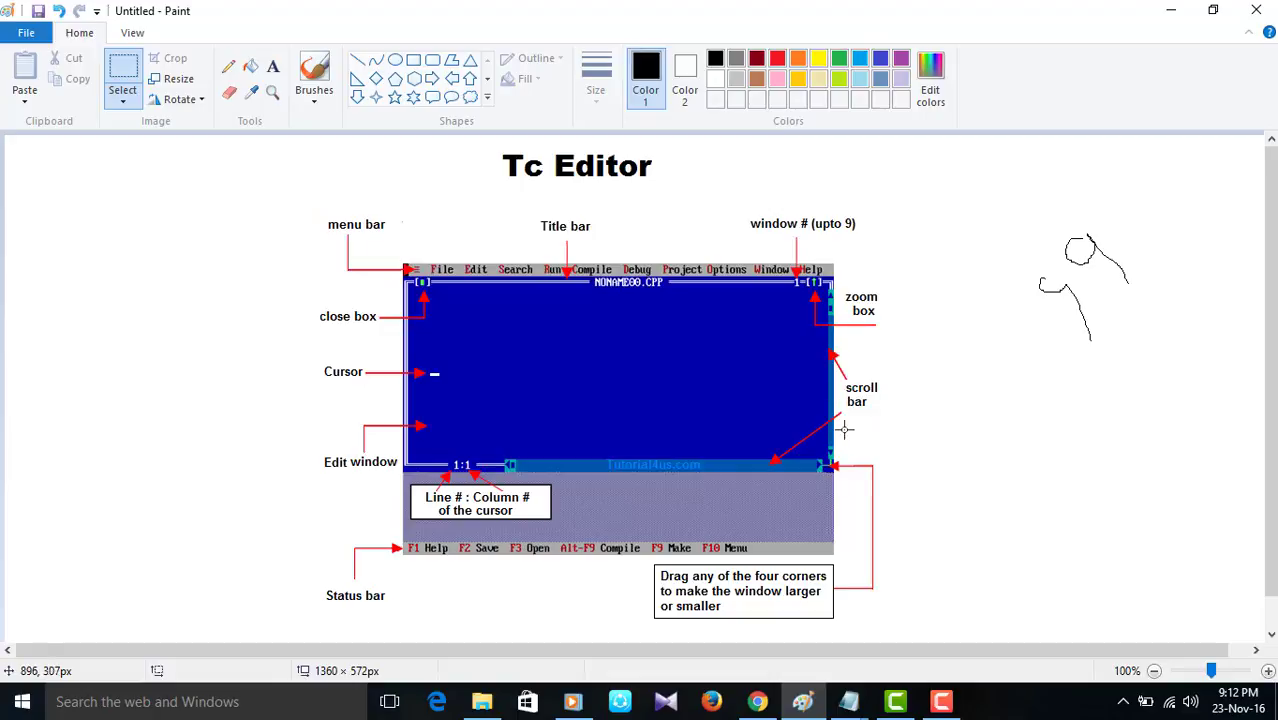
mouse_move(461, 377)
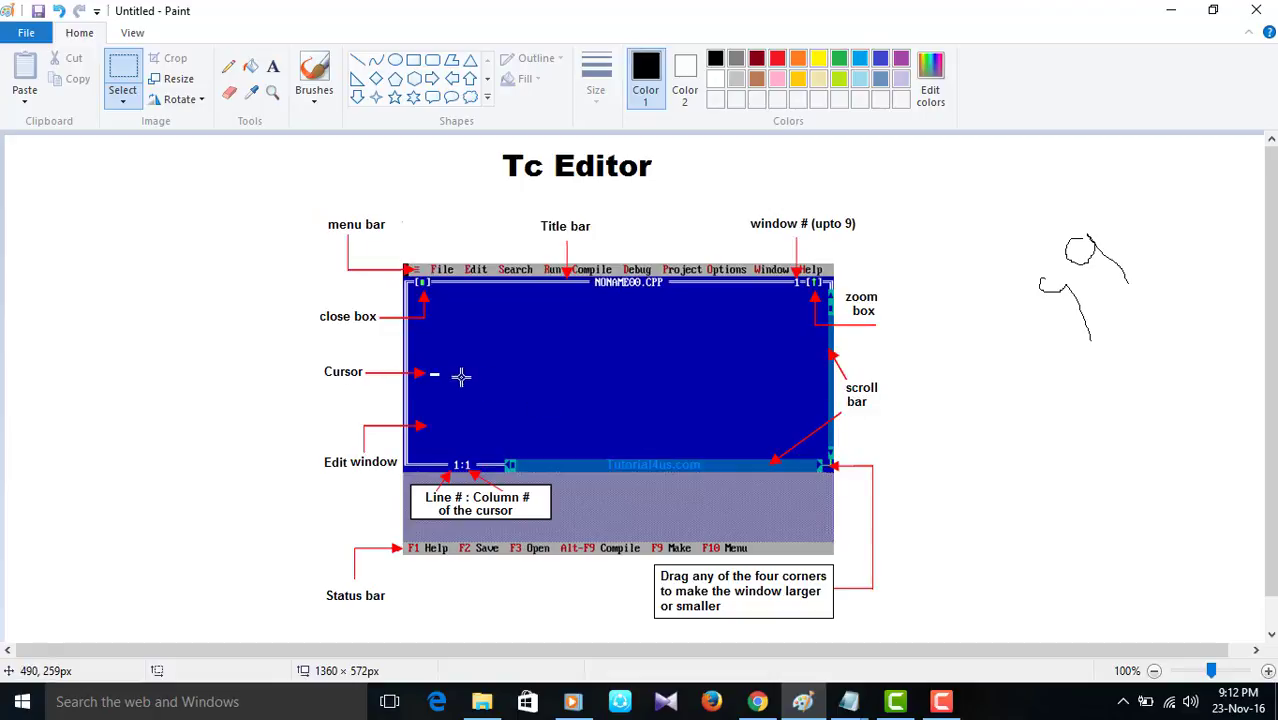
mouse_move(435, 388)
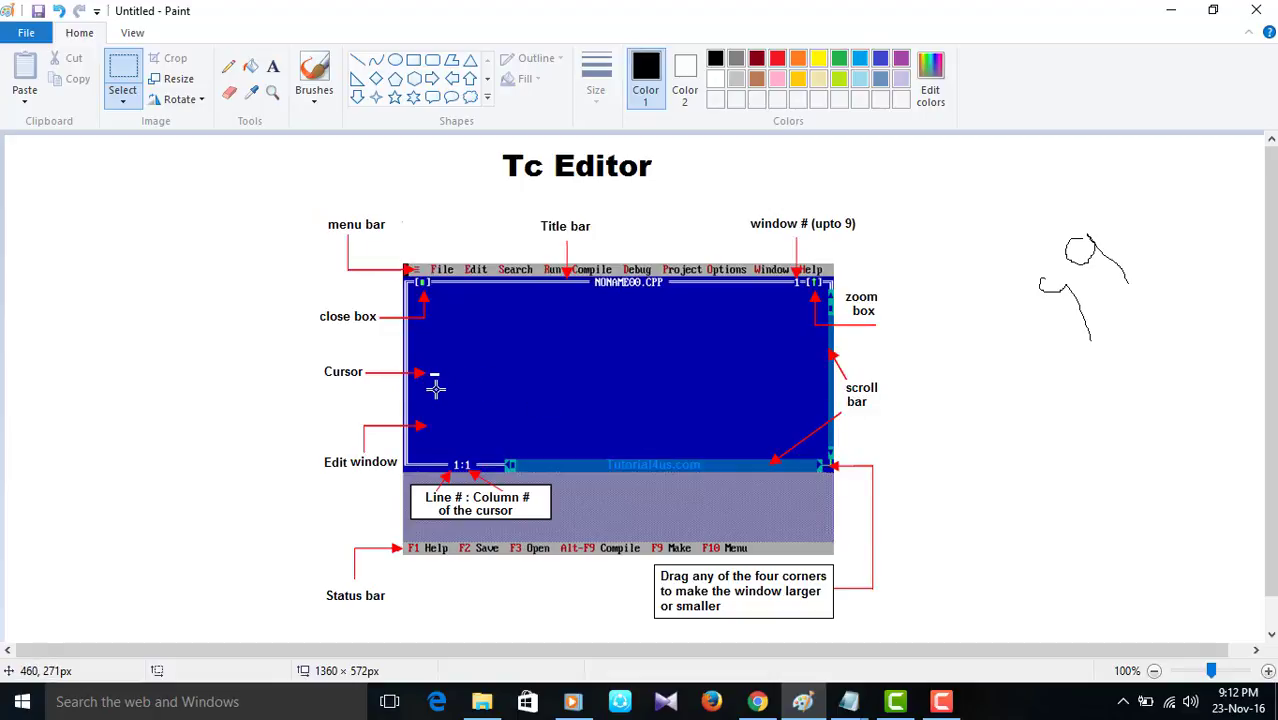
mouse_move(422, 308)
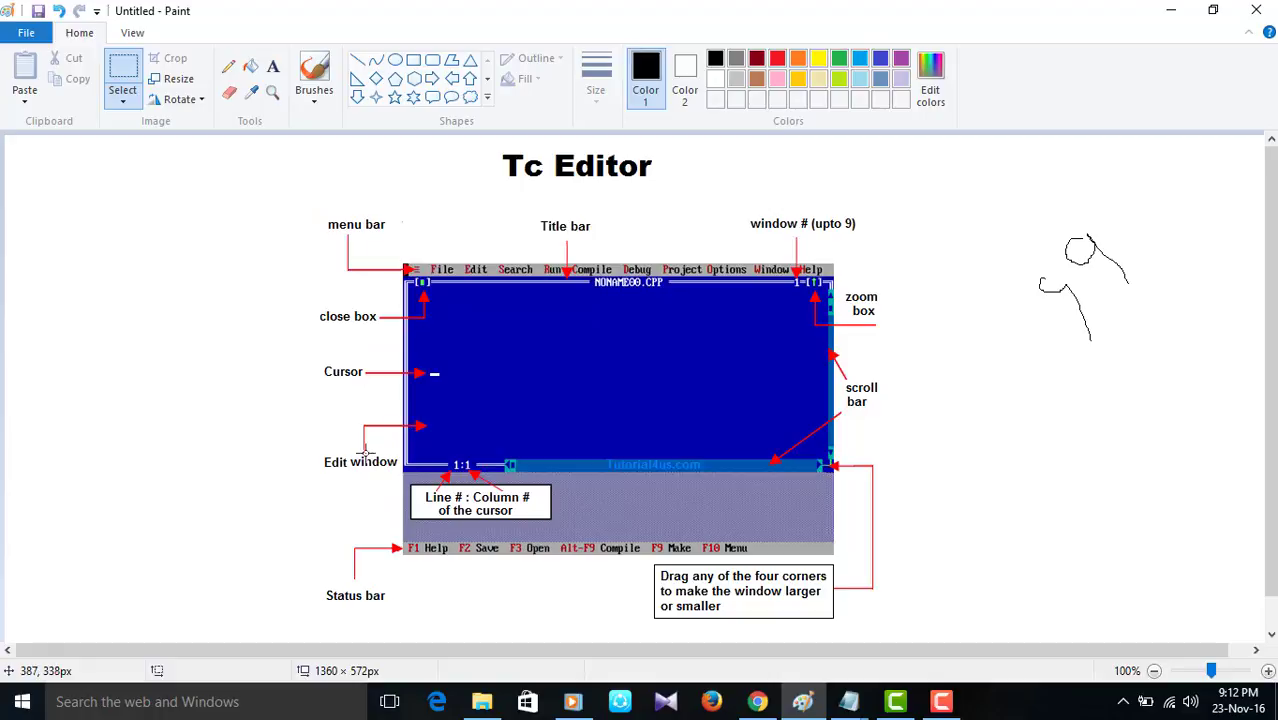
mouse_move(494, 393)
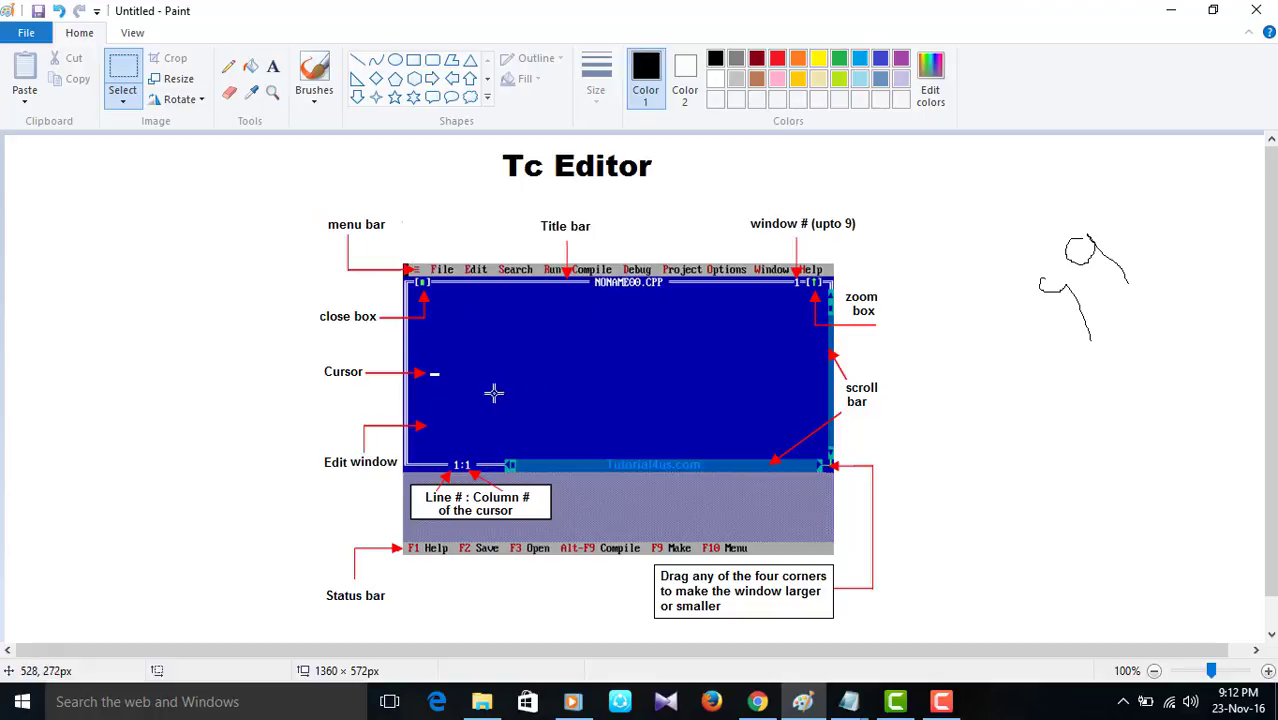
mouse_move(371, 462)
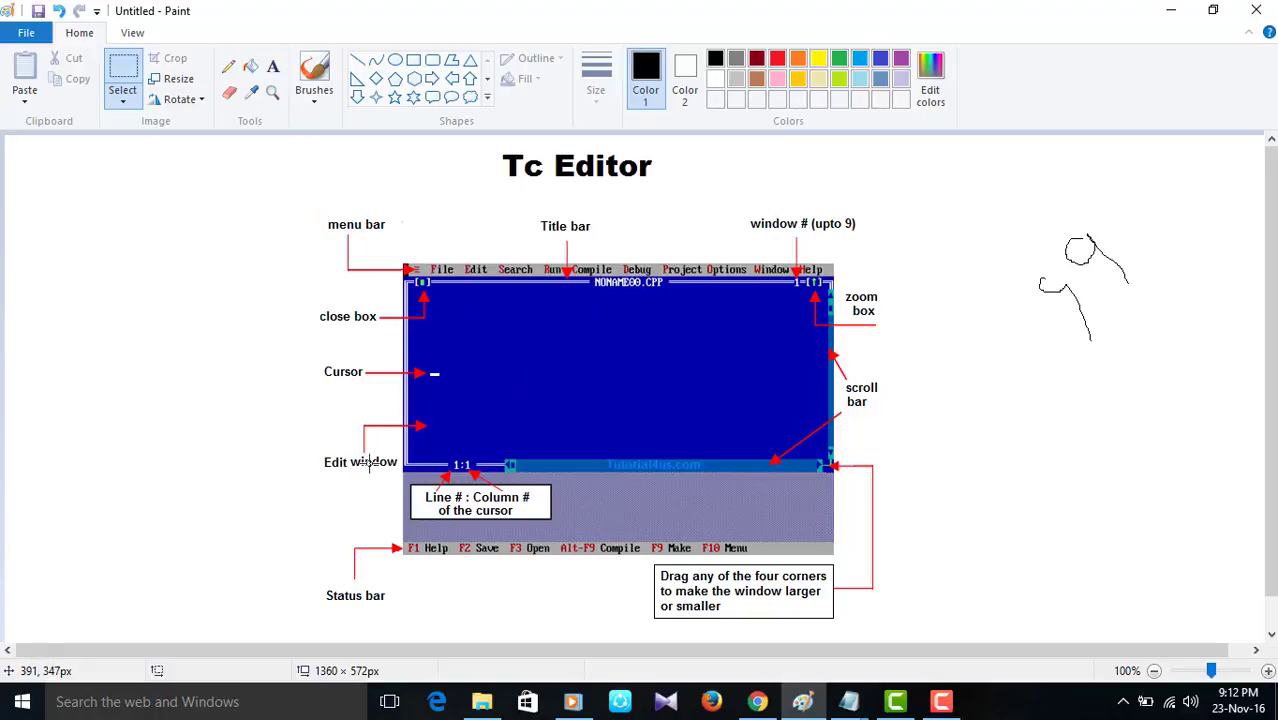
mouse_move(440, 511)
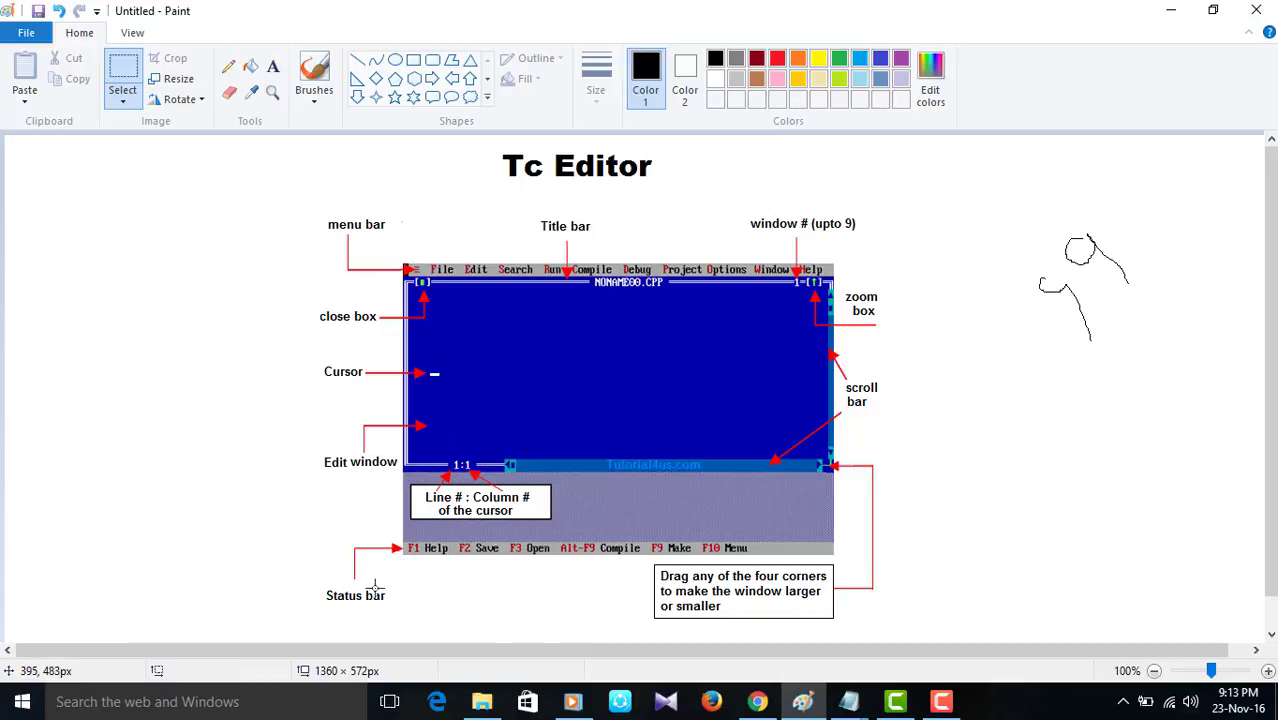
mouse_move(403, 573)
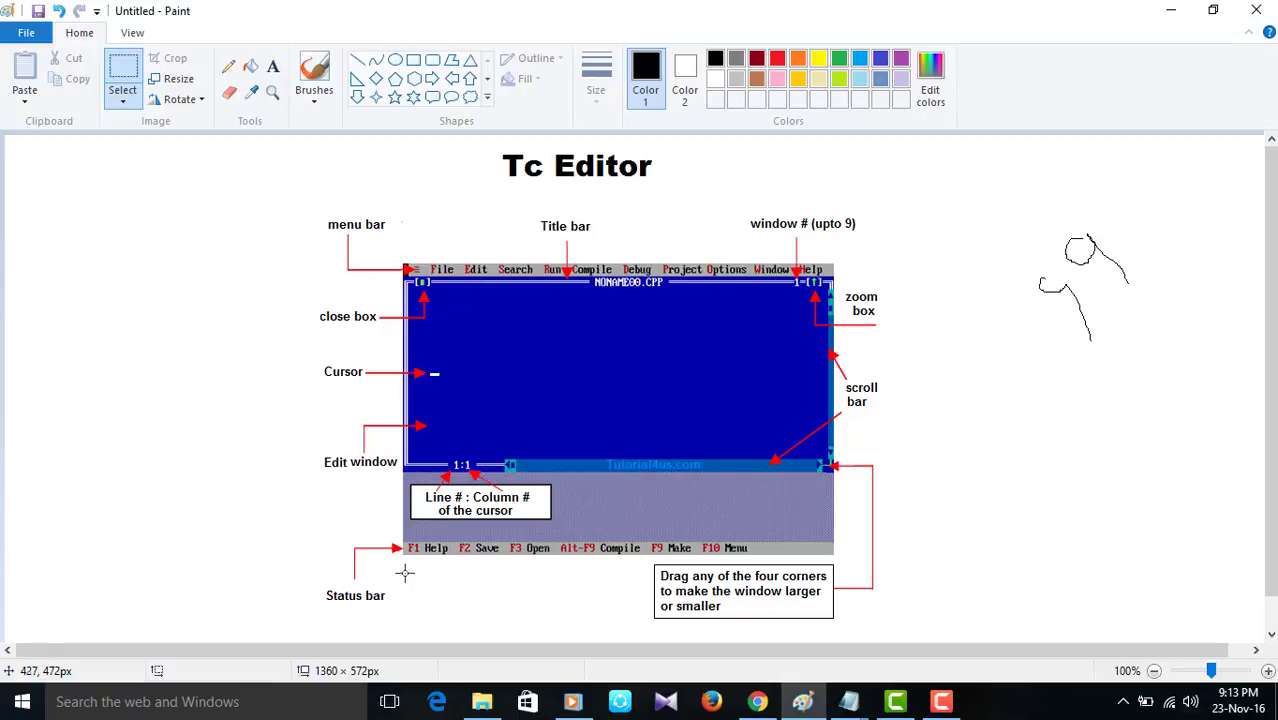
mouse_move(672, 548)
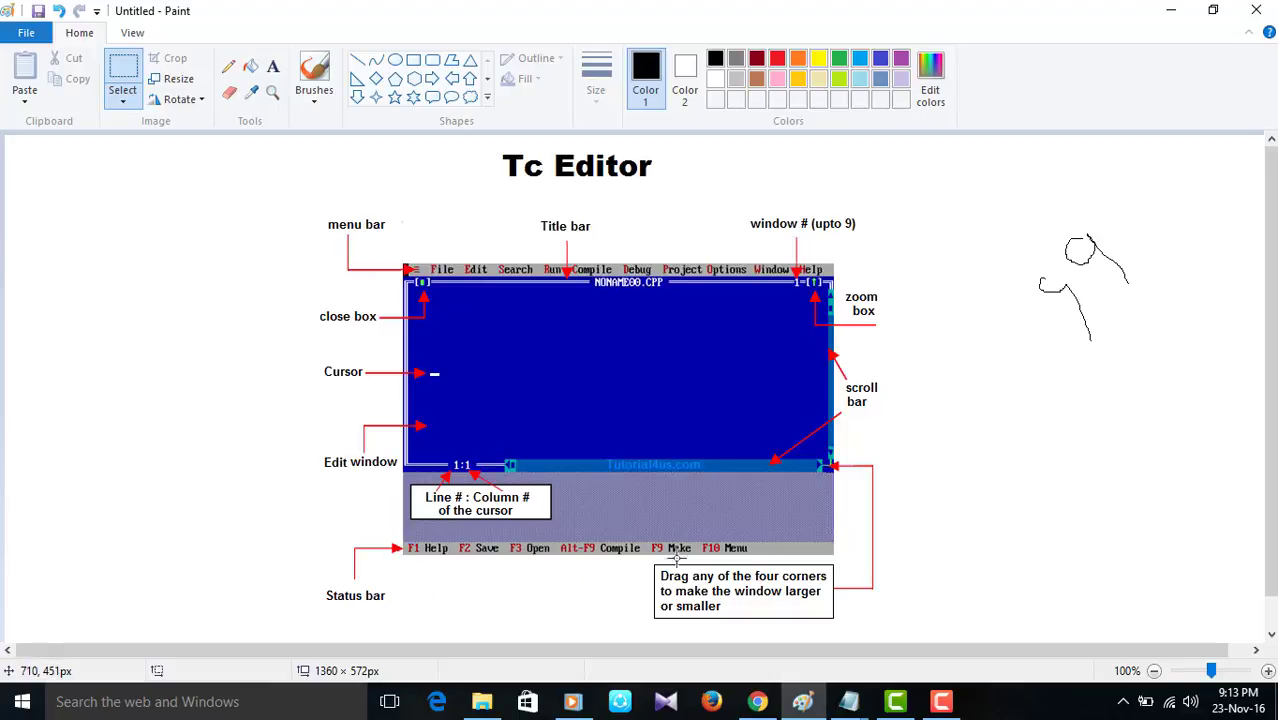
mouse_move(659, 587)
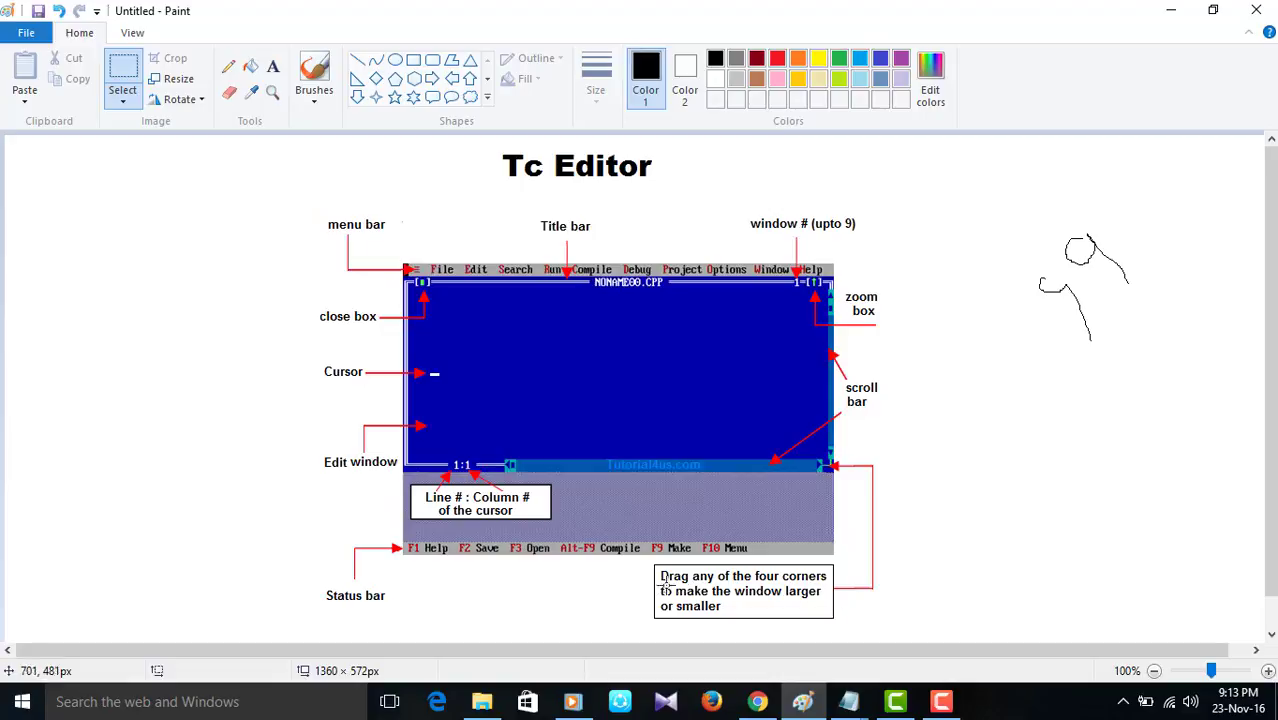
mouse_move(817, 575)
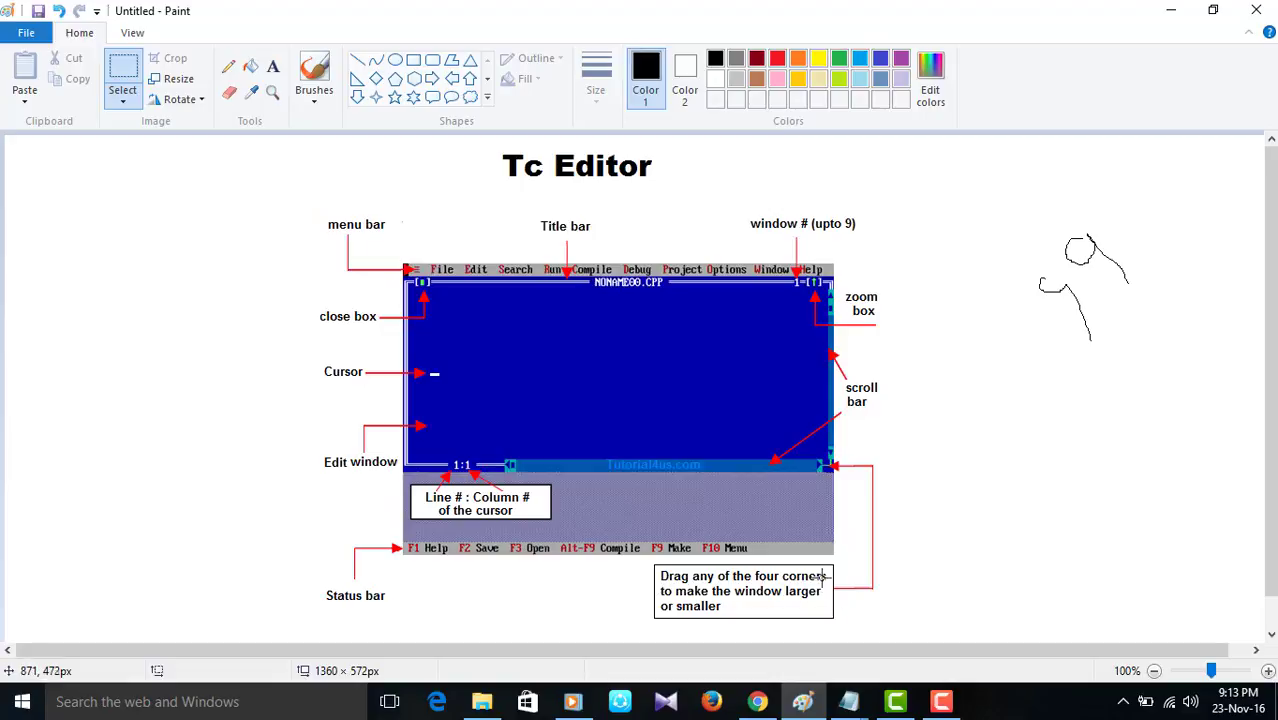
mouse_move(760, 602)
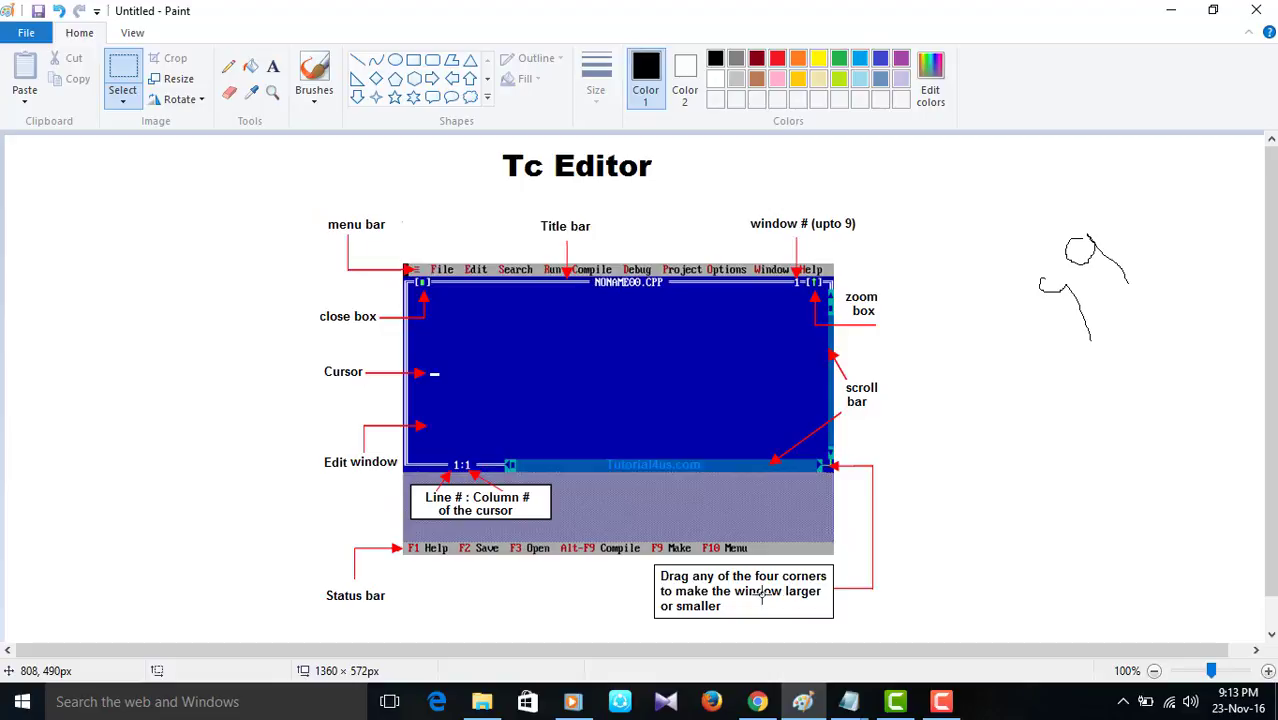
mouse_move(802, 601)
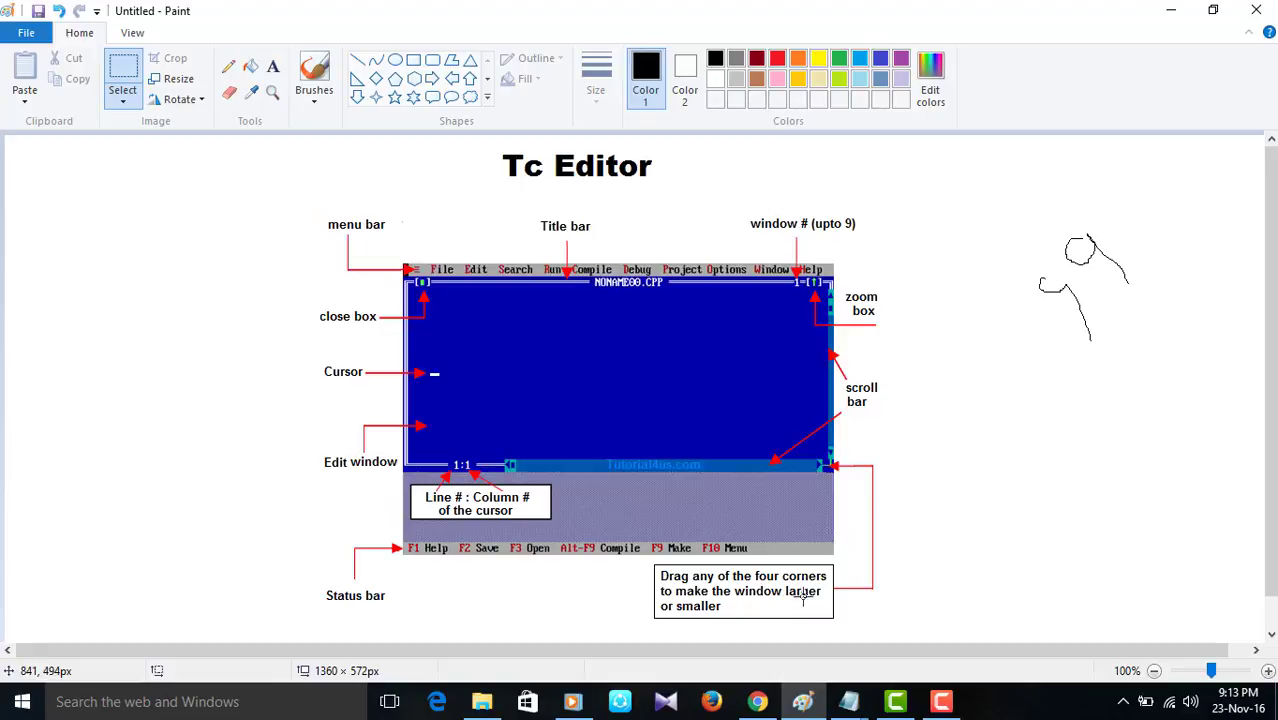
scroll(down, 3)
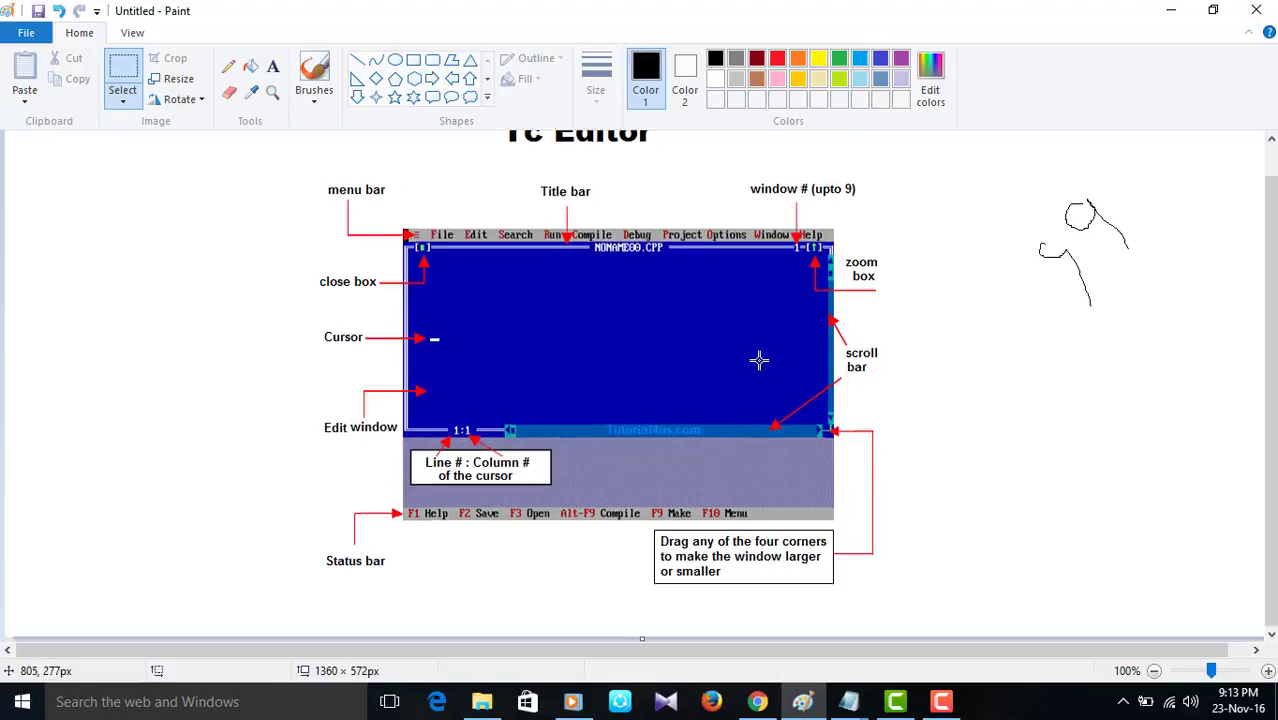
mouse_move(676, 400)
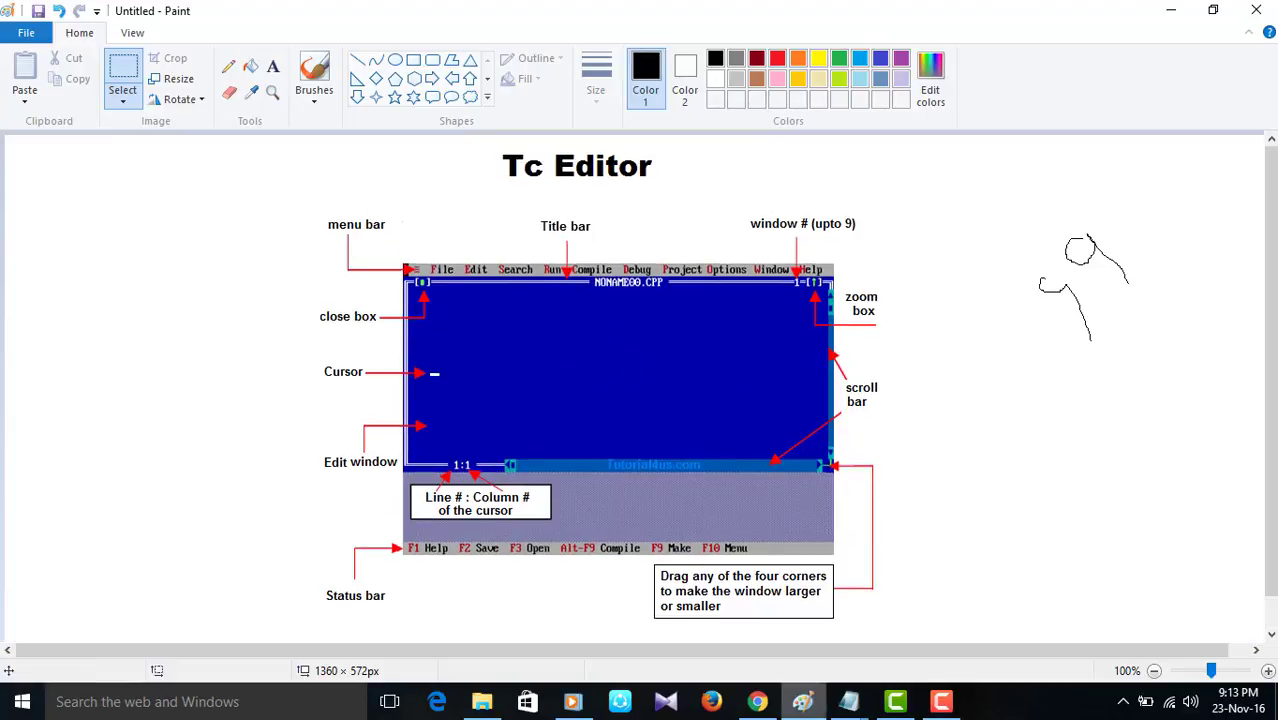
mouse_move(851, 702)
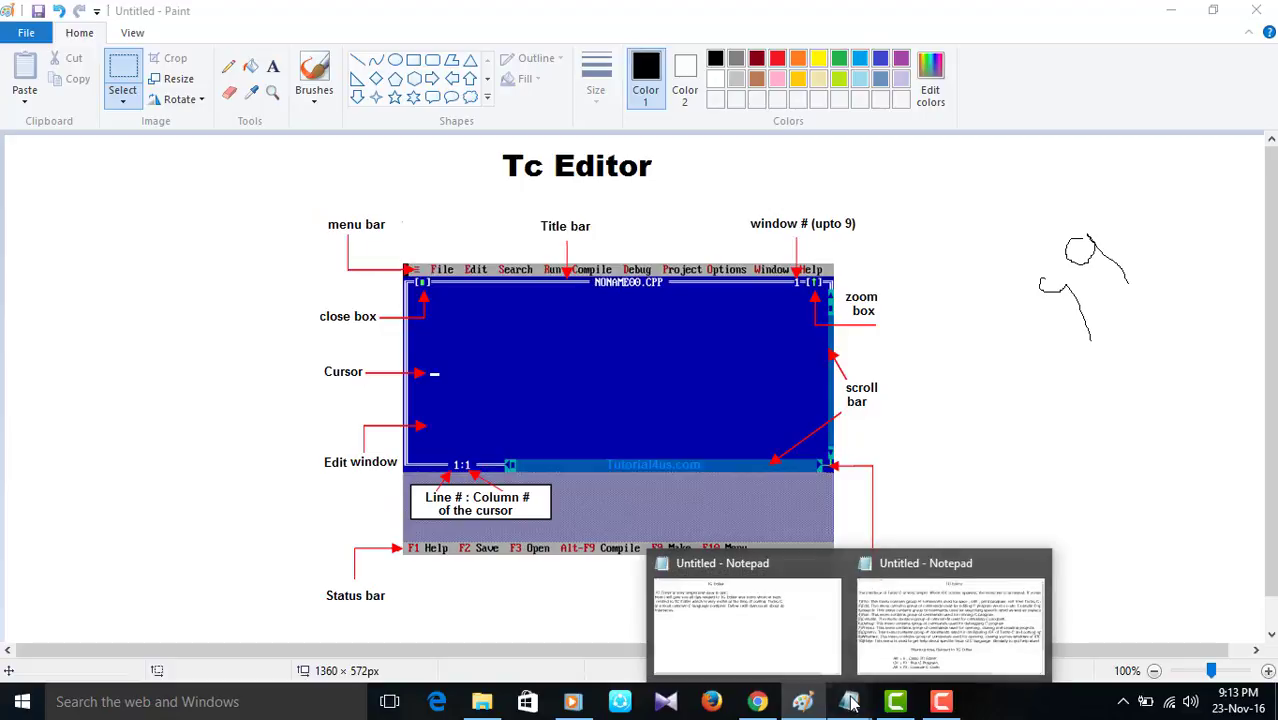
click(950, 563)
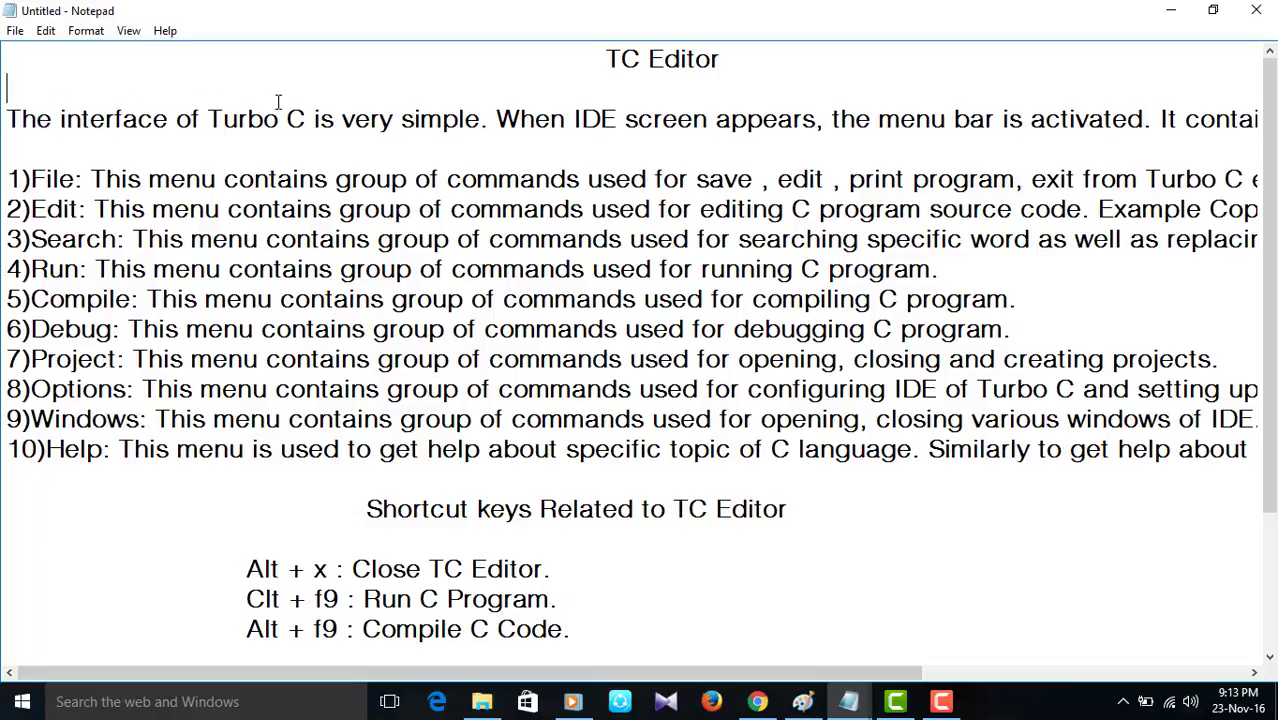
drag(7, 119, 487, 119)
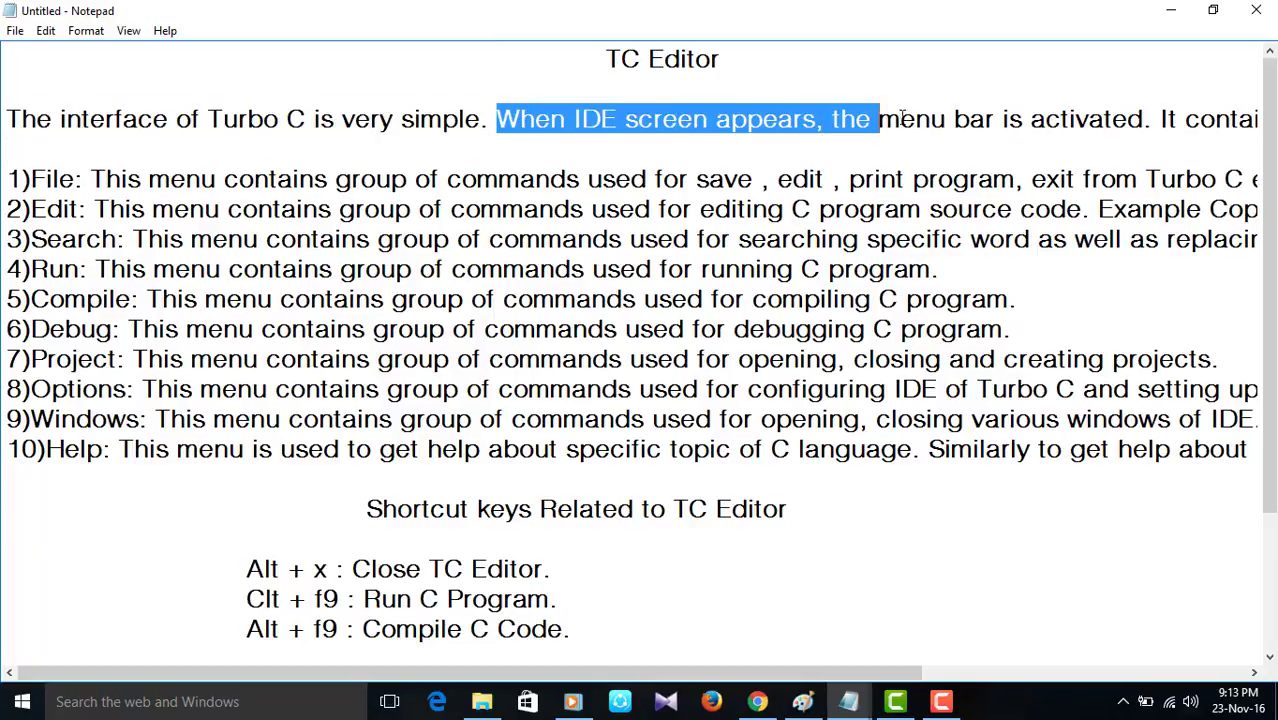
click(1155, 140)
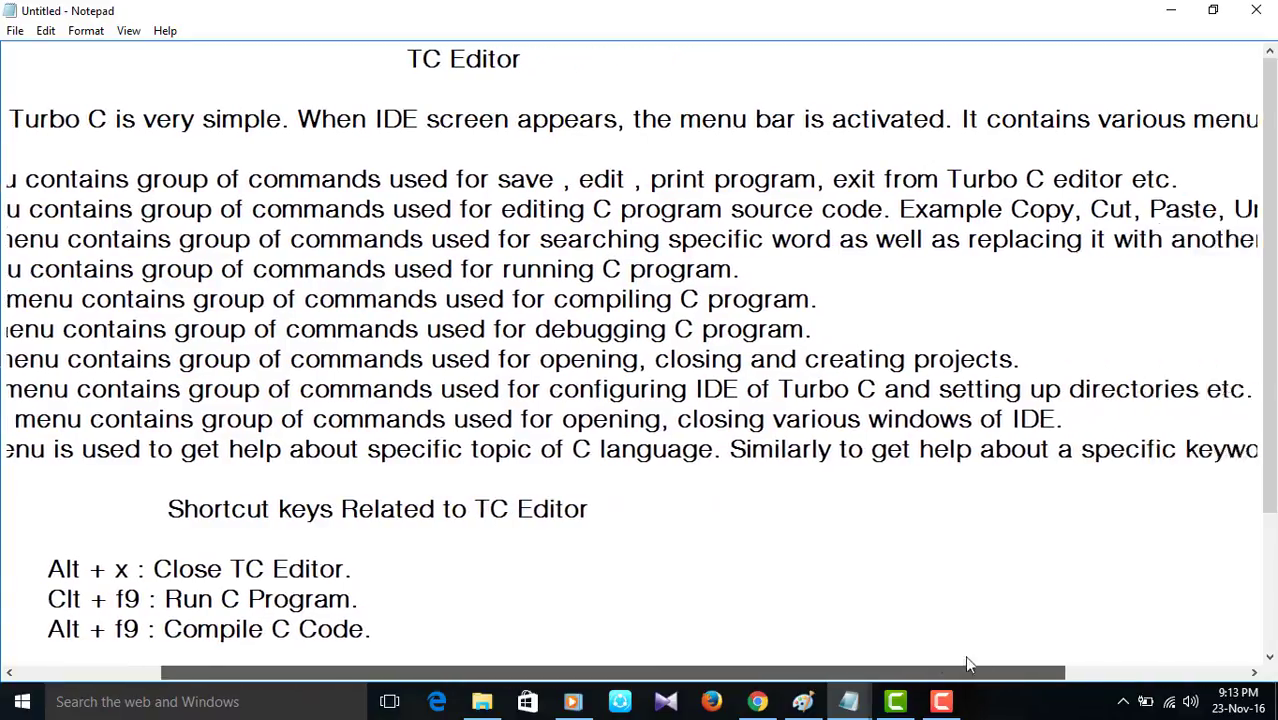
scroll(right, 3)
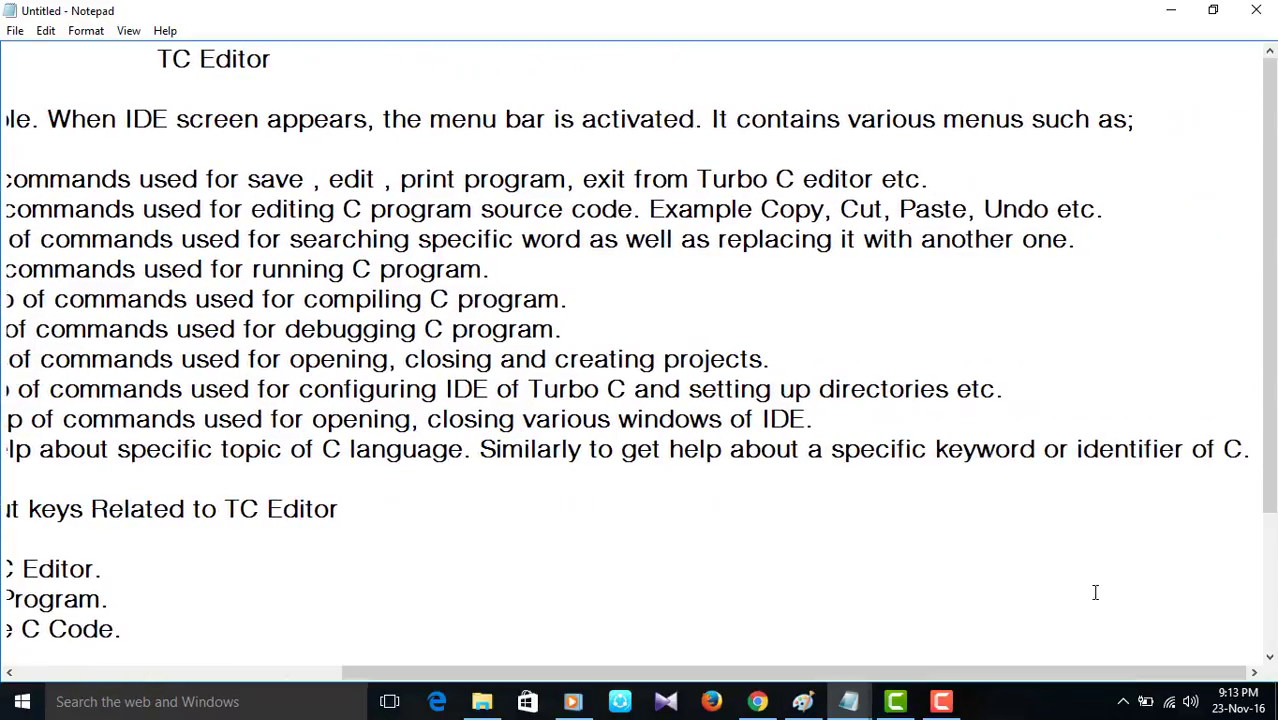
drag(710, 119, 1090, 119)
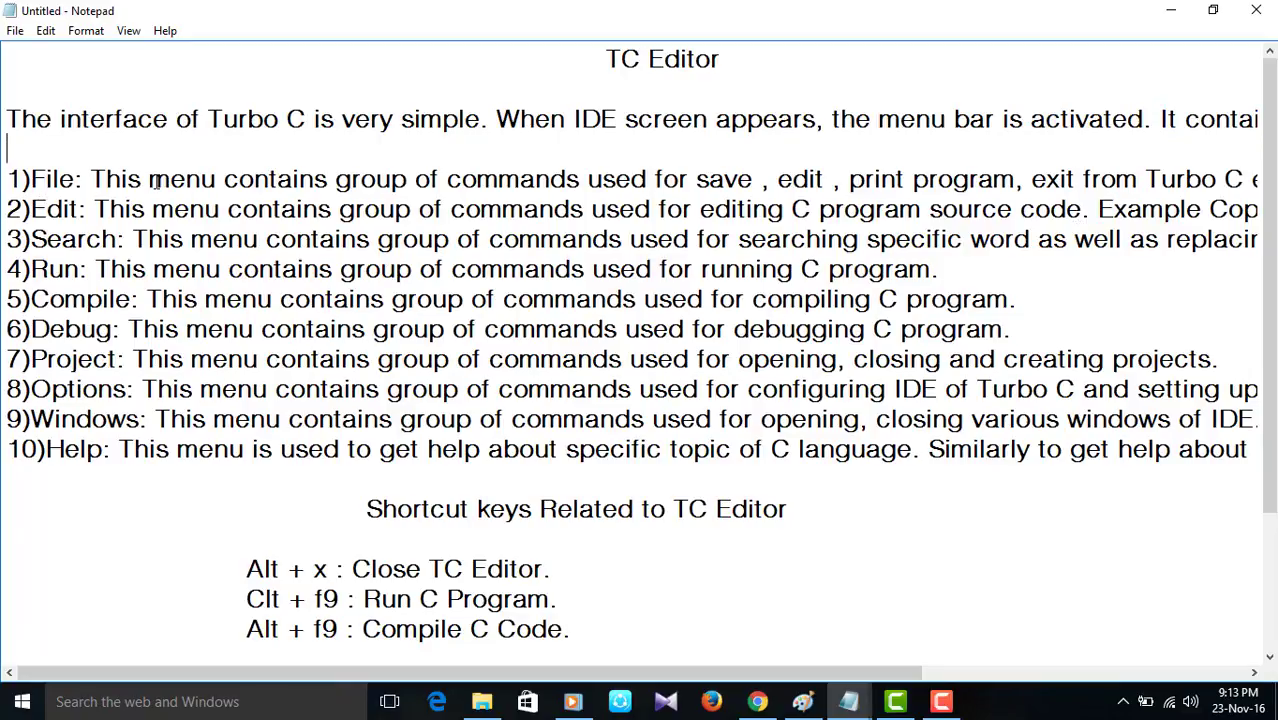
mouse_move(687, 655)
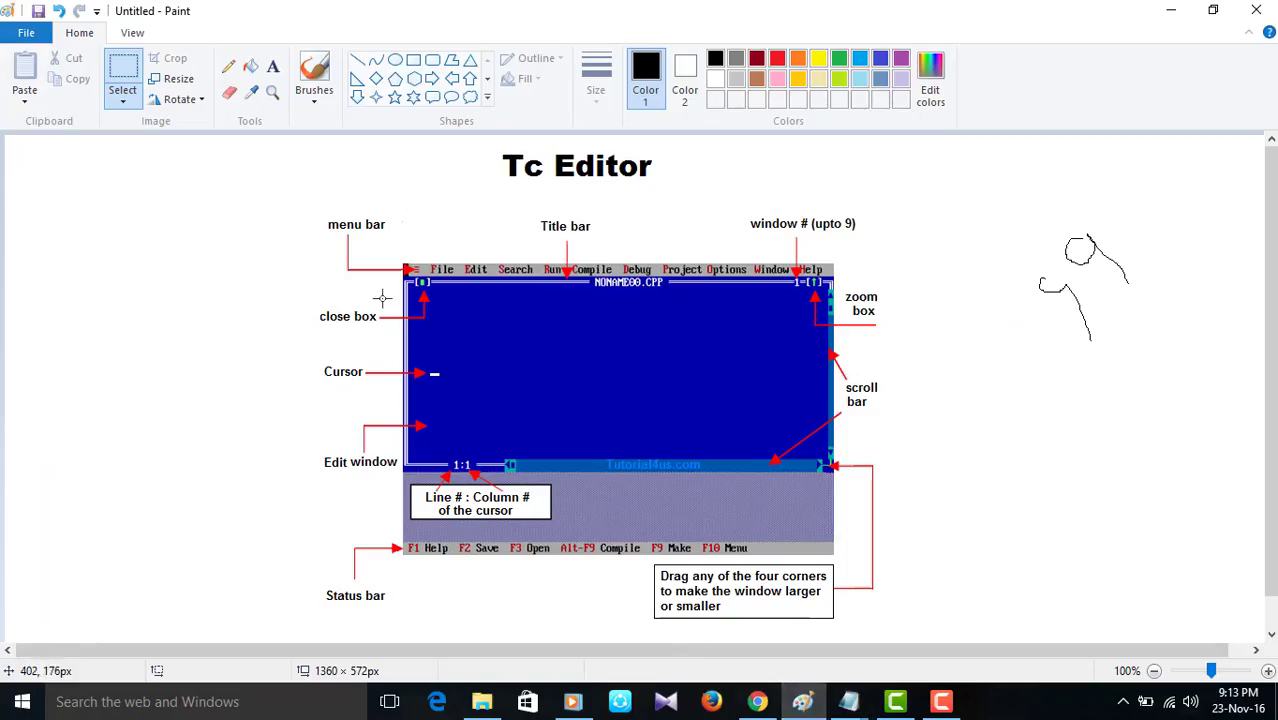
mouse_move(476, 347)
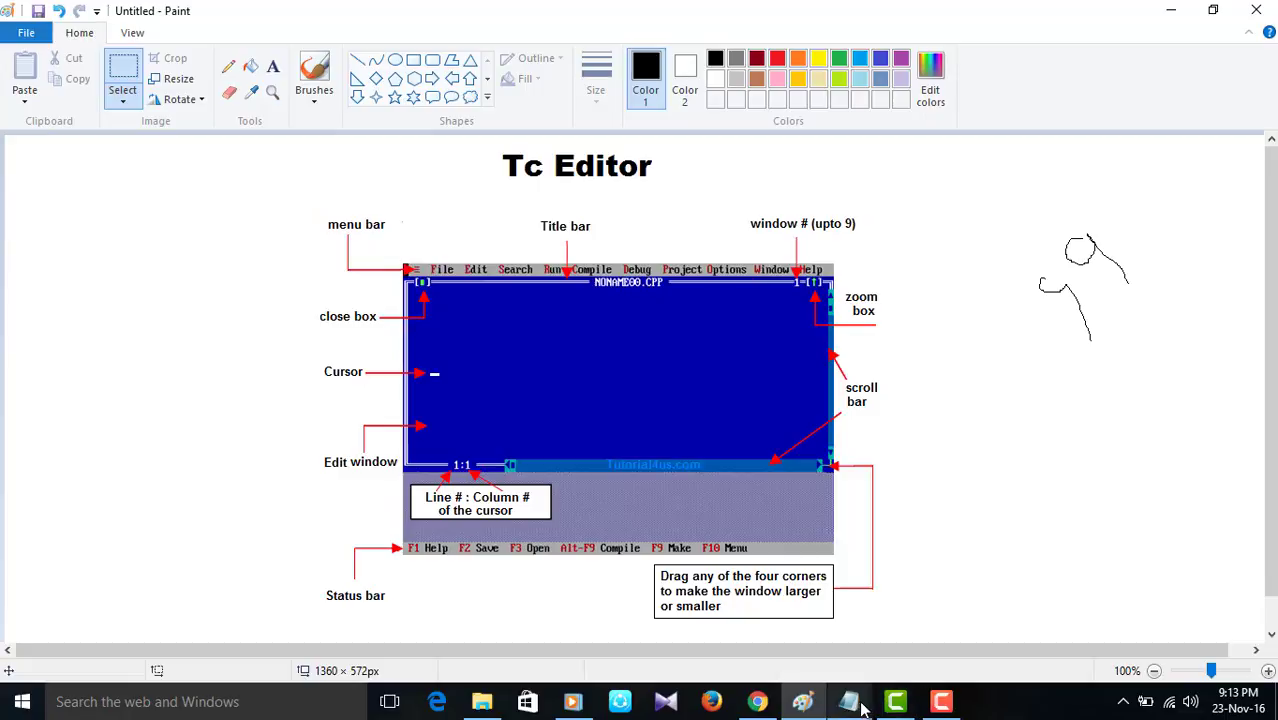
click(839, 701)
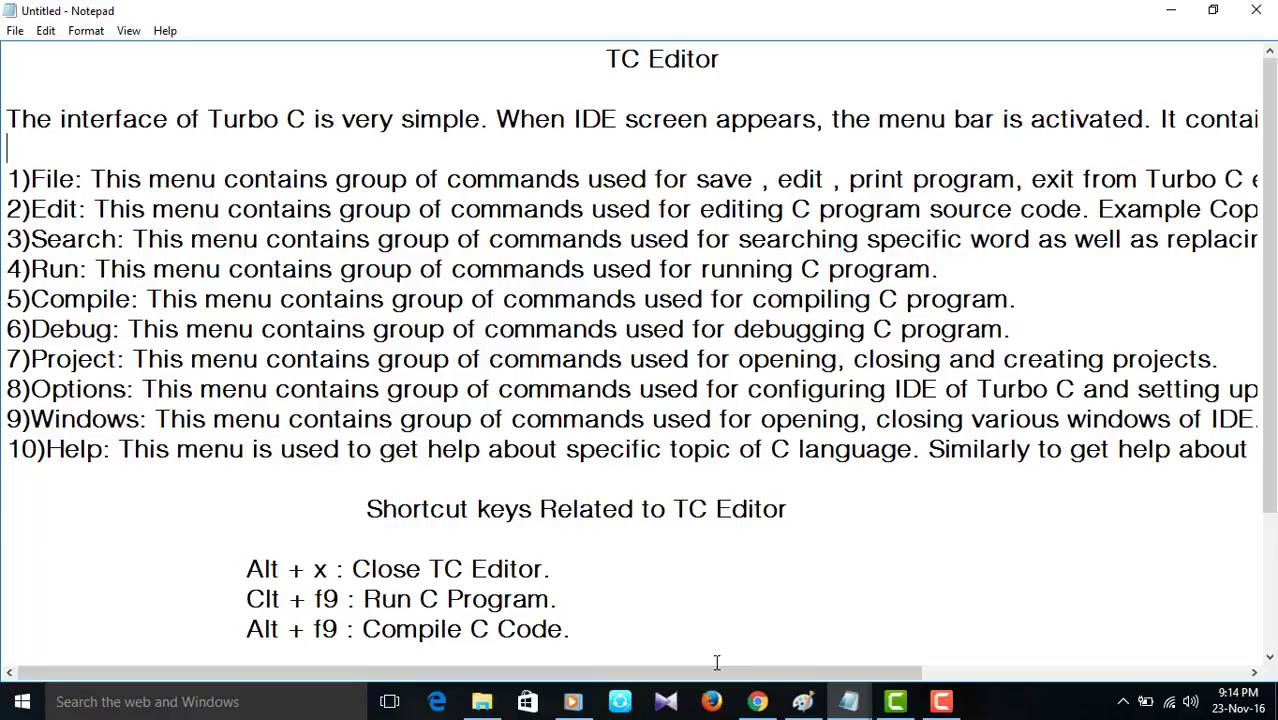
scroll(right, 3)
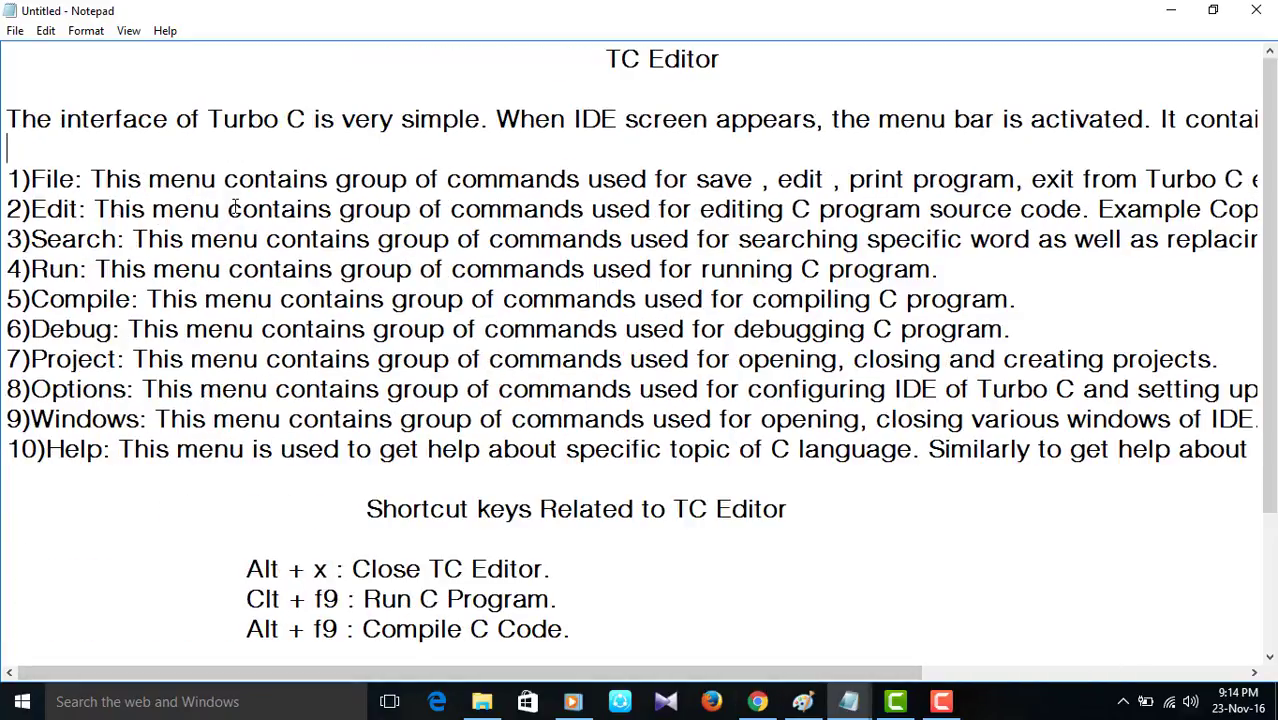
mouse_move(318, 209)
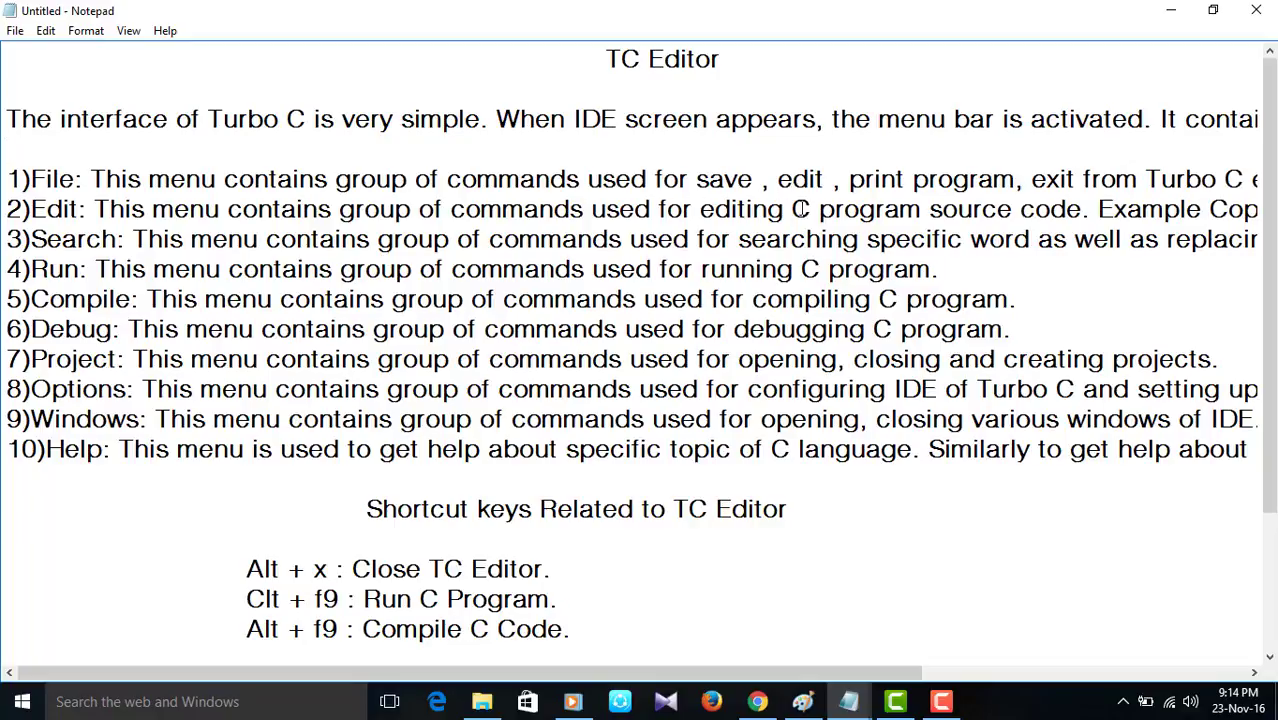
mouse_move(1027, 207)
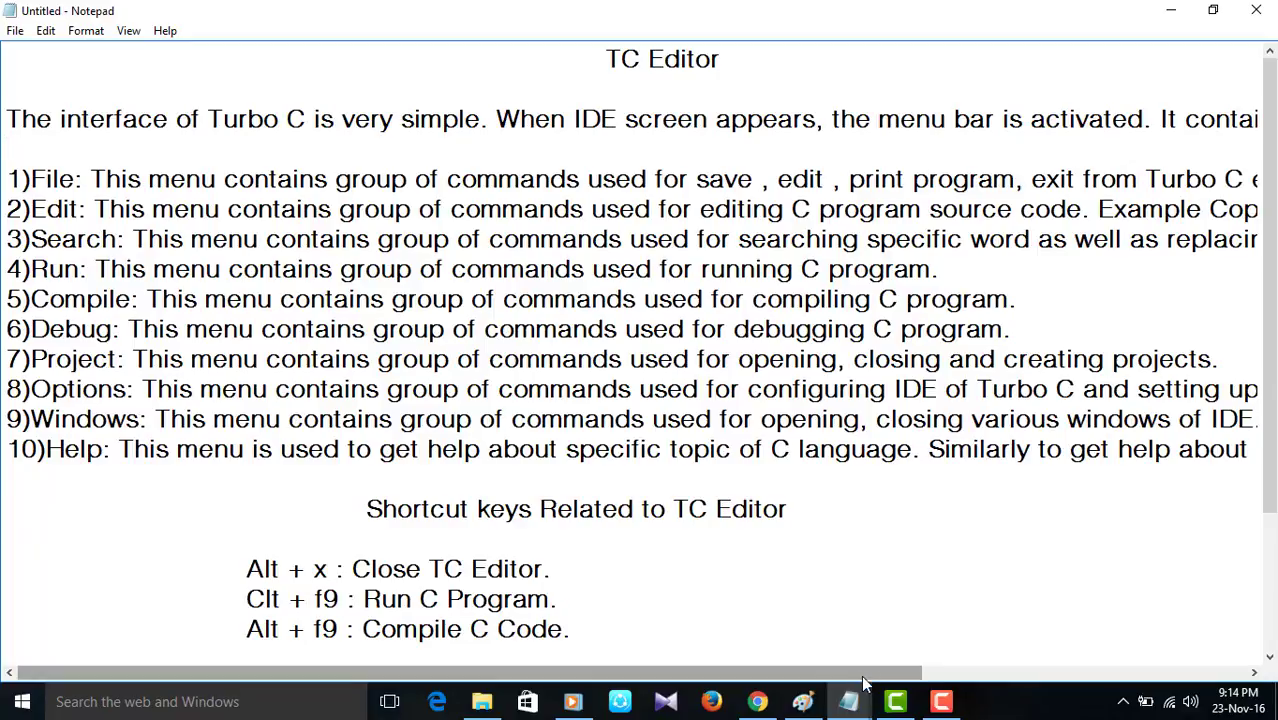
scroll(right, 3)
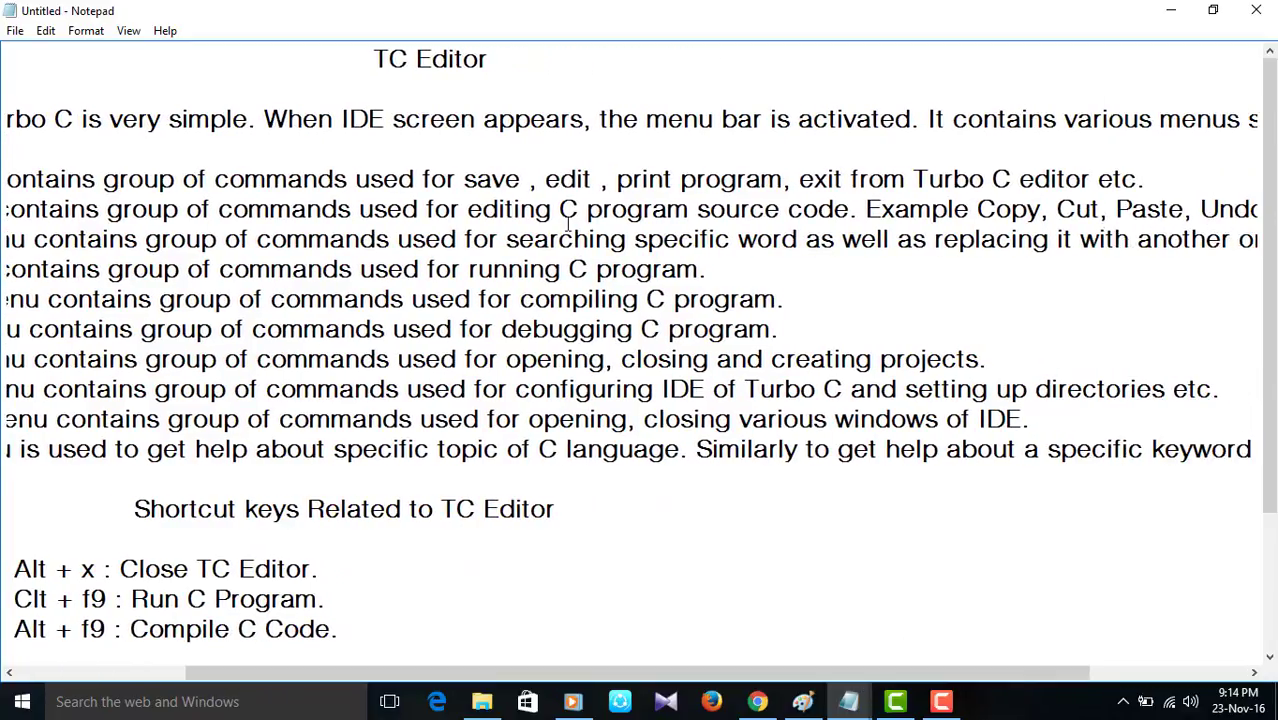
drag(835, 209, 575, 239)
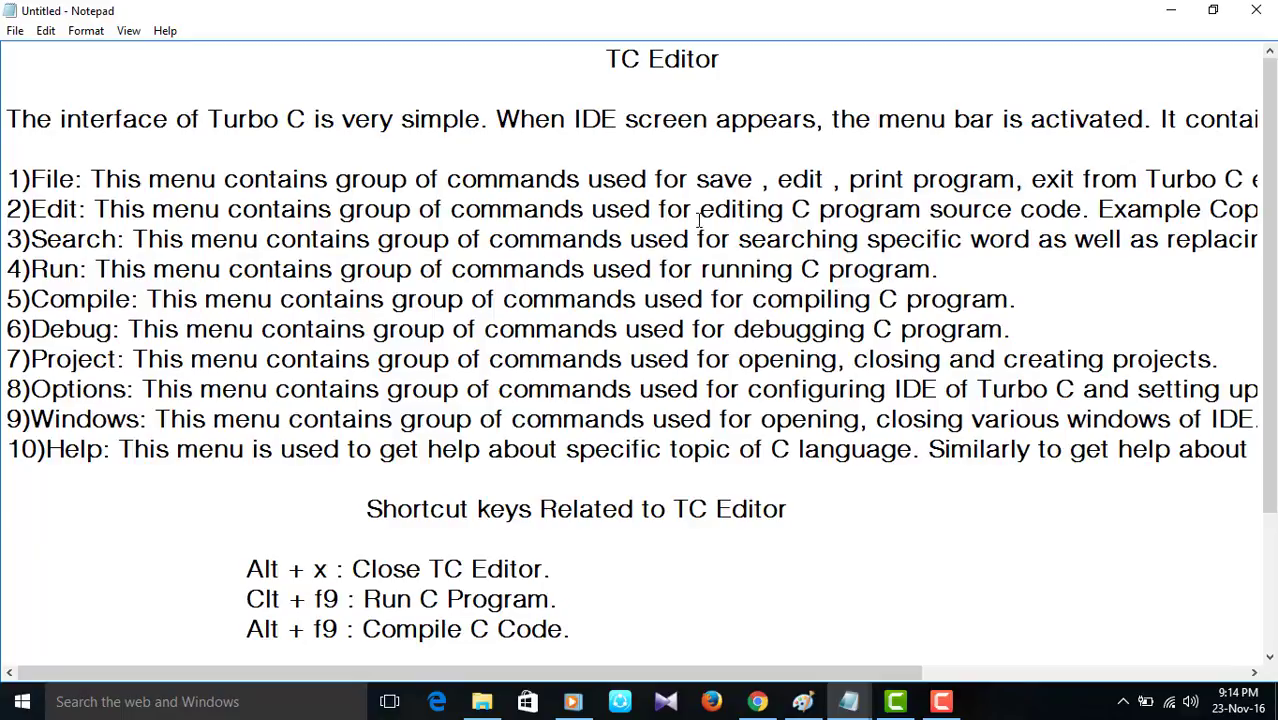
mouse_move(1186, 250)
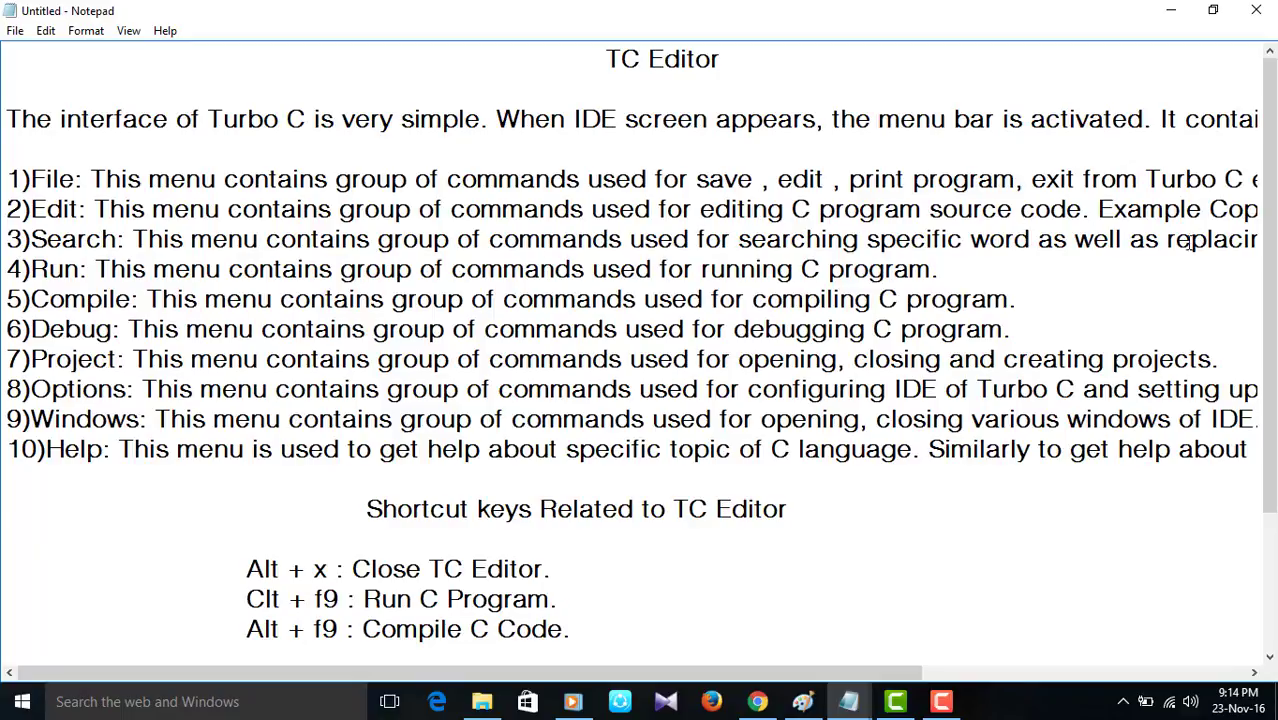
scroll(right, 3)
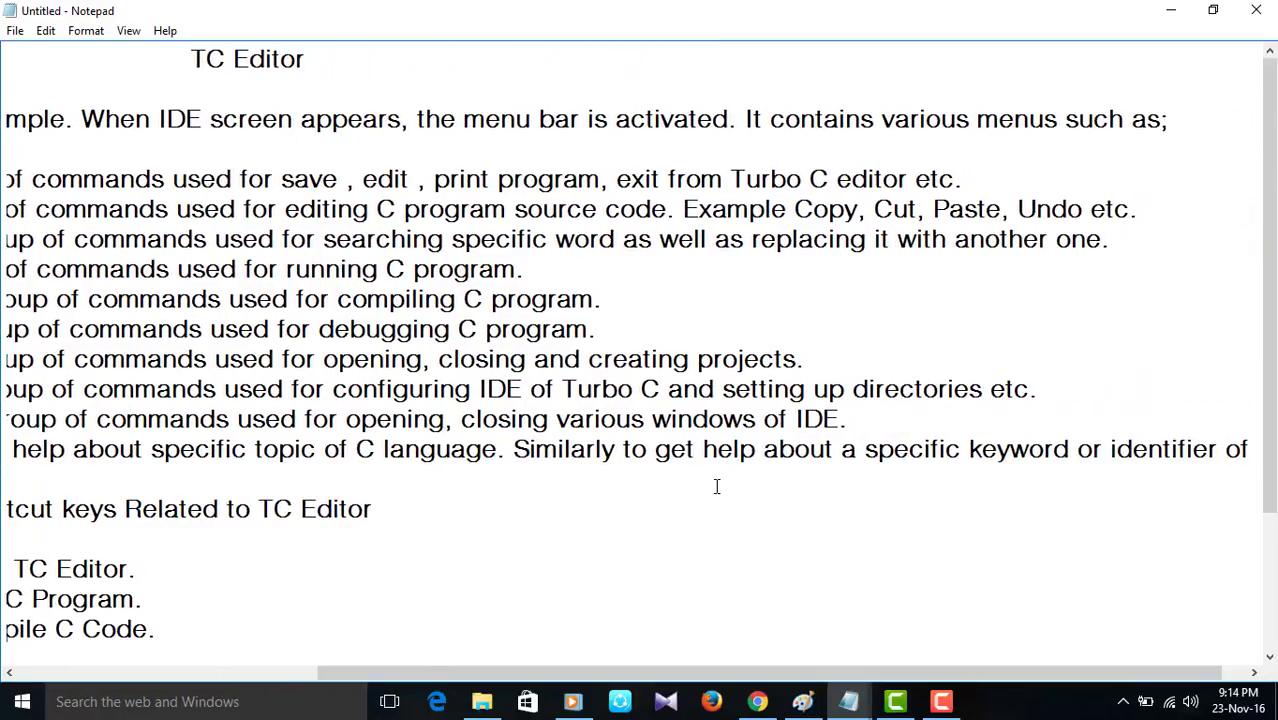
scroll(left, 3)
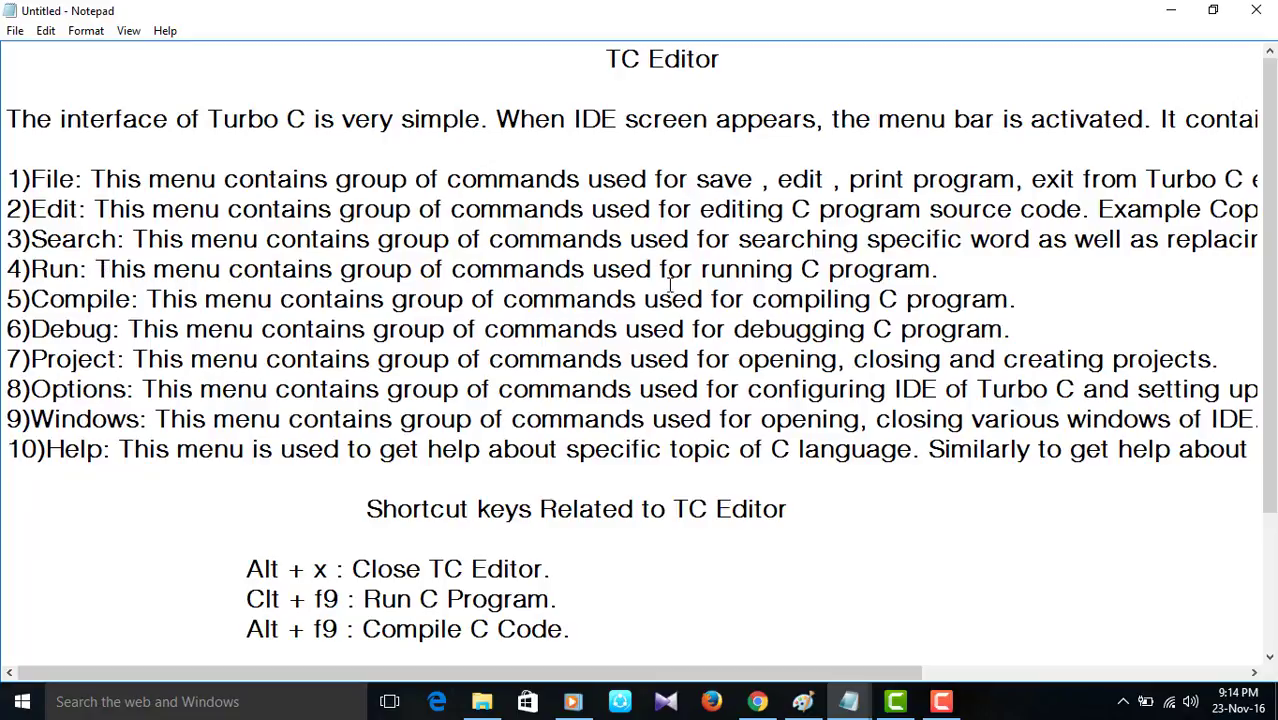
click(1016, 299)
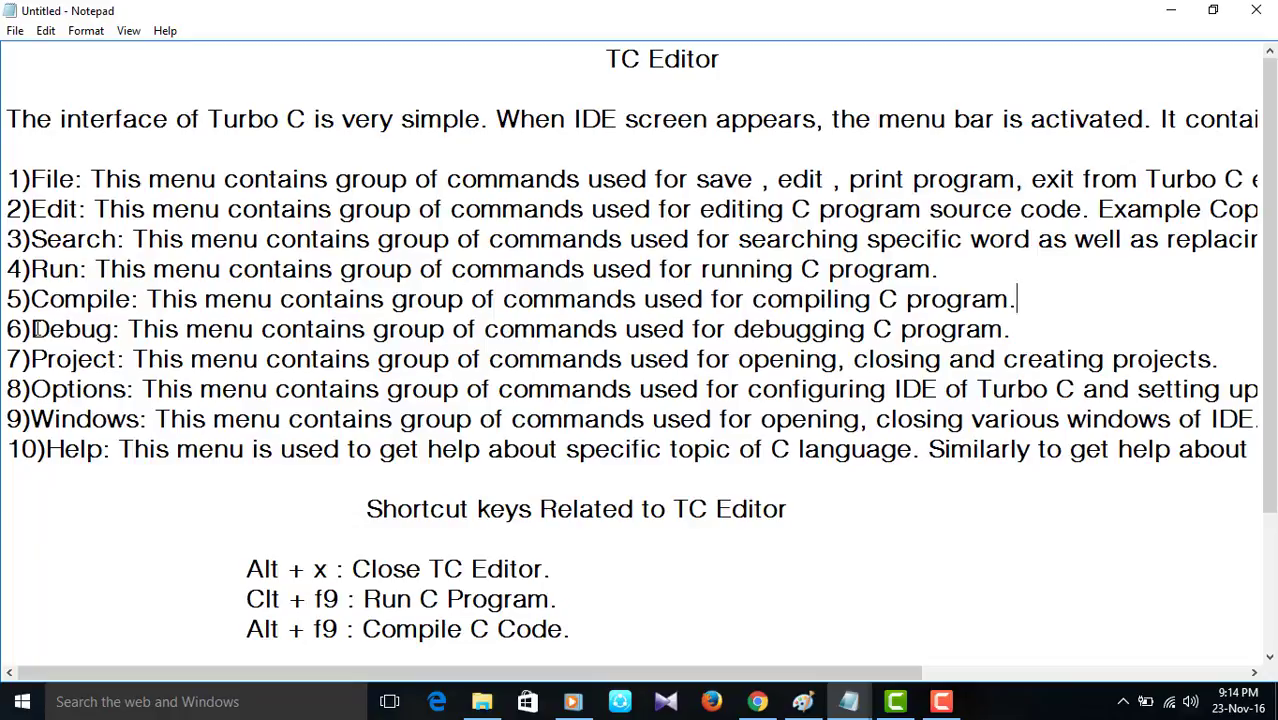
drag(30, 328, 718, 328)
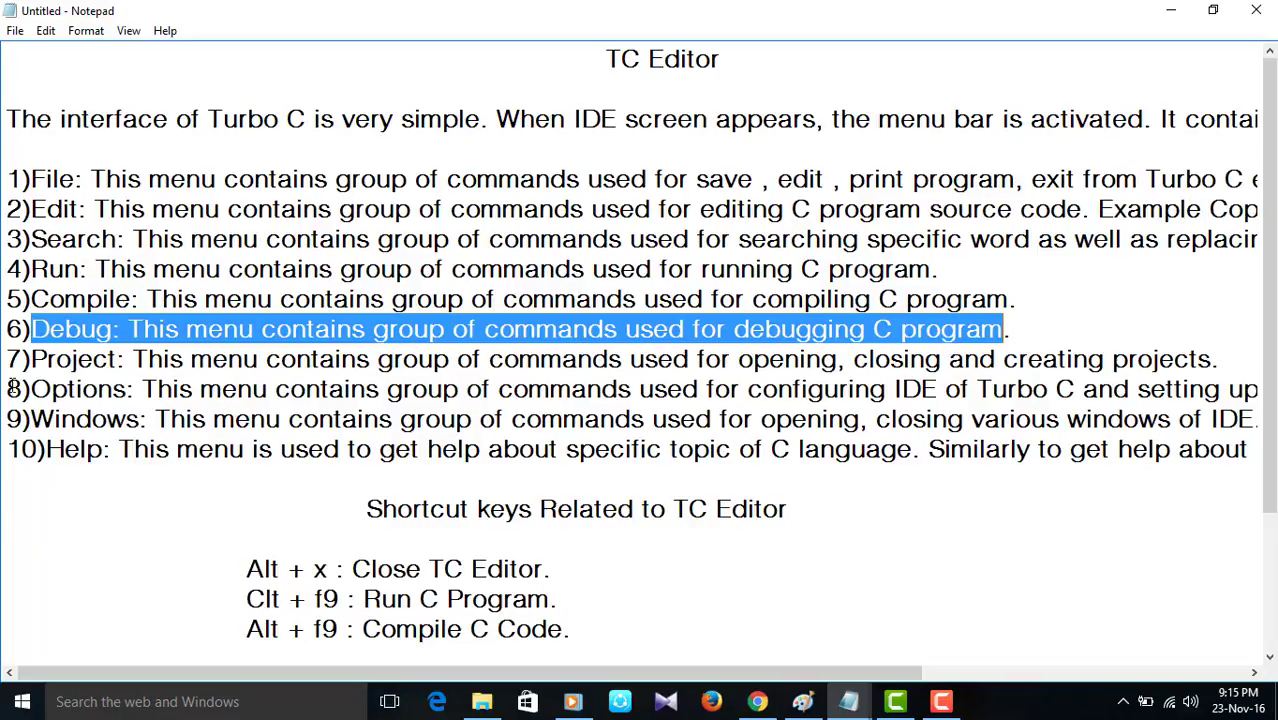
click(8, 359)
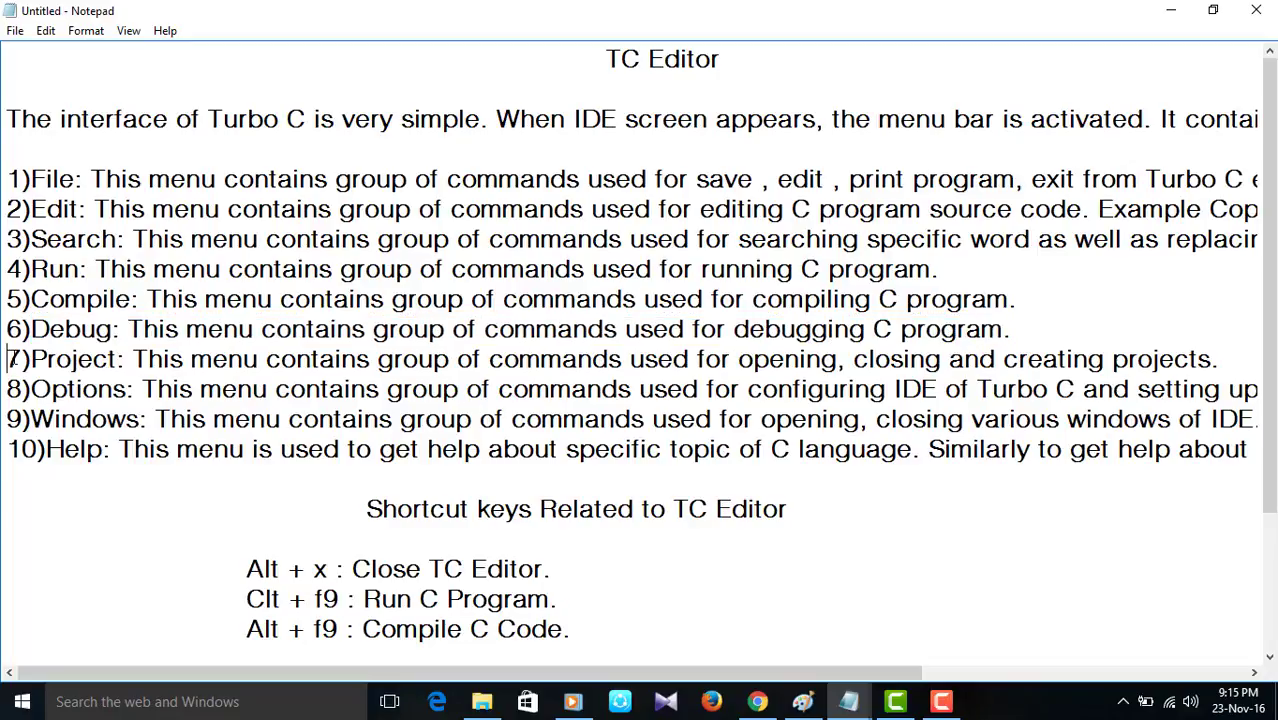
drag(7, 359, 985, 359)
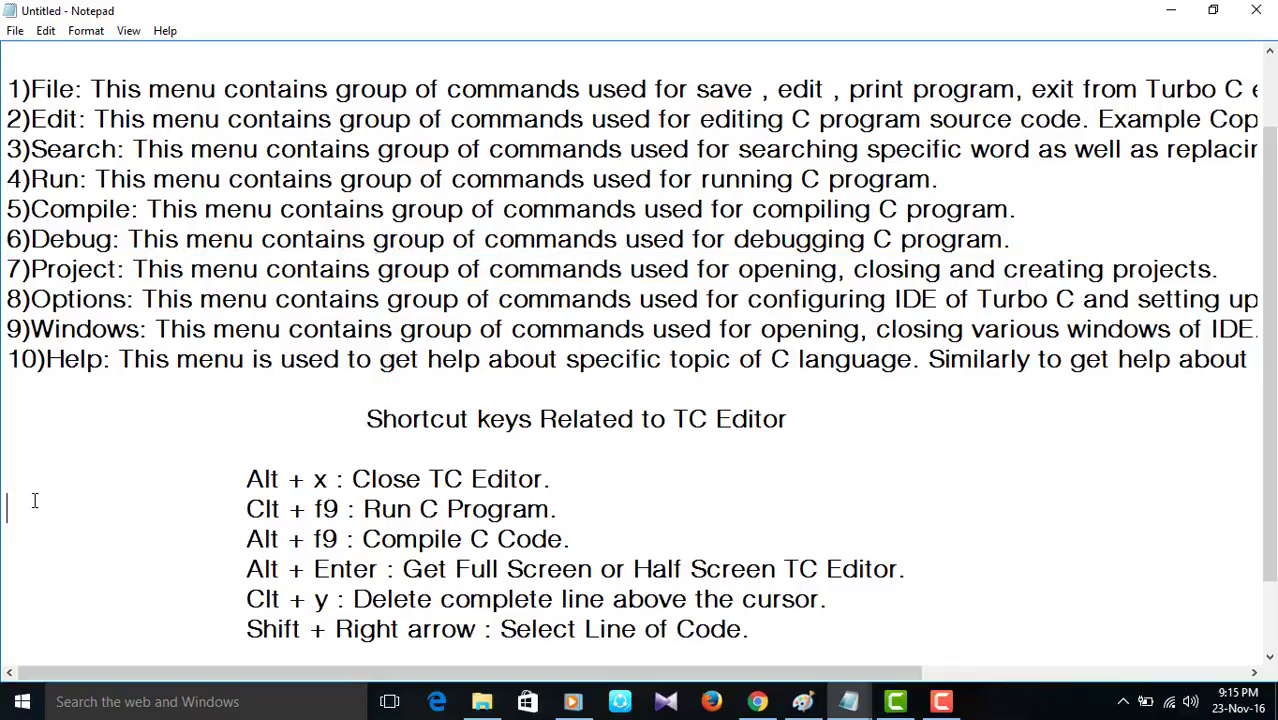
drag(8, 299, 270, 299)
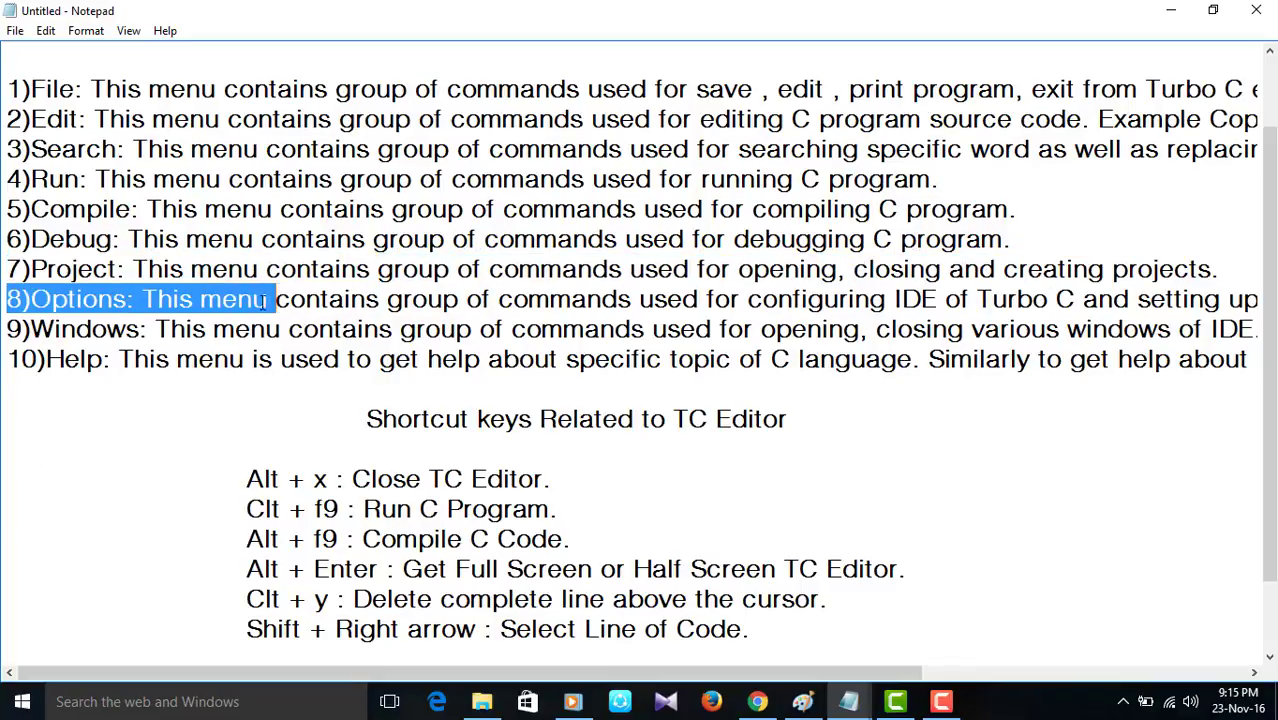
drag(270, 298, 650, 298)
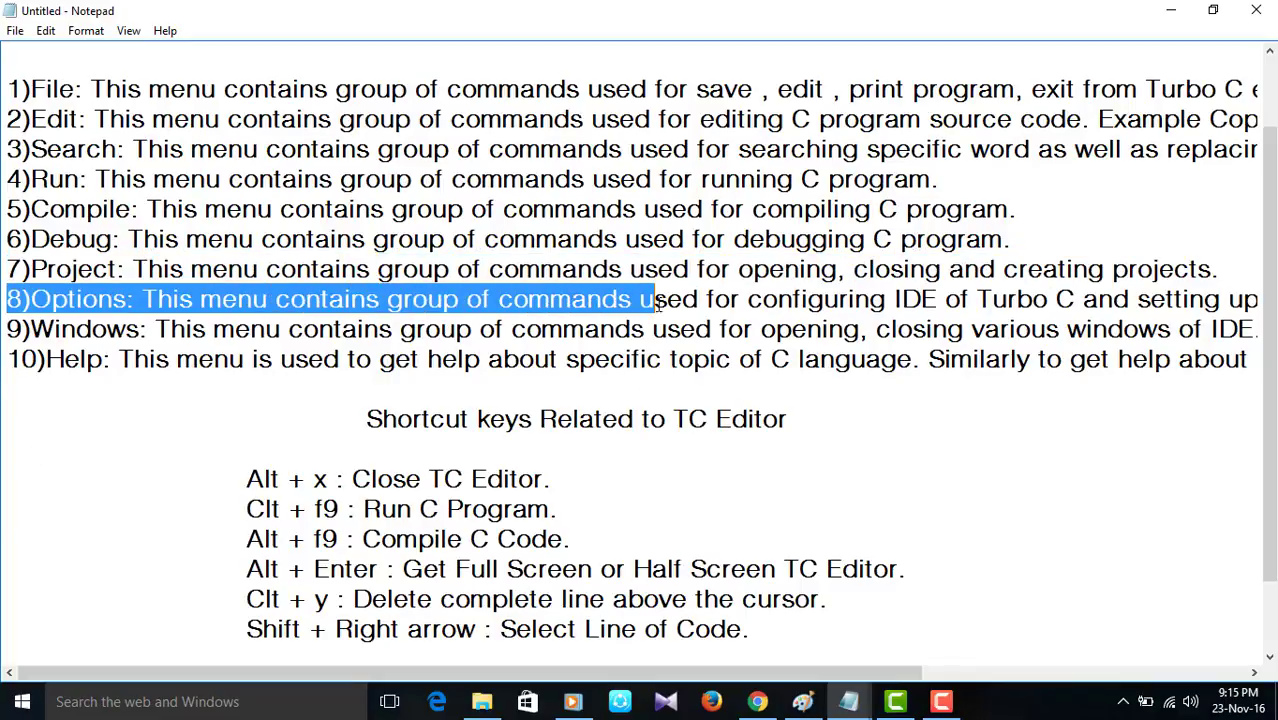
drag(655, 299, 990, 299)
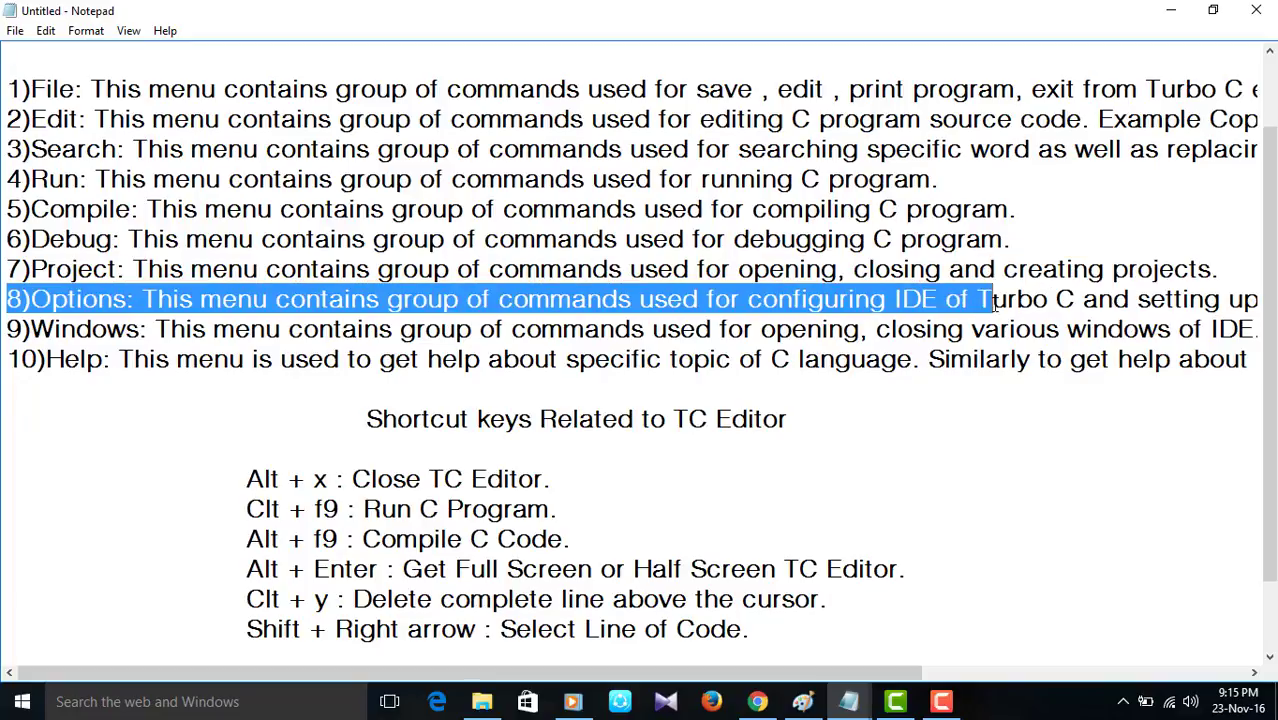
scroll(right, 3)
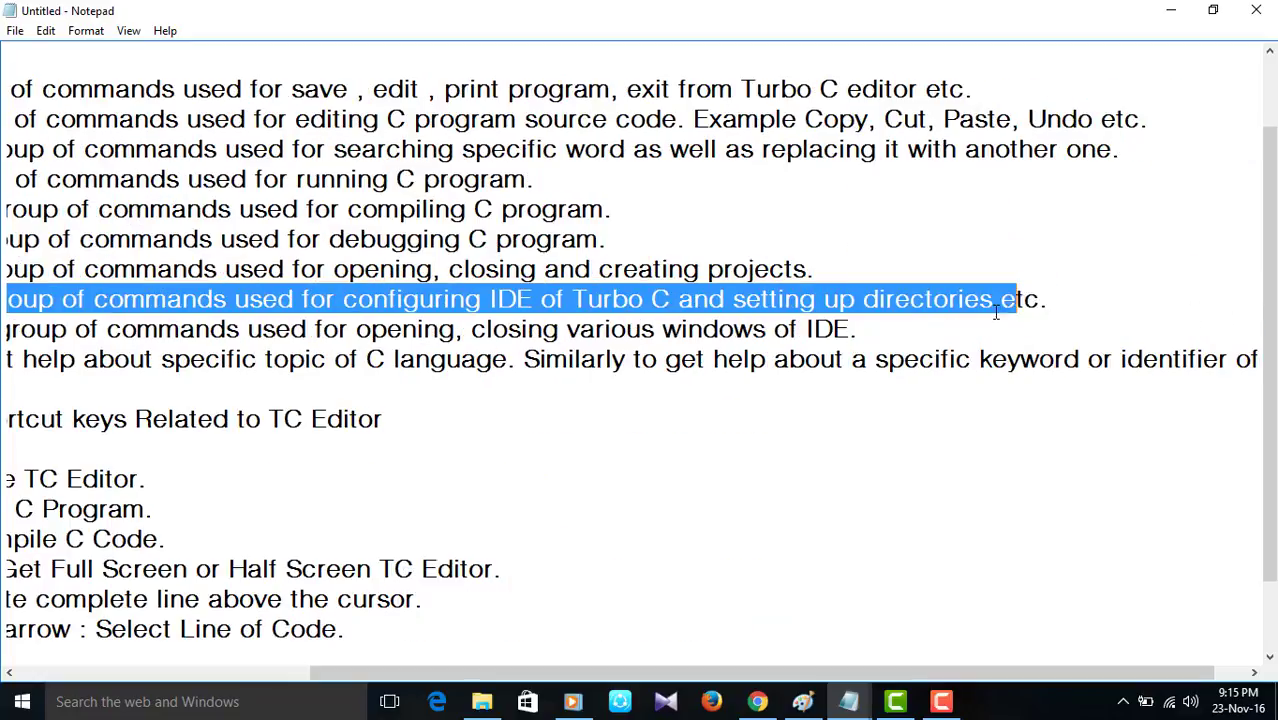
click(1048, 299)
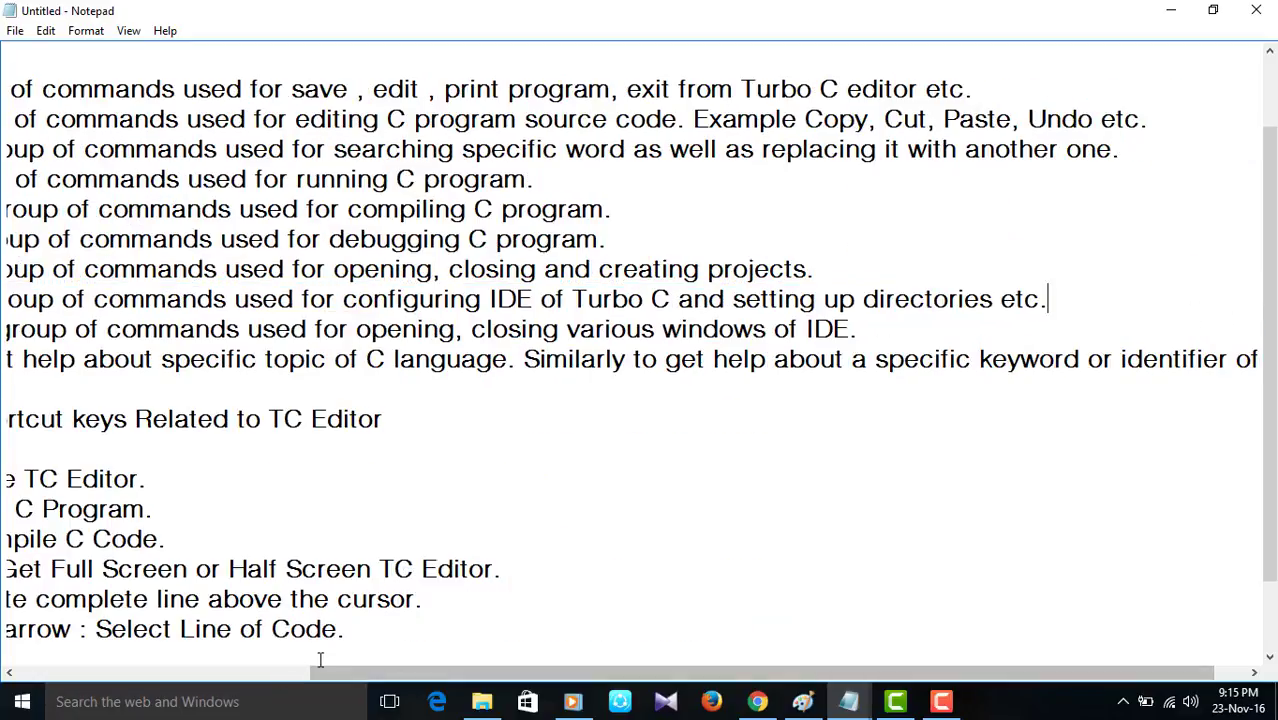
scroll(left, 3)
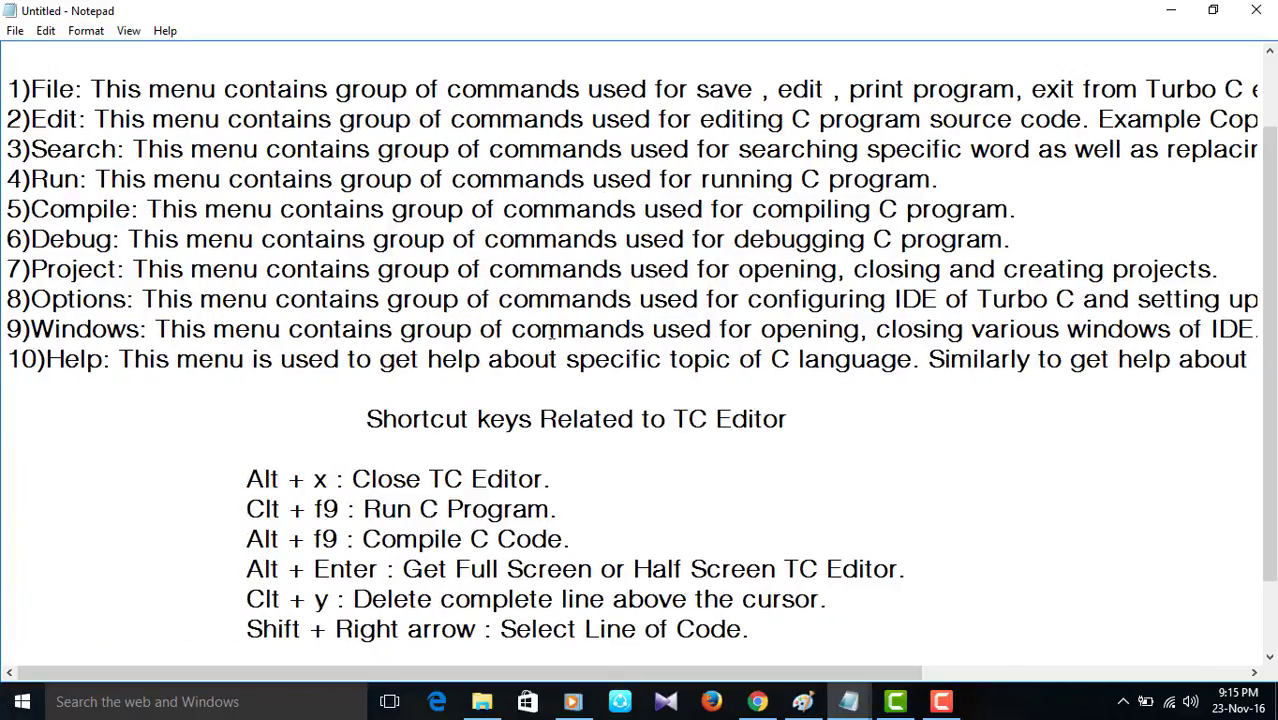
mouse_move(785, 328)
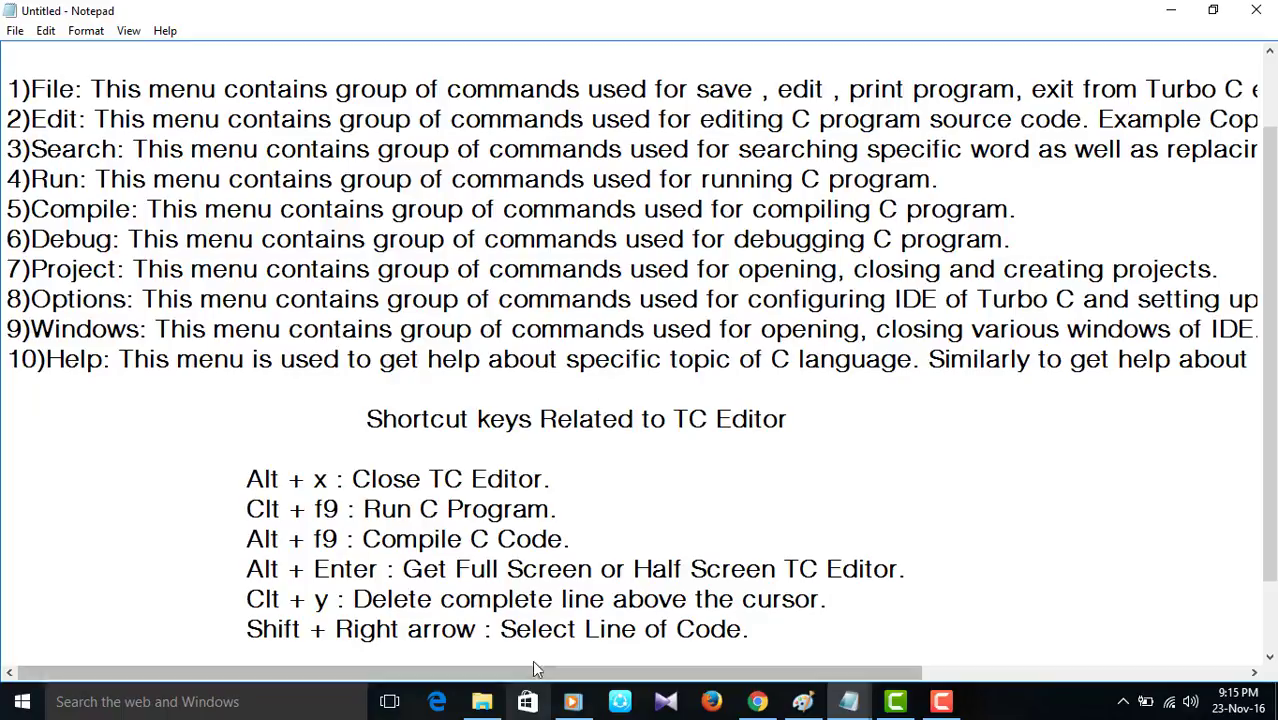
mouse_move(470, 685)
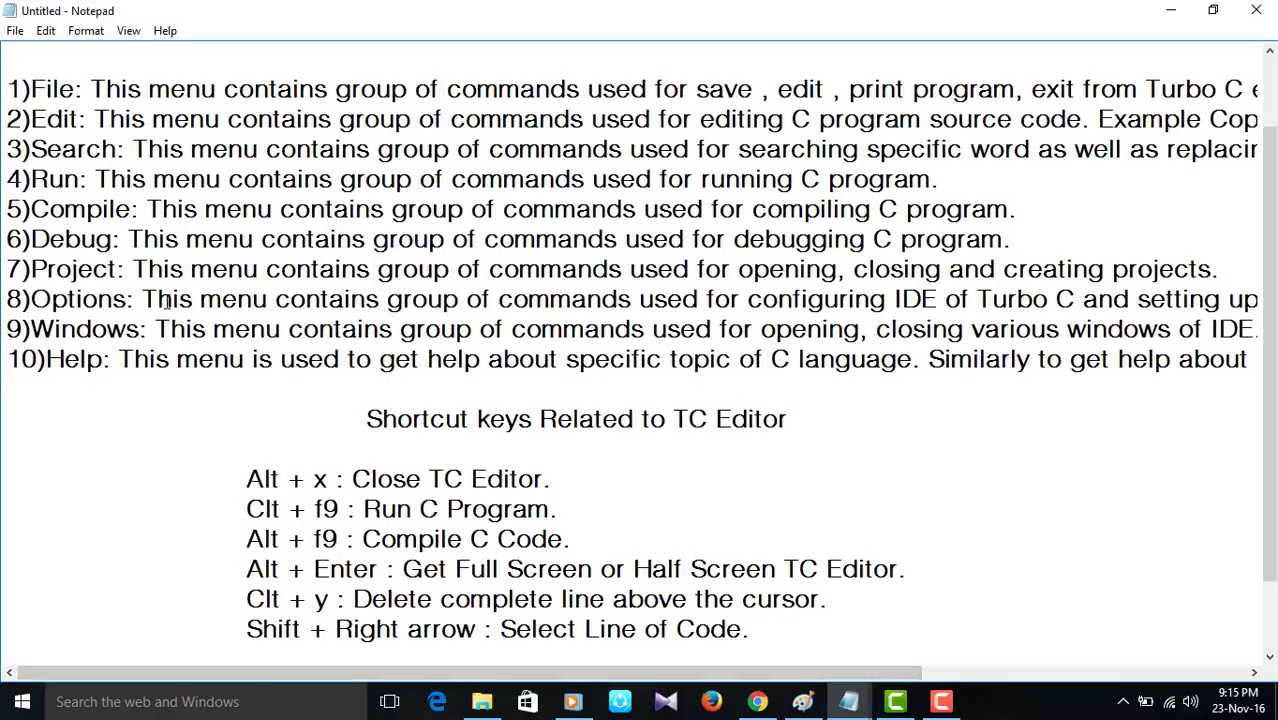
mouse_move(122, 309)
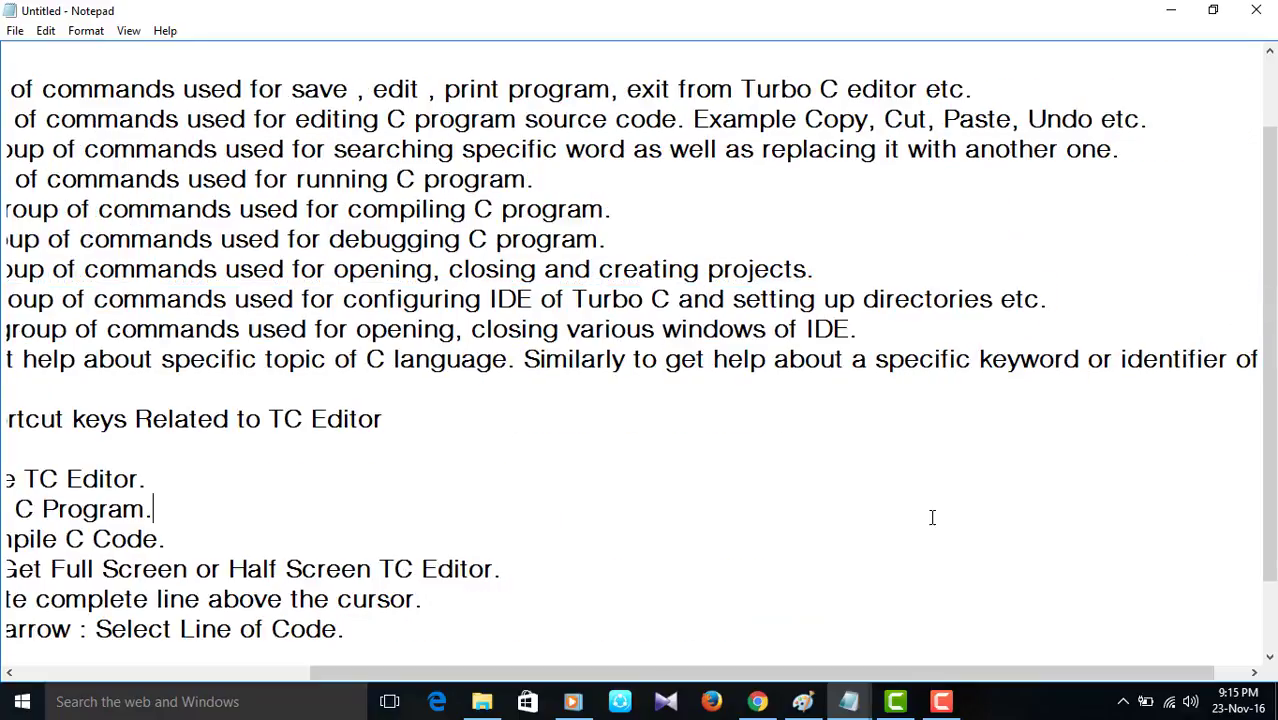
scroll(left, 3)
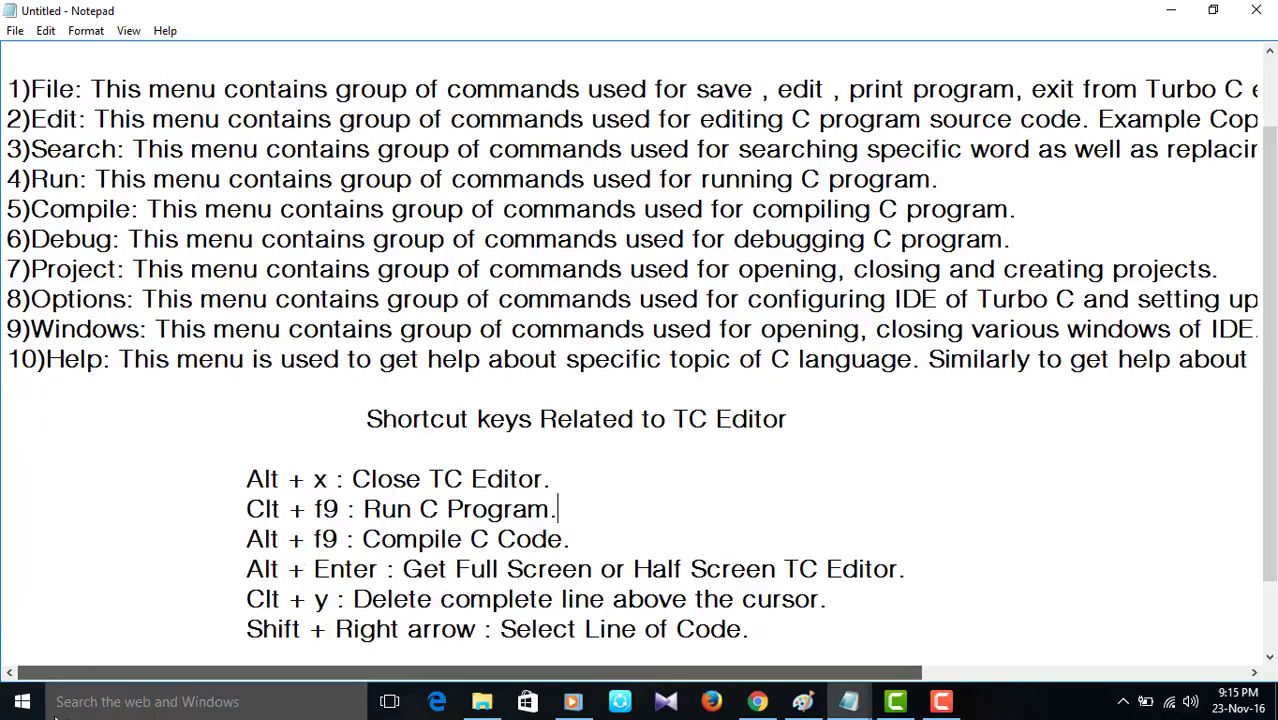
drag(7, 329, 280, 329)
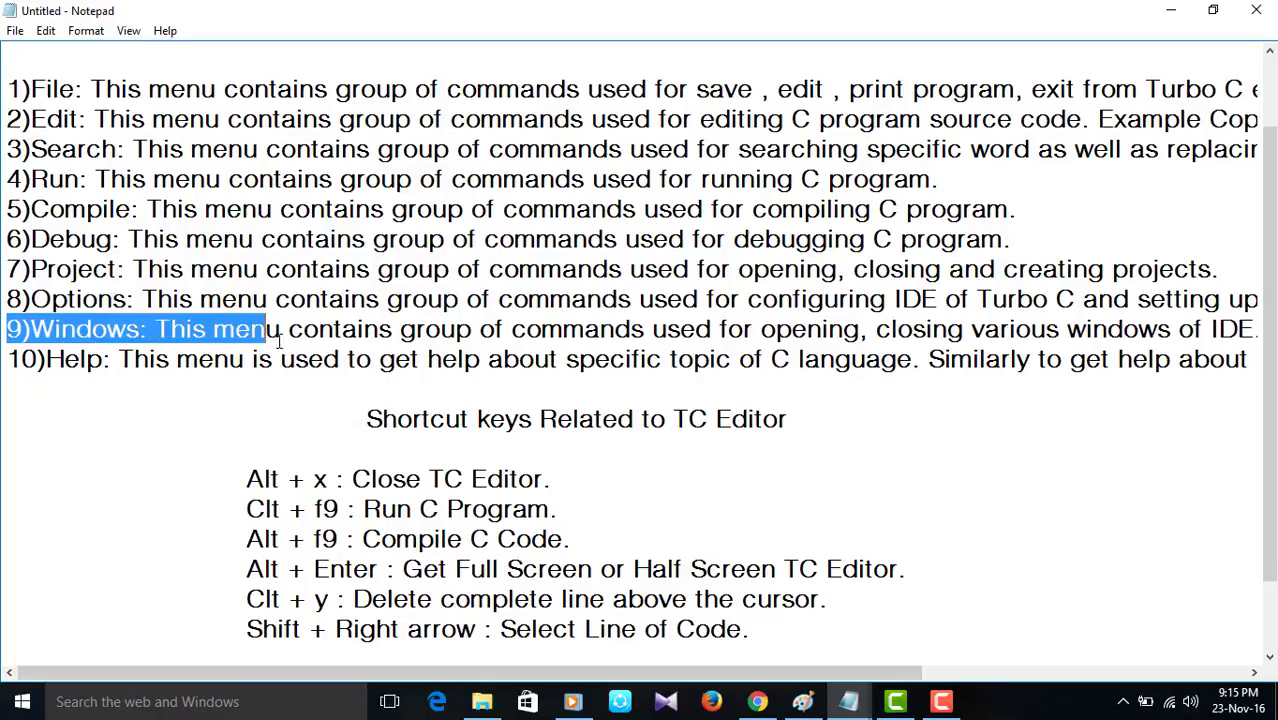
drag(280, 329, 860, 329)
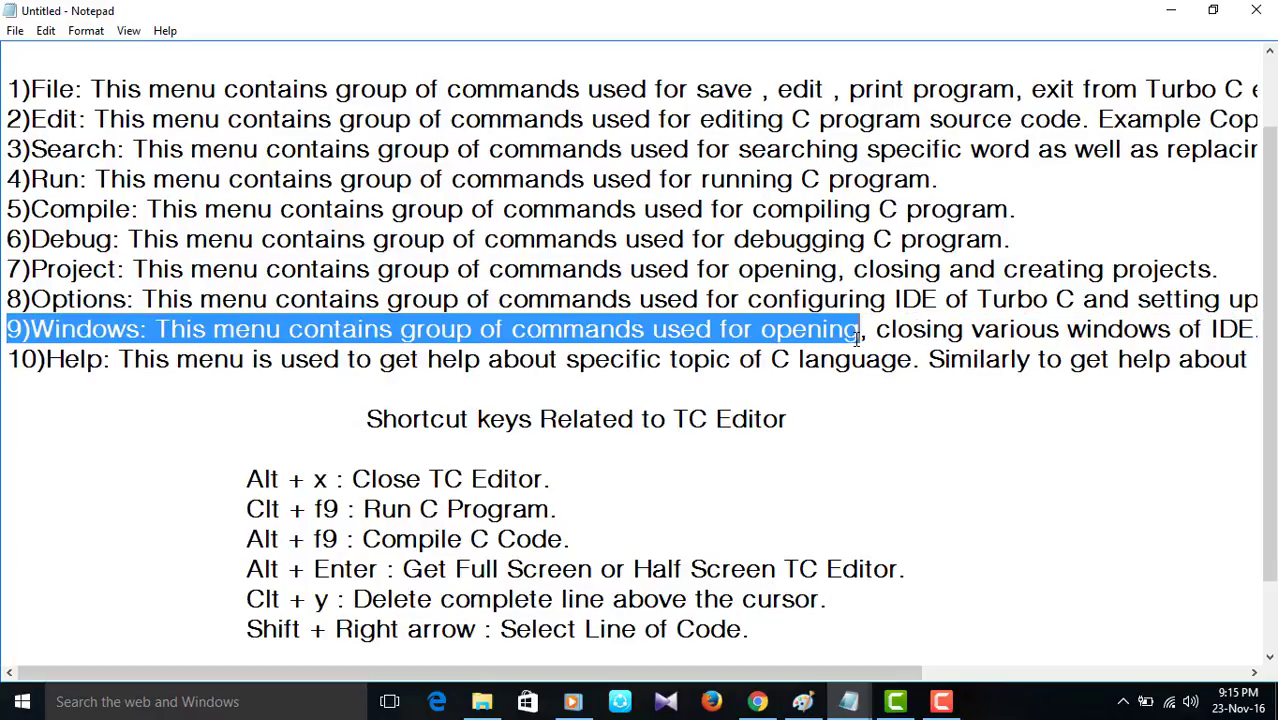
mouse_move(795, 335)
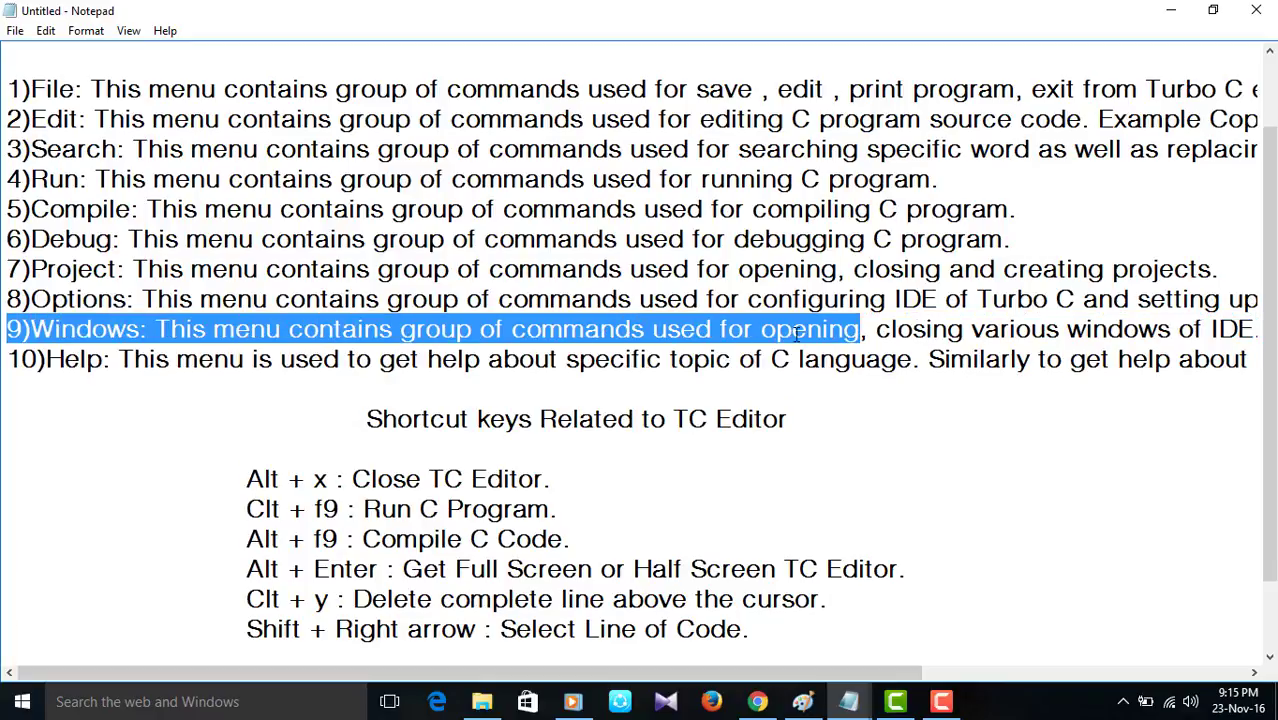
scroll(right, 3)
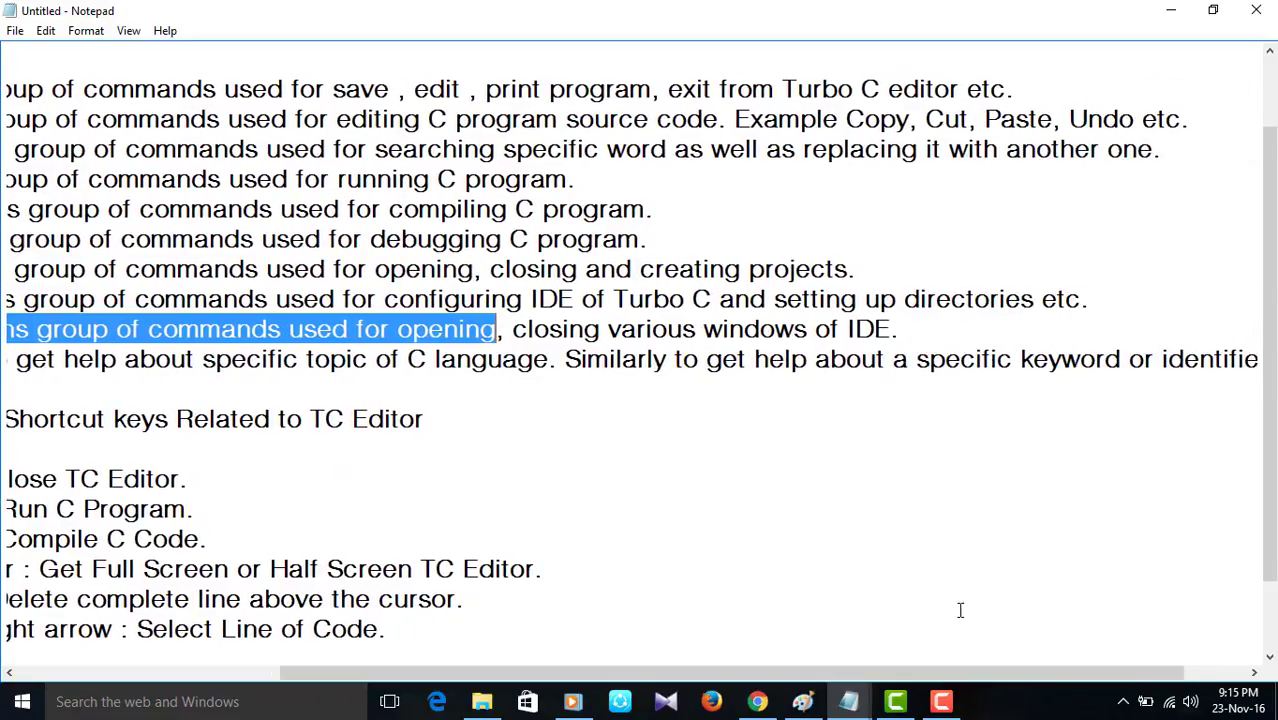
drag(510, 329, 700, 329)
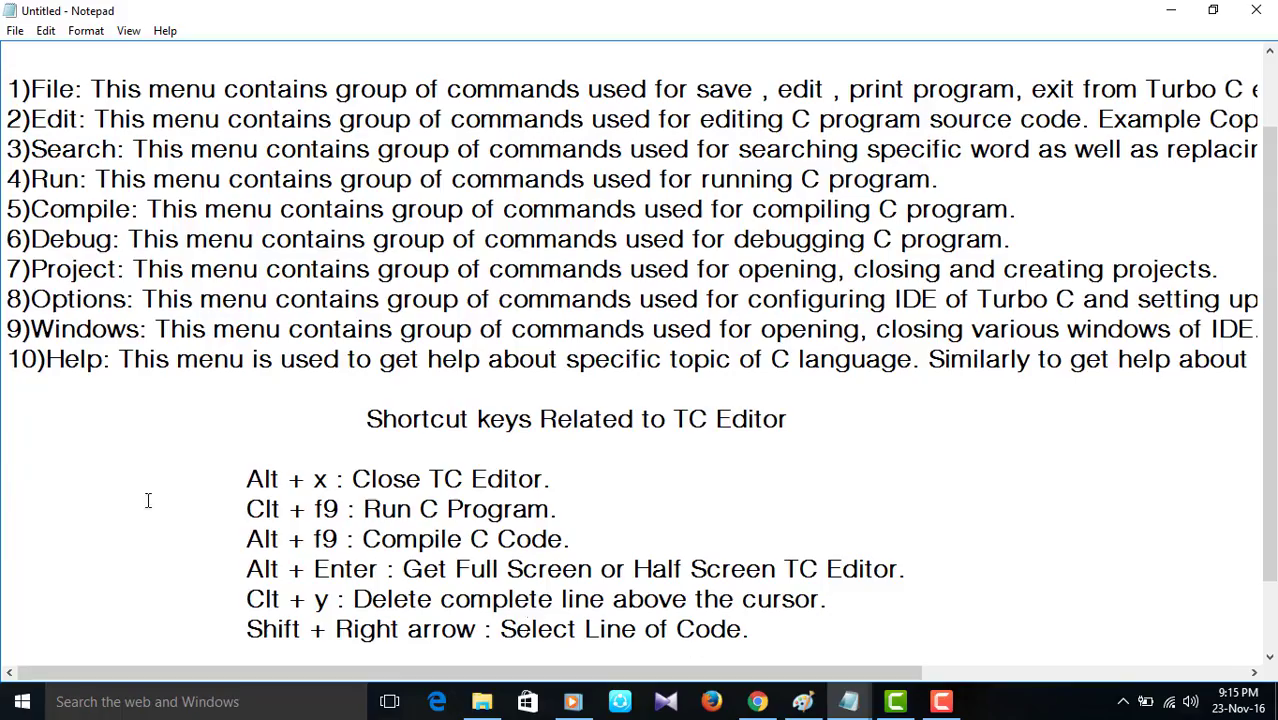
drag(8, 359, 378, 359)
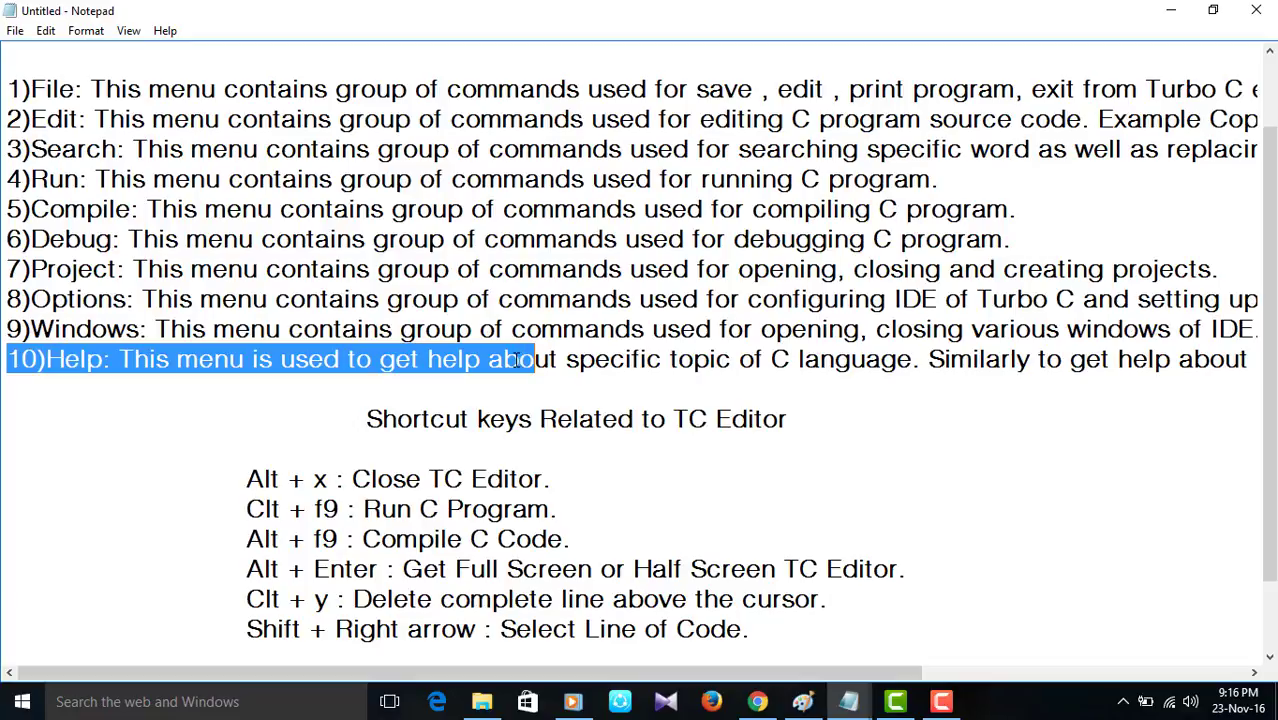
mouse_move(505, 357)
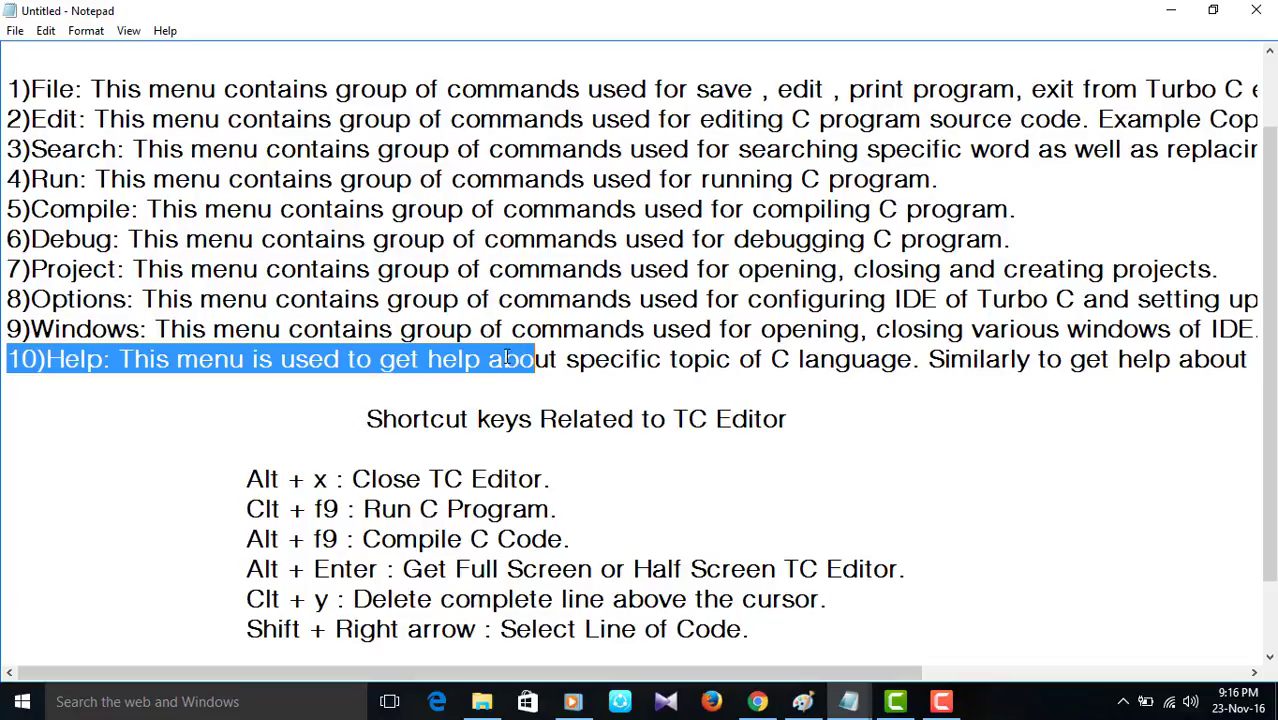
mouse_move(485, 323)
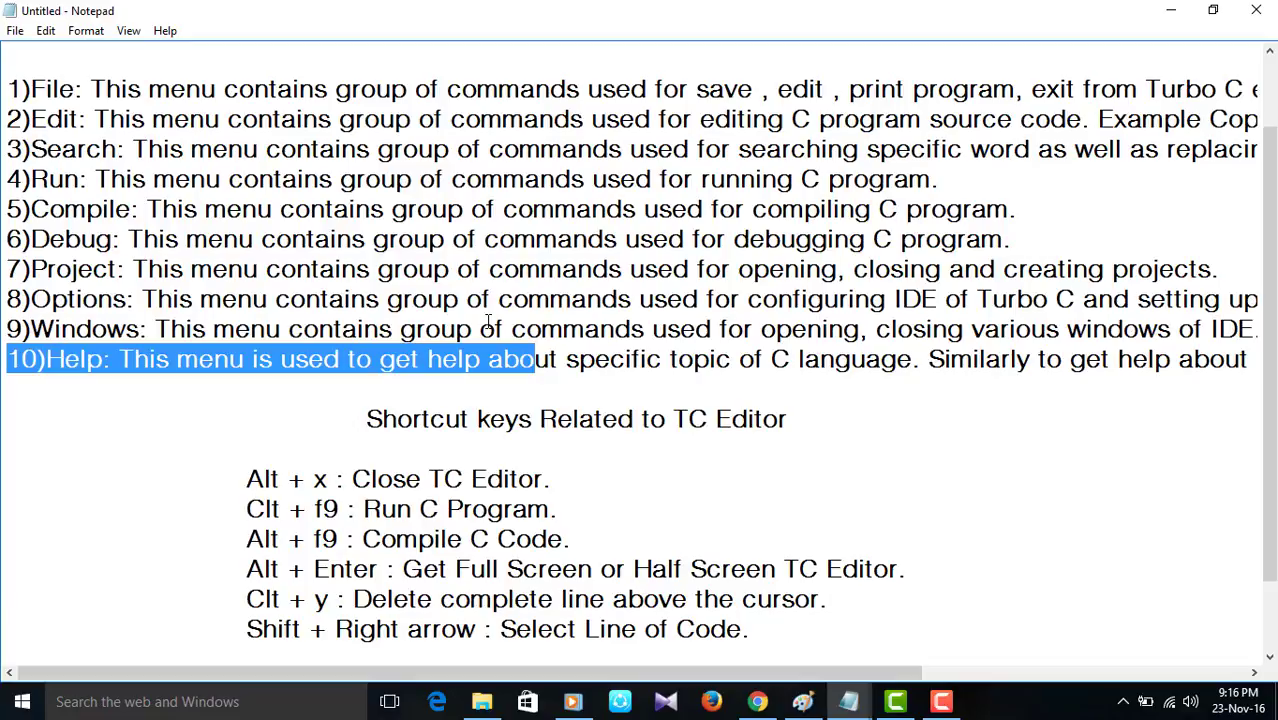
click(563, 359)
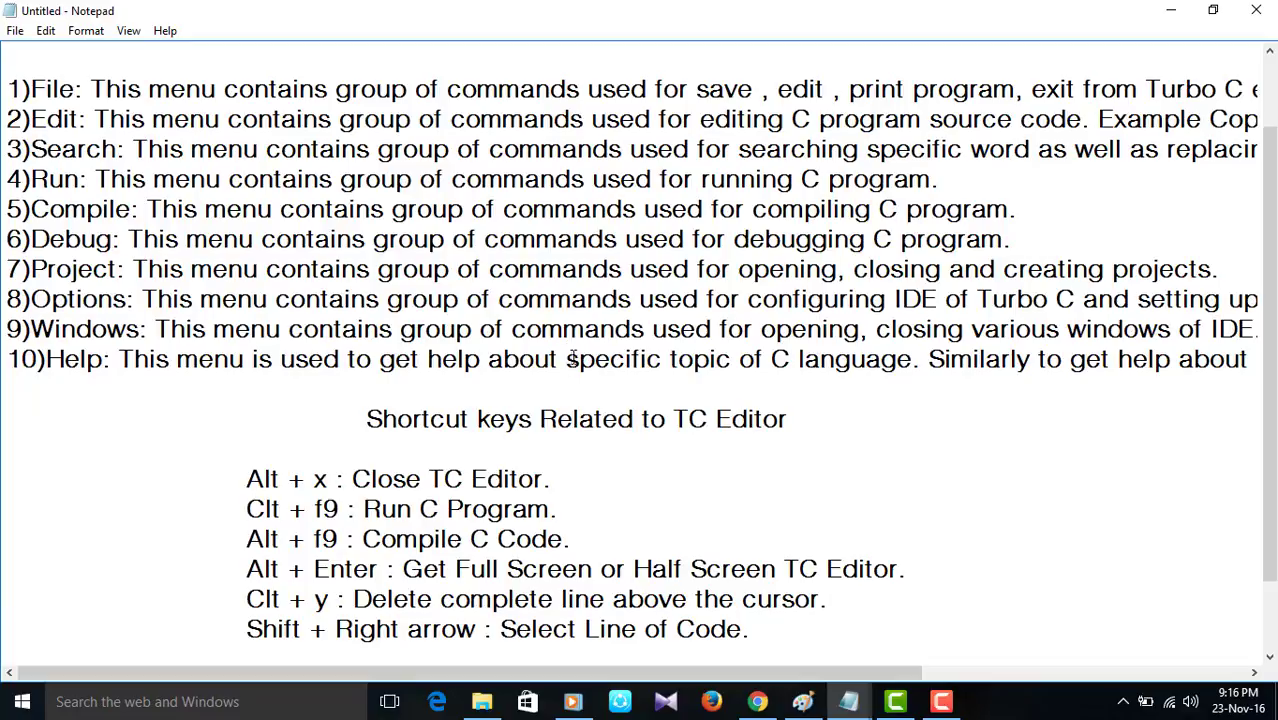
drag(568, 359, 1246, 359)
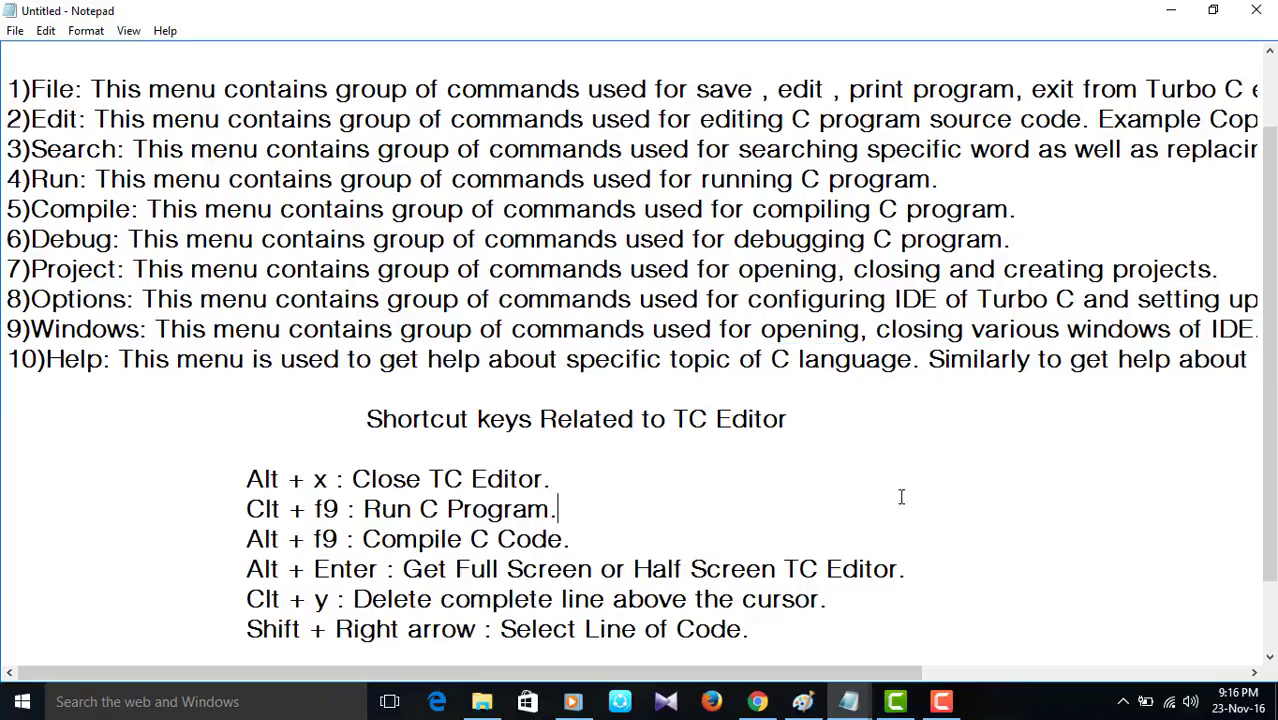
mouse_move(362, 409)
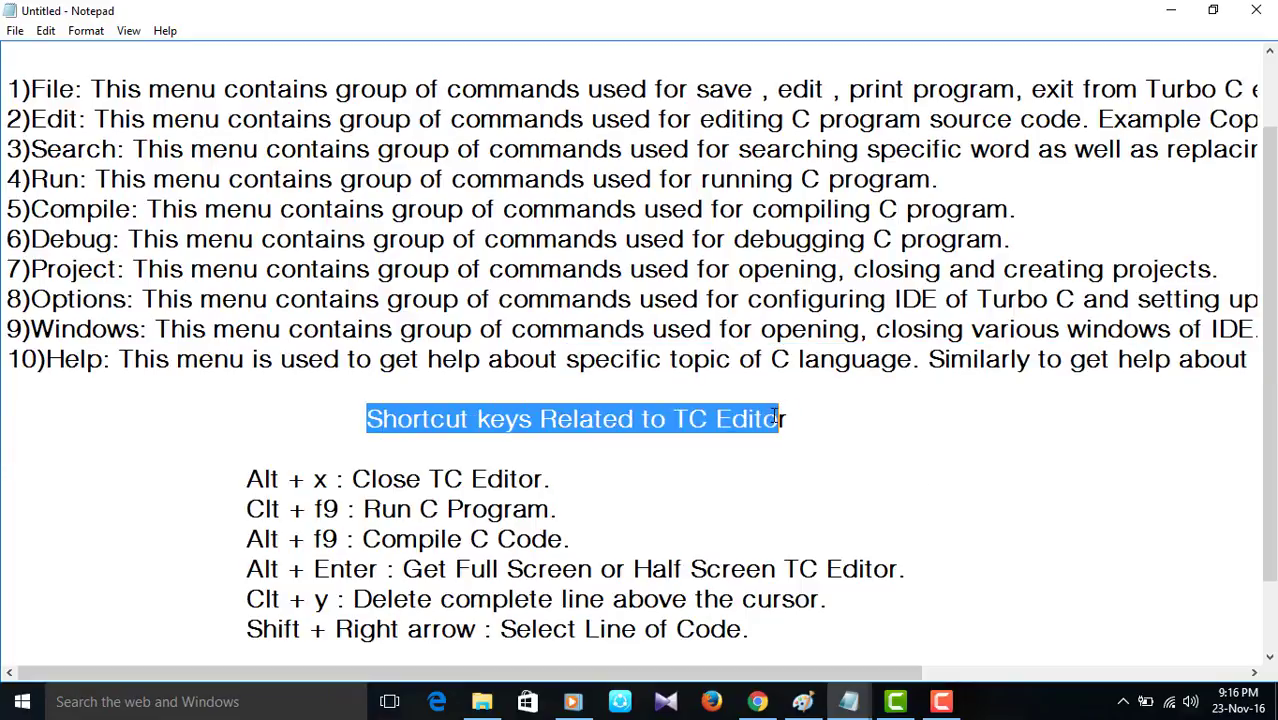
Highlight the Alt + x Close TC Editor shortcut in the shortcut keys list
click(8, 445)
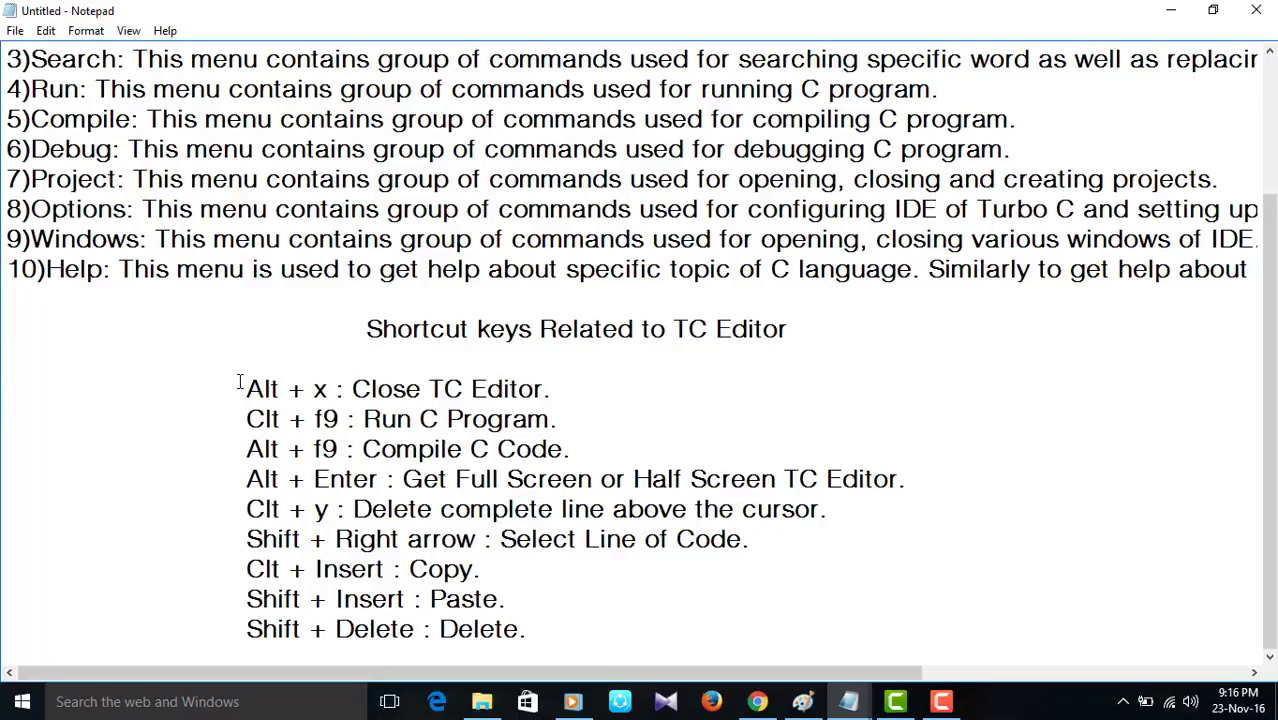
drag(246, 389, 471, 389)
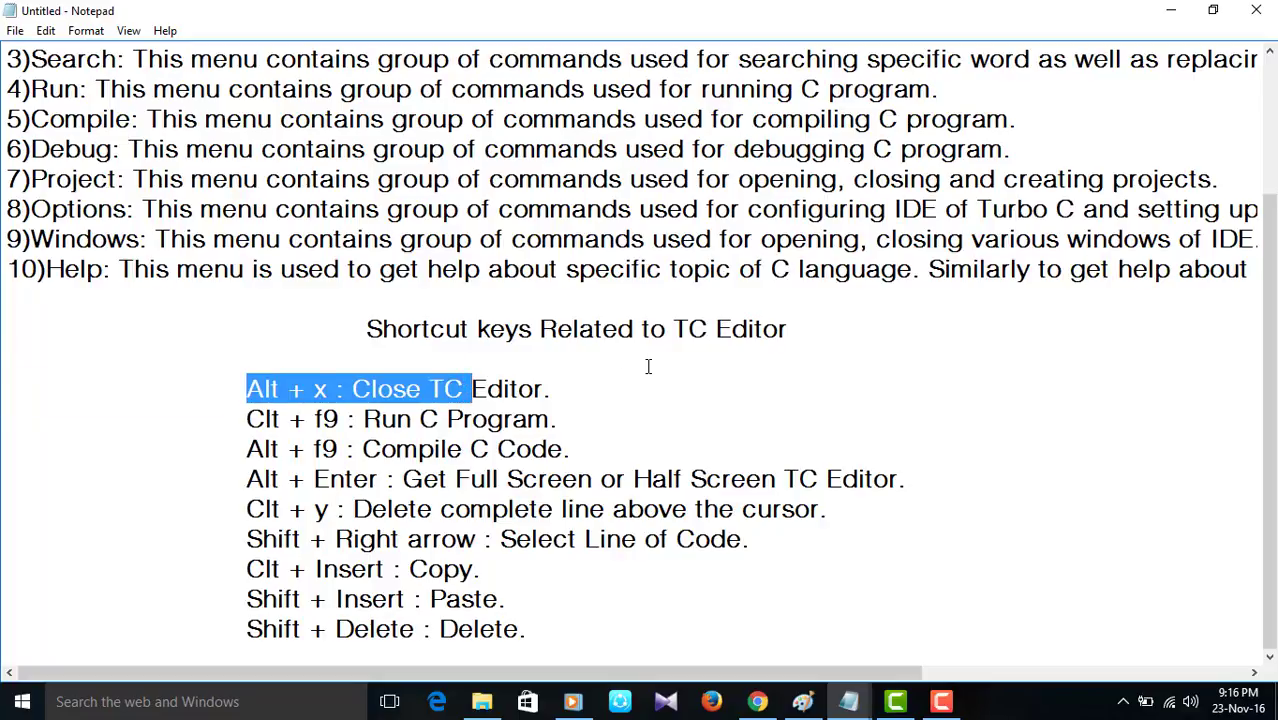
click(336, 389)
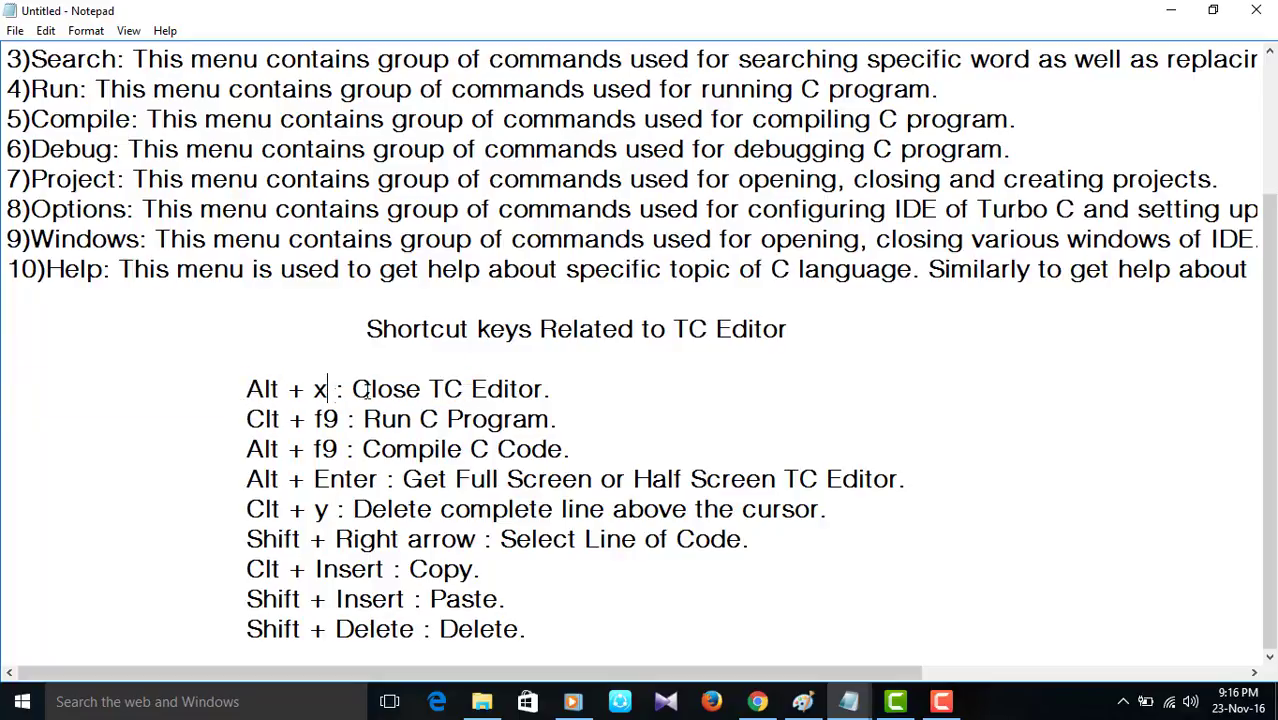
click(430, 389)
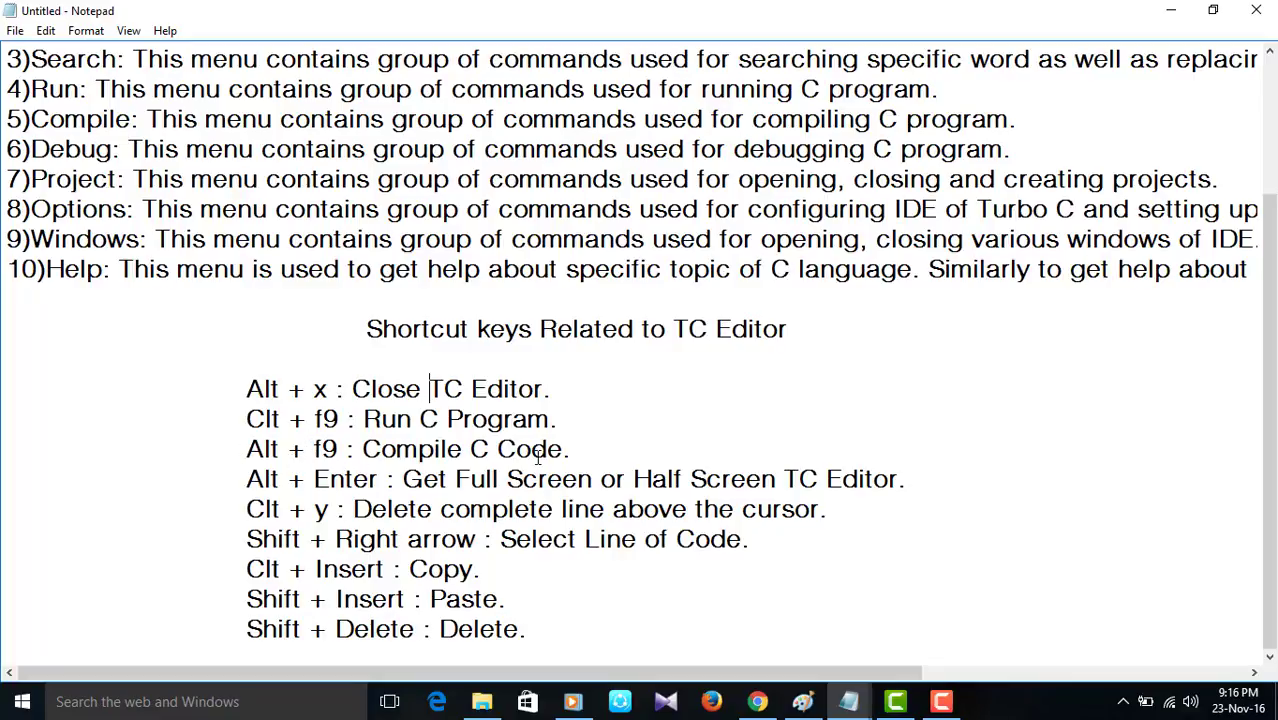
Bring the labeled Paint diagram of the TC Editor screen back to the front
click(484, 569)
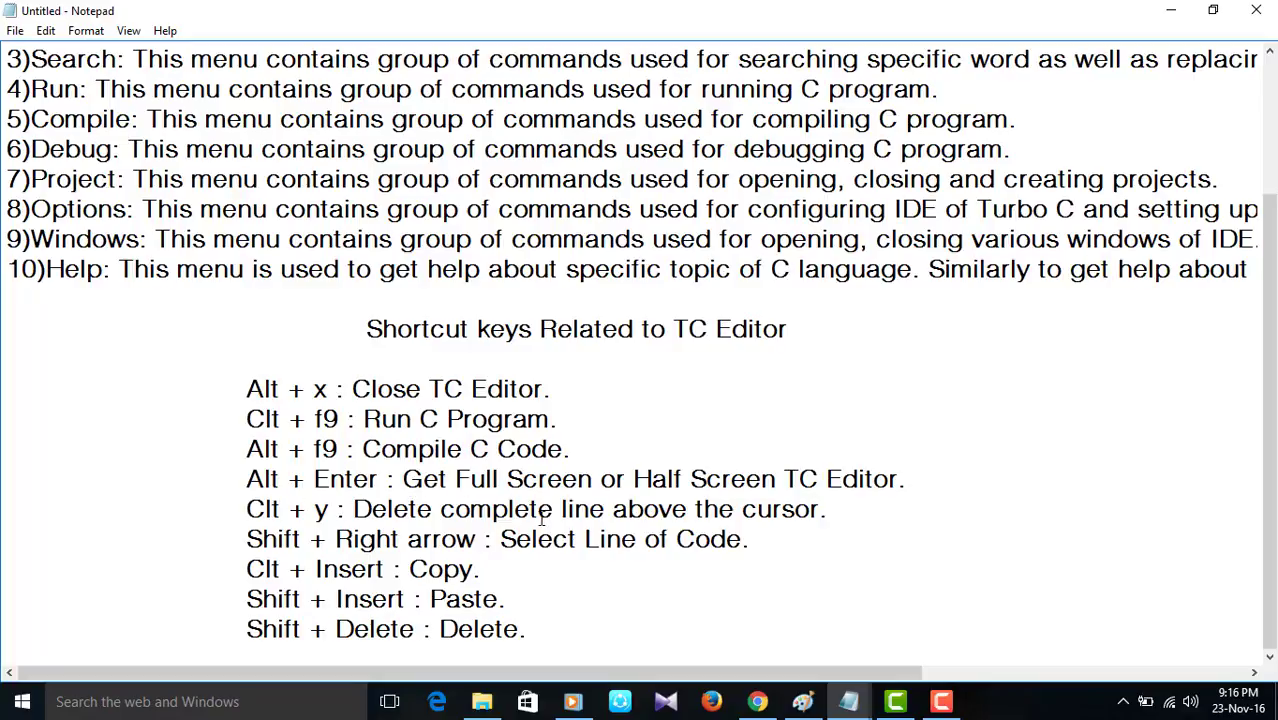
mouse_move(253, 602)
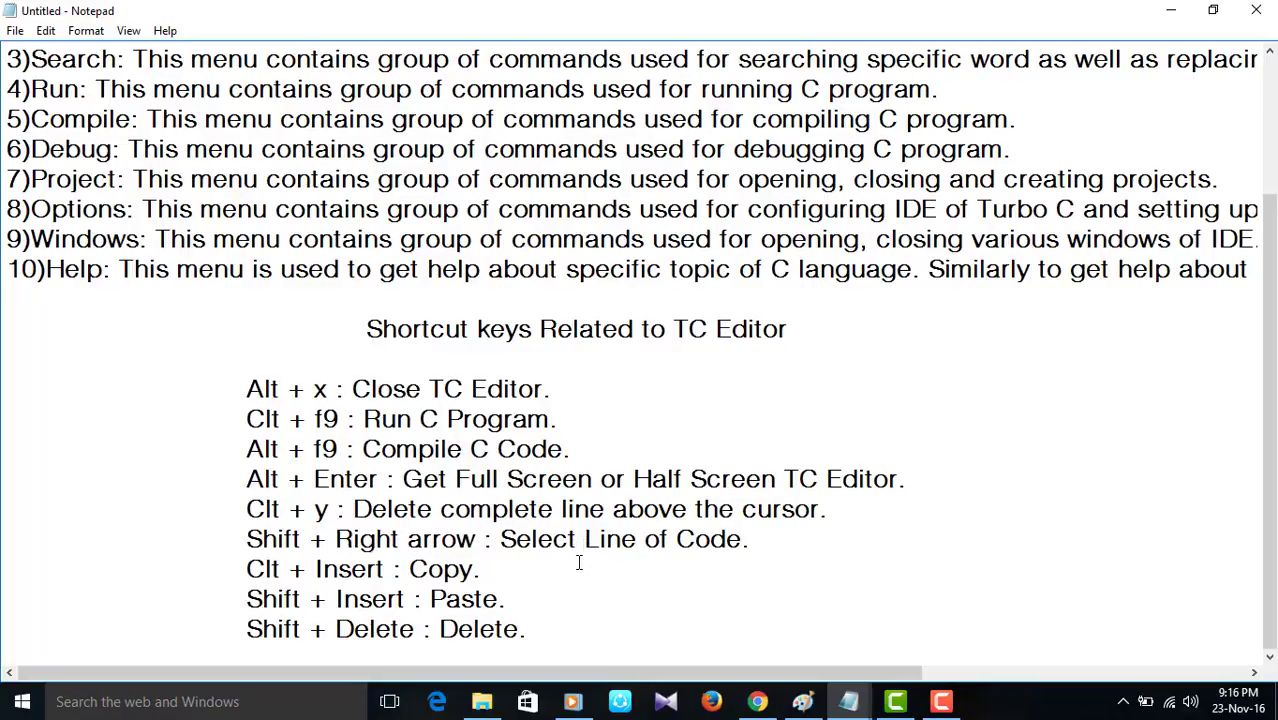
click(479, 569)
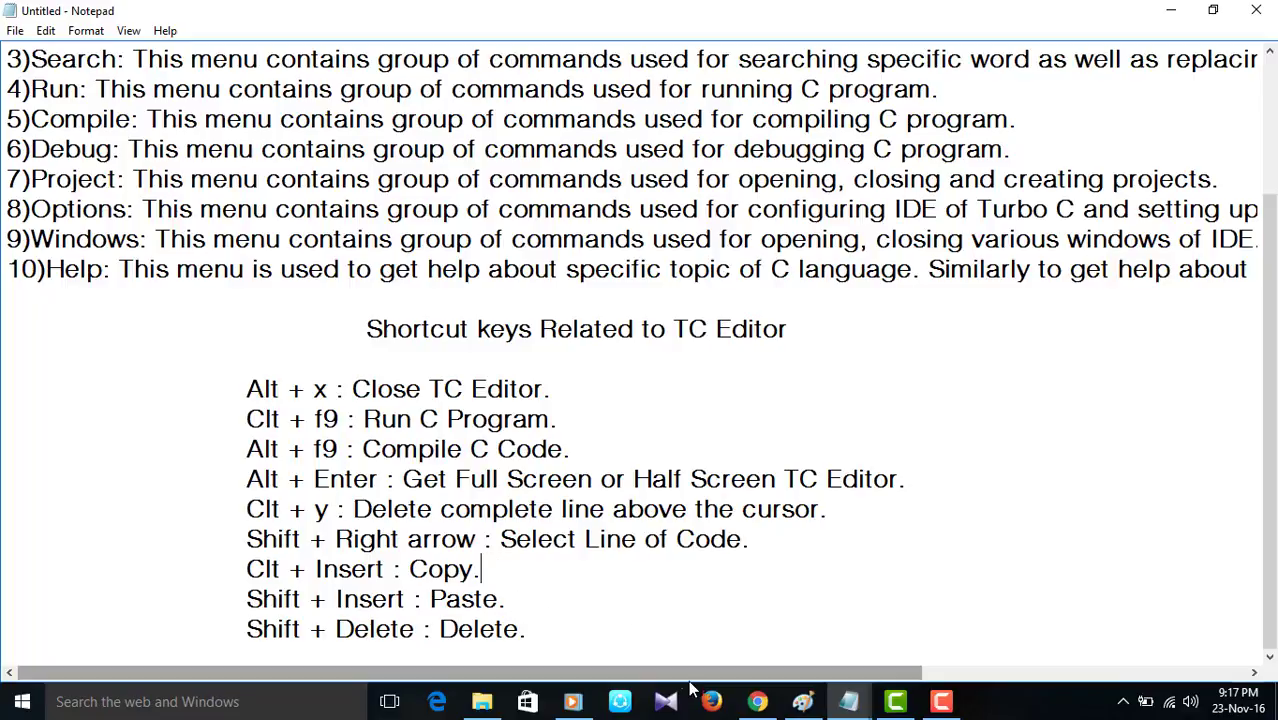
mouse_move(676, 625)
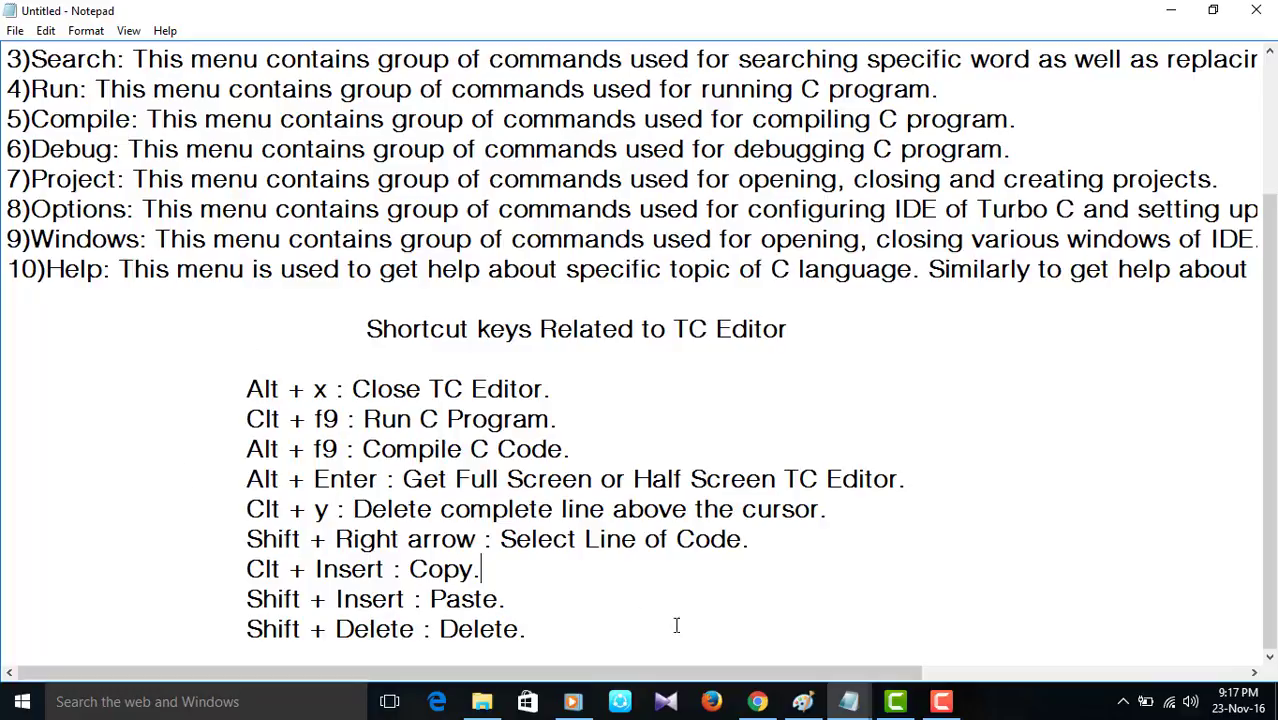
click(802, 700)
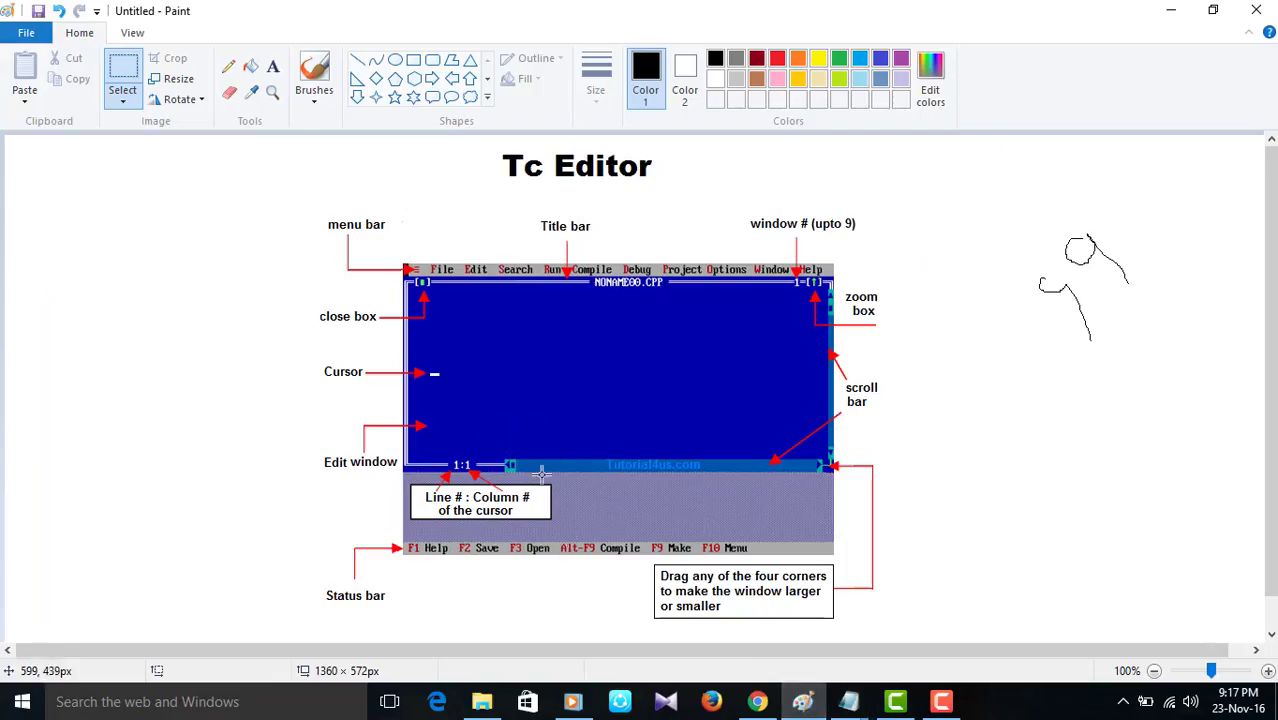
mouse_move(478, 448)
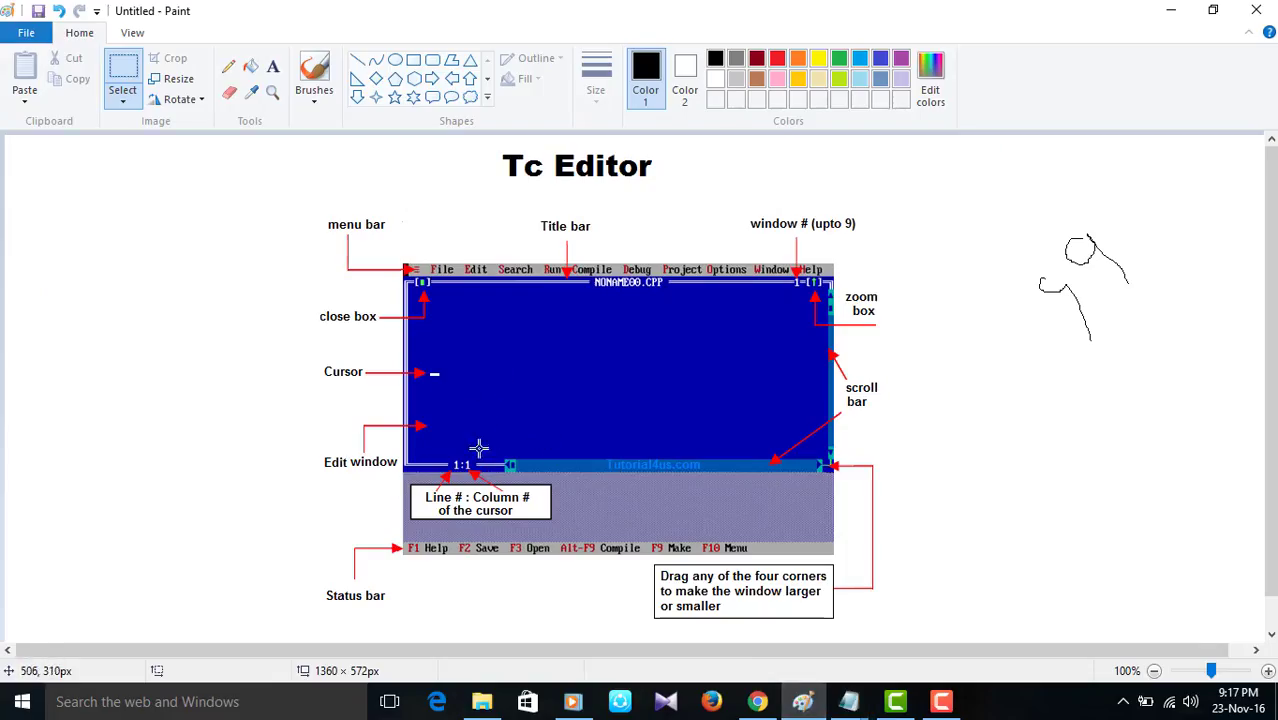